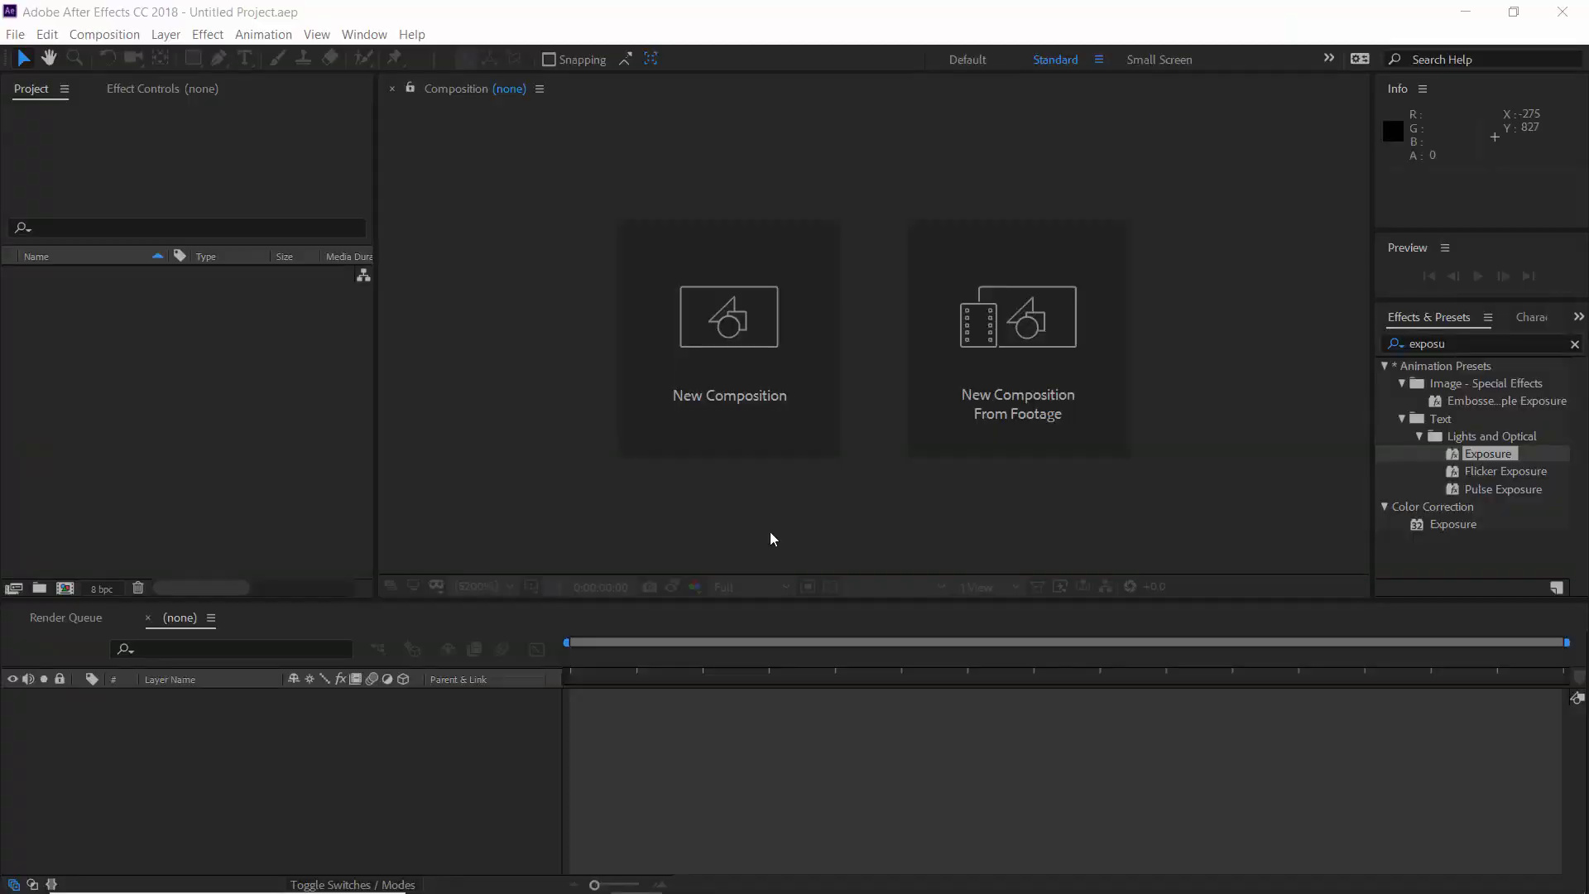
- Create Comp 1 as a 1920×1080, 29.97 fps, 10-second composition from the HDTV preset
left_click(729, 318)
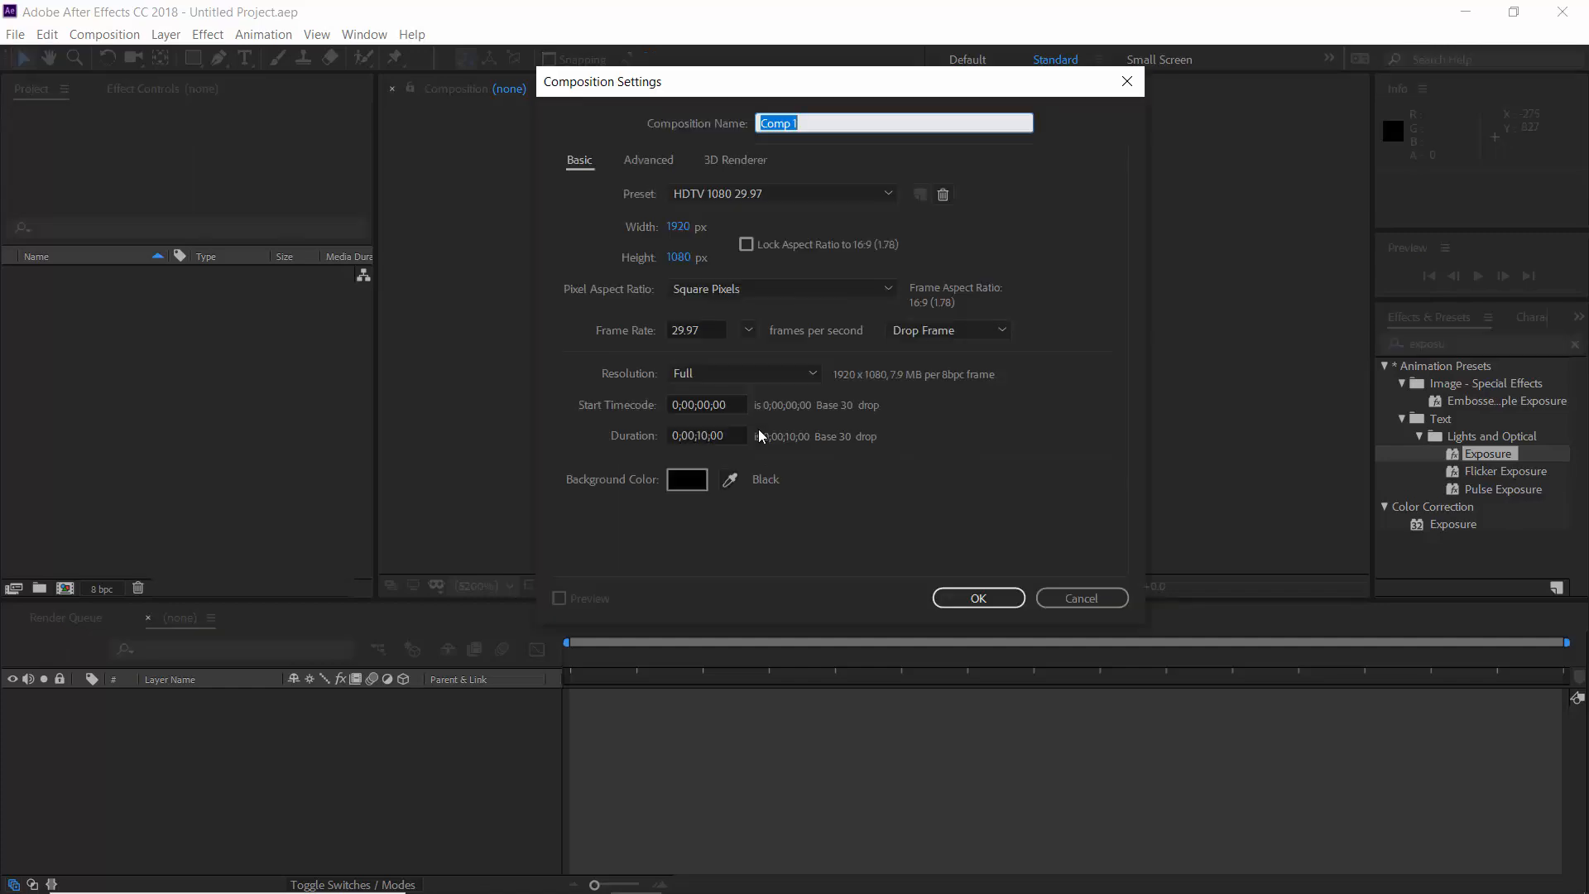
left_click(975, 597)
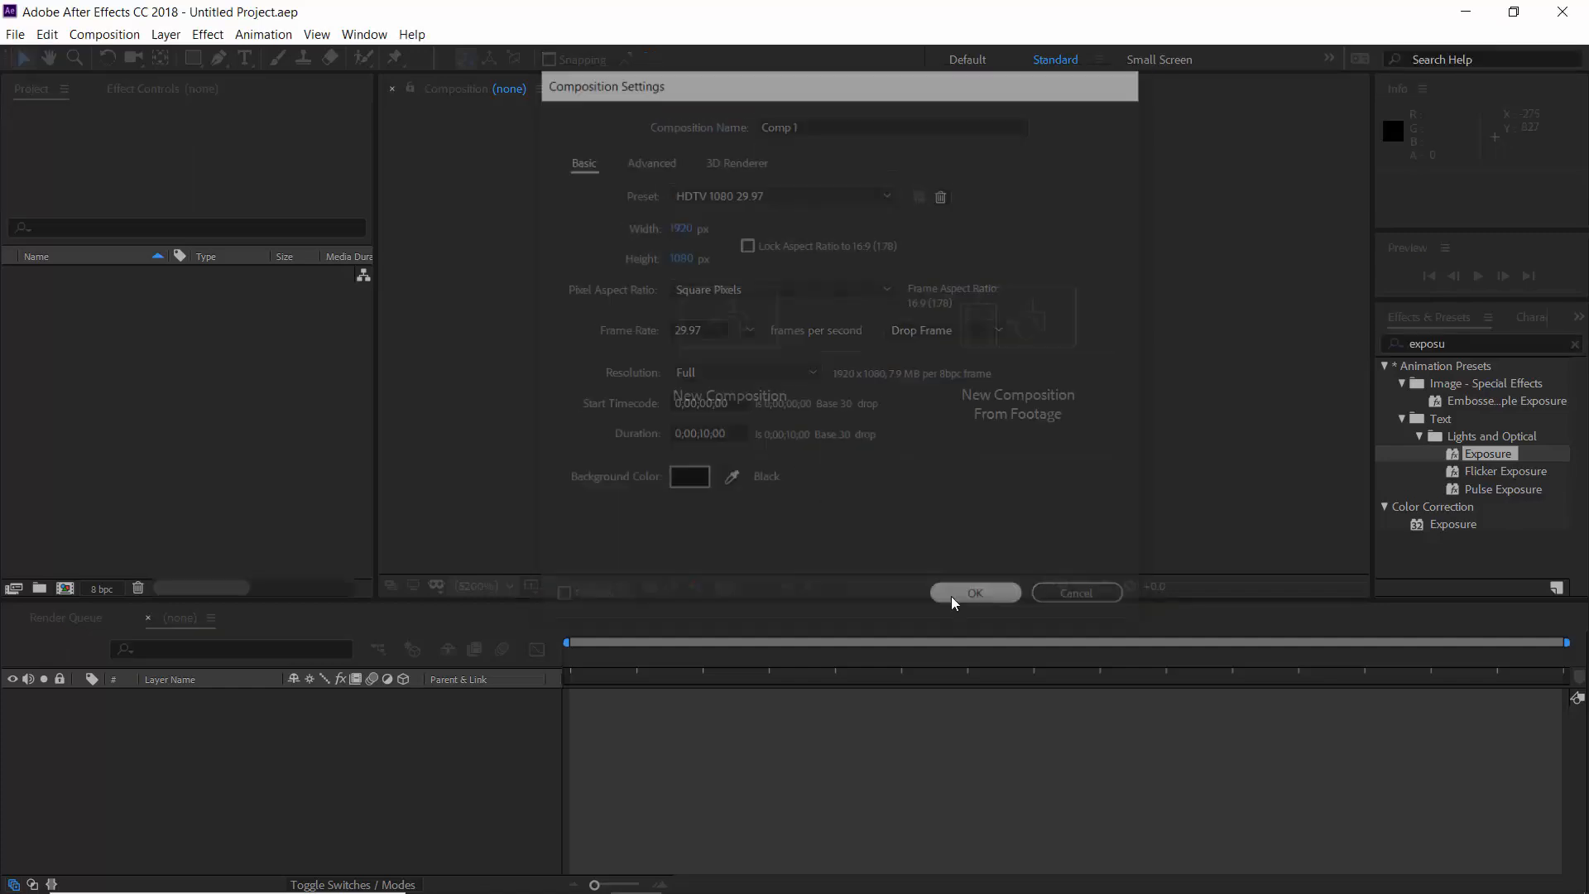
left_click(974, 593)
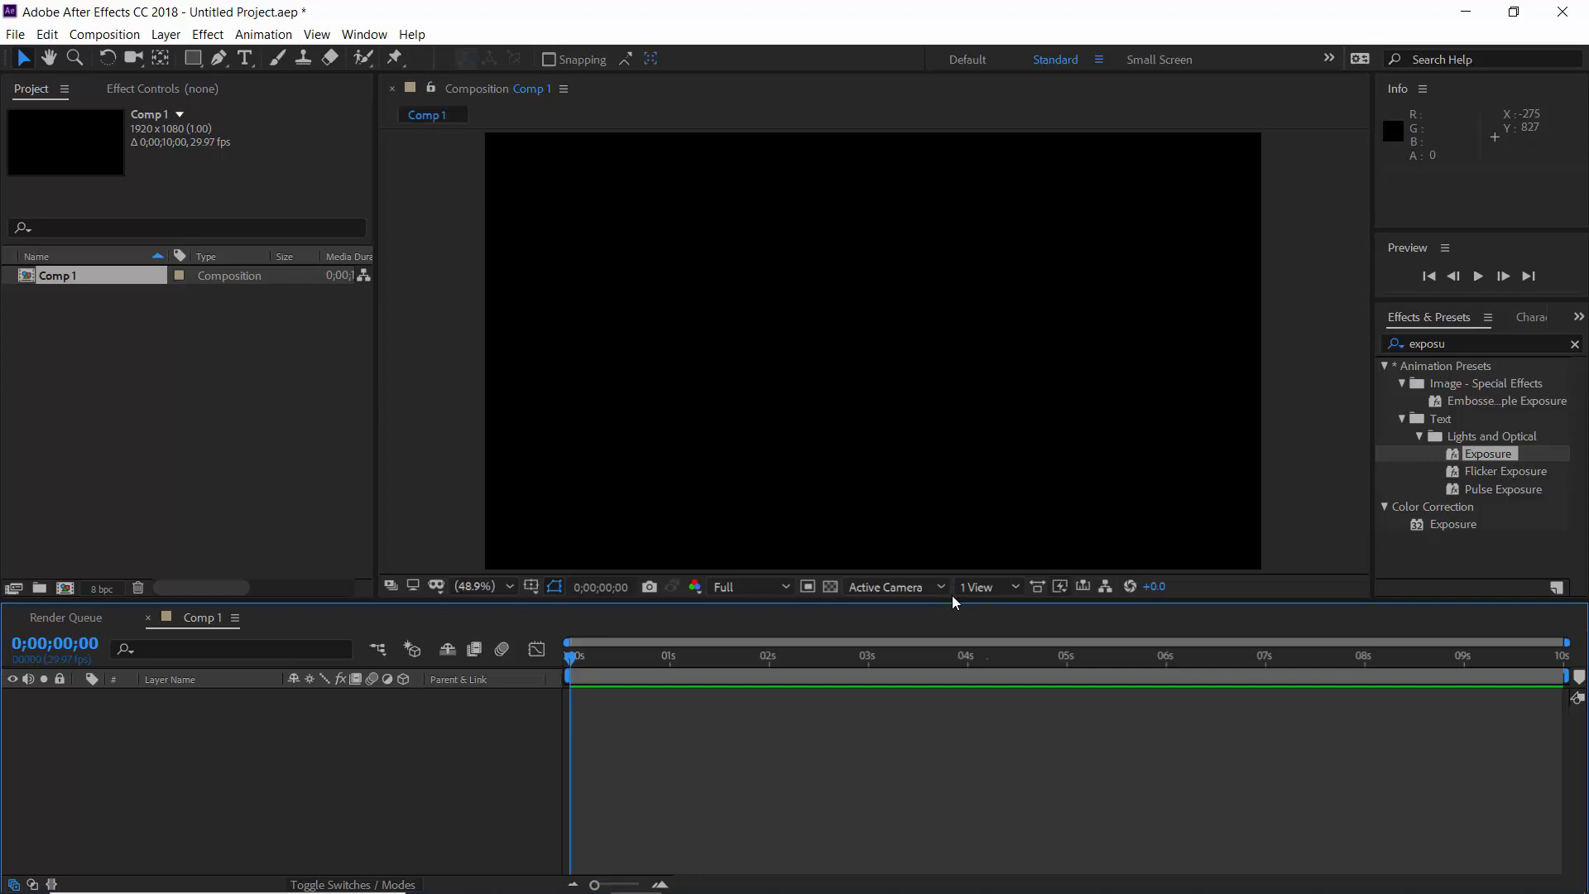
- Add a 4000×4000 white solid layer, White Solid 1, to Comp 1
left_click(166, 33)
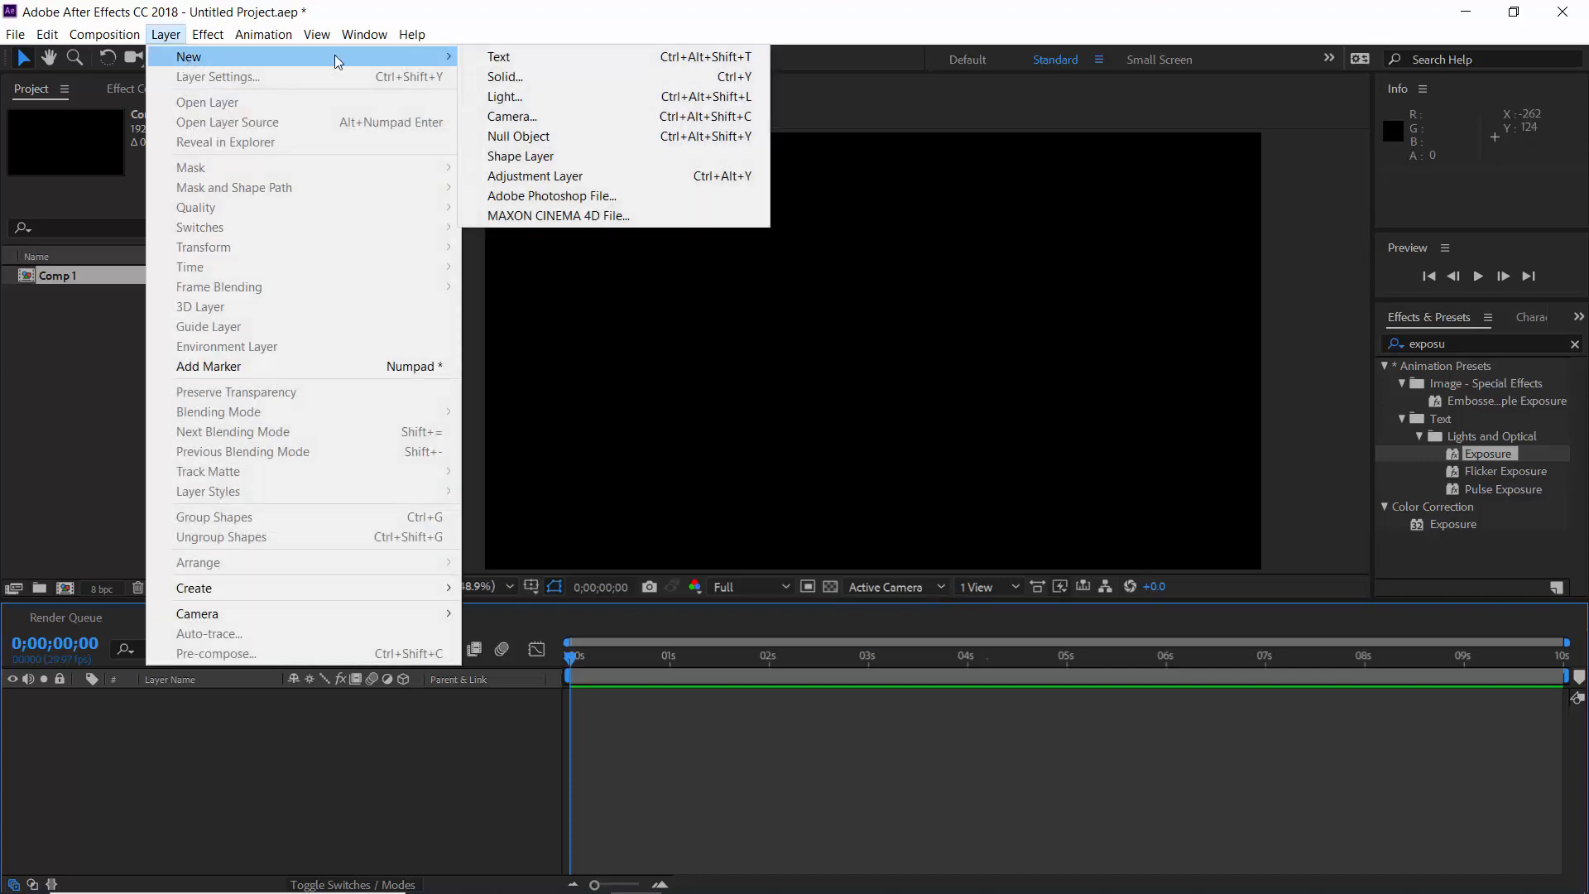
left_click(504, 77)
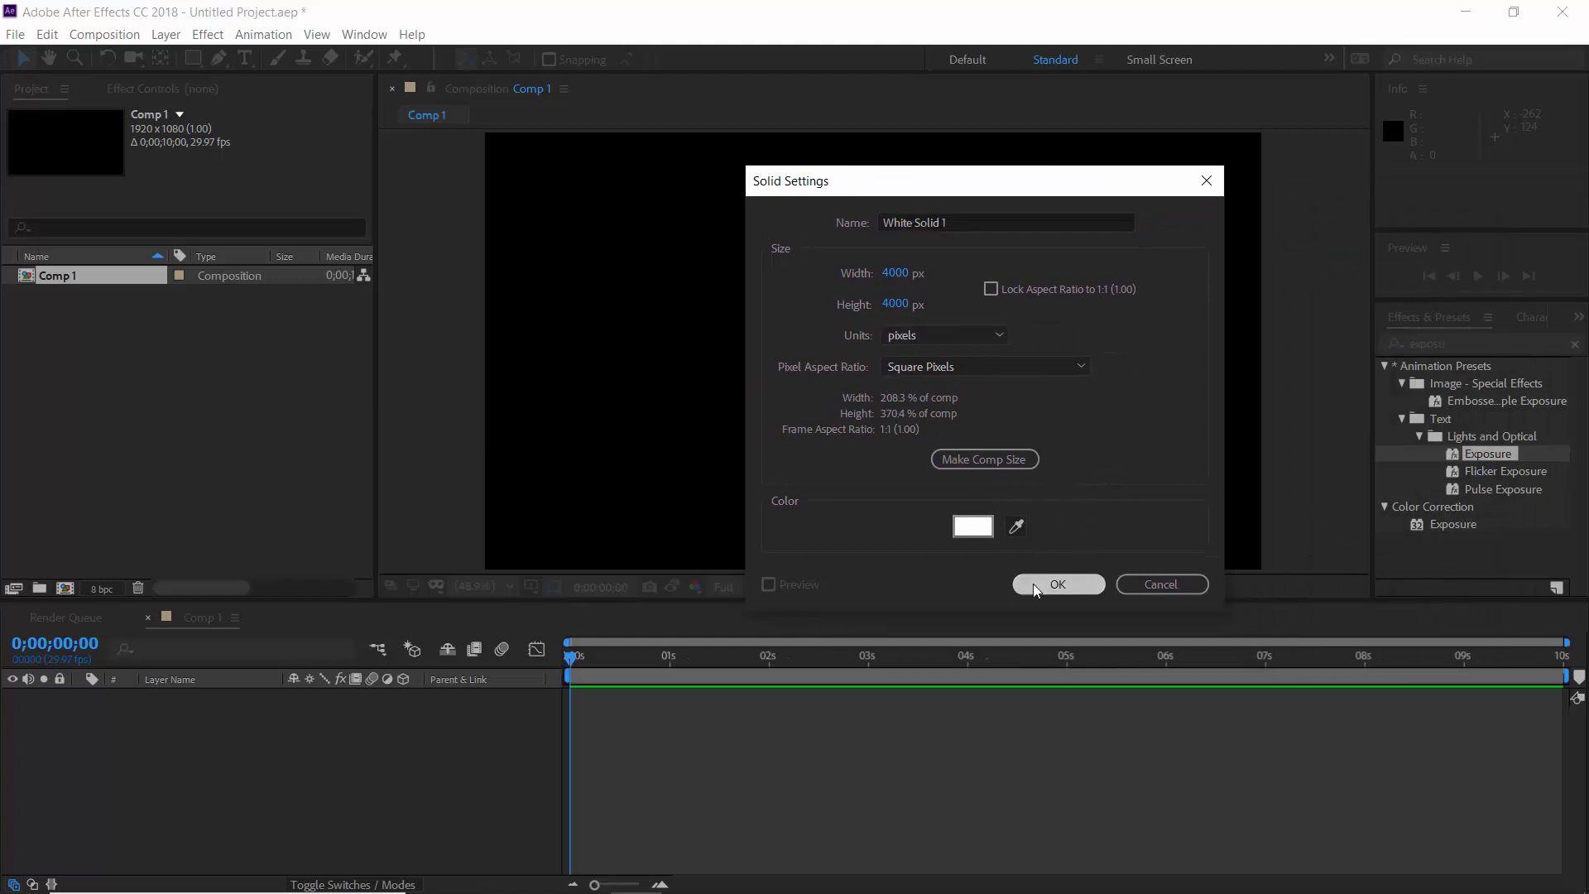
left_click(1058, 584)
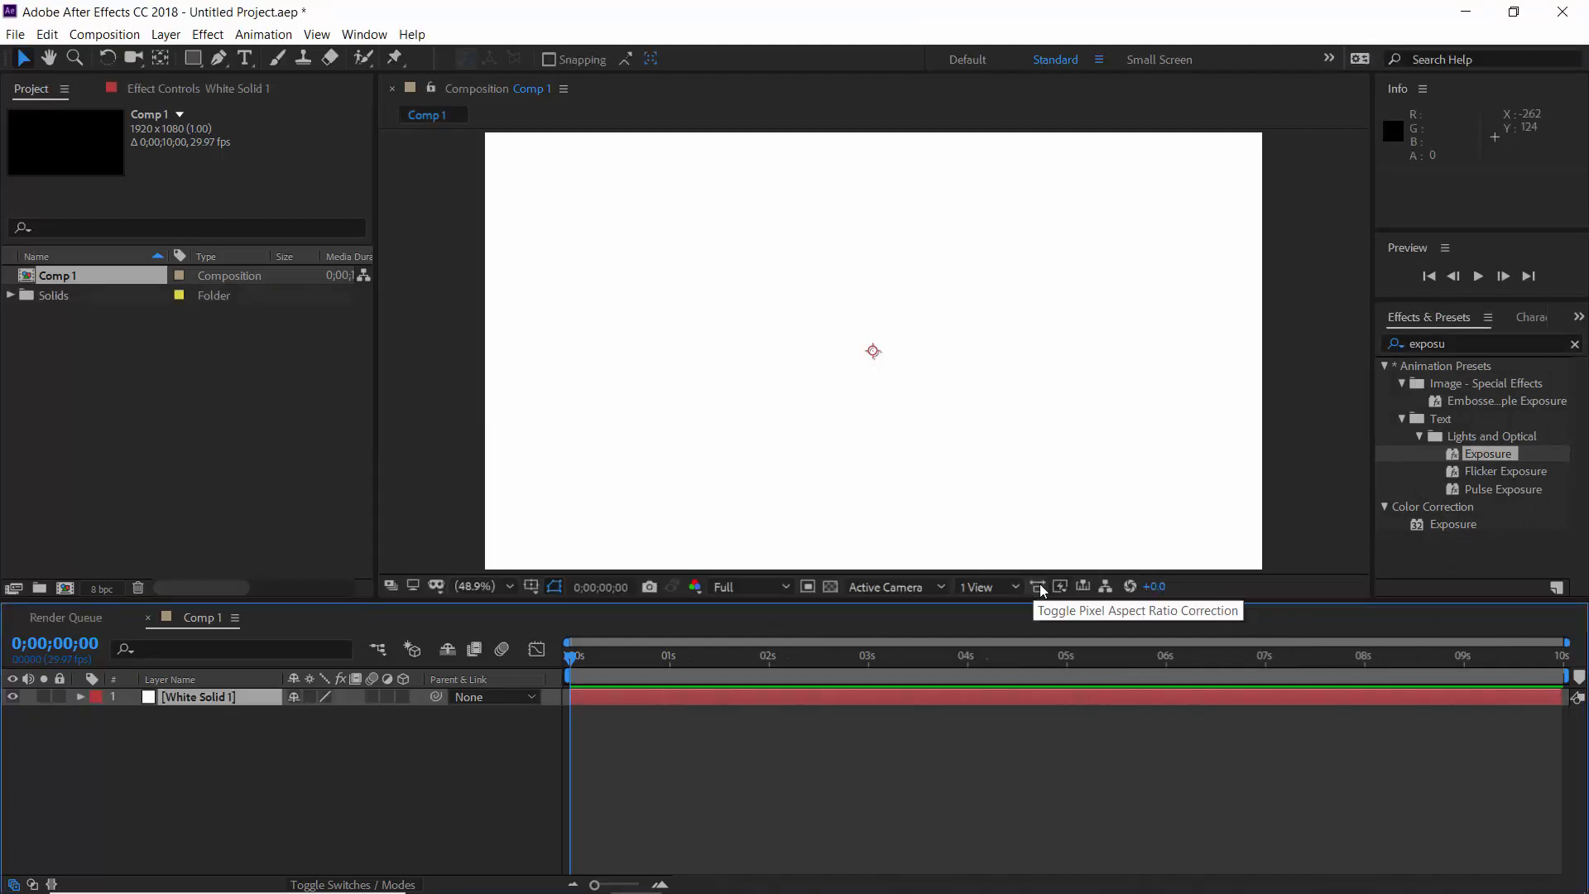
- Find CC Ball Action via the 'ball a' search and apply it to the white solid
left_click(1470, 343)
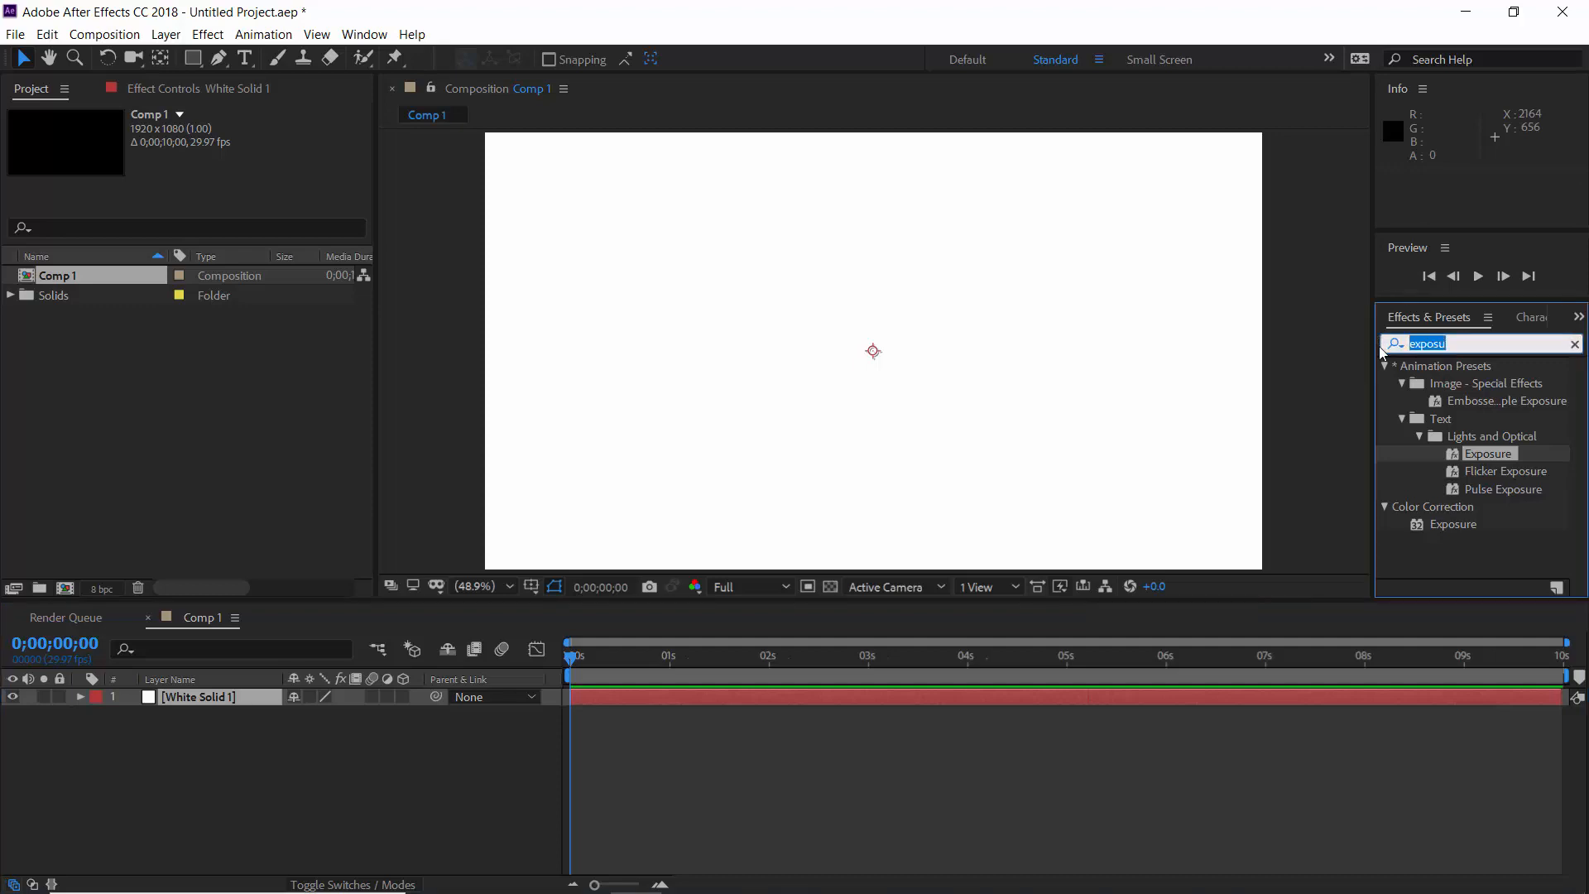
type("ball a")
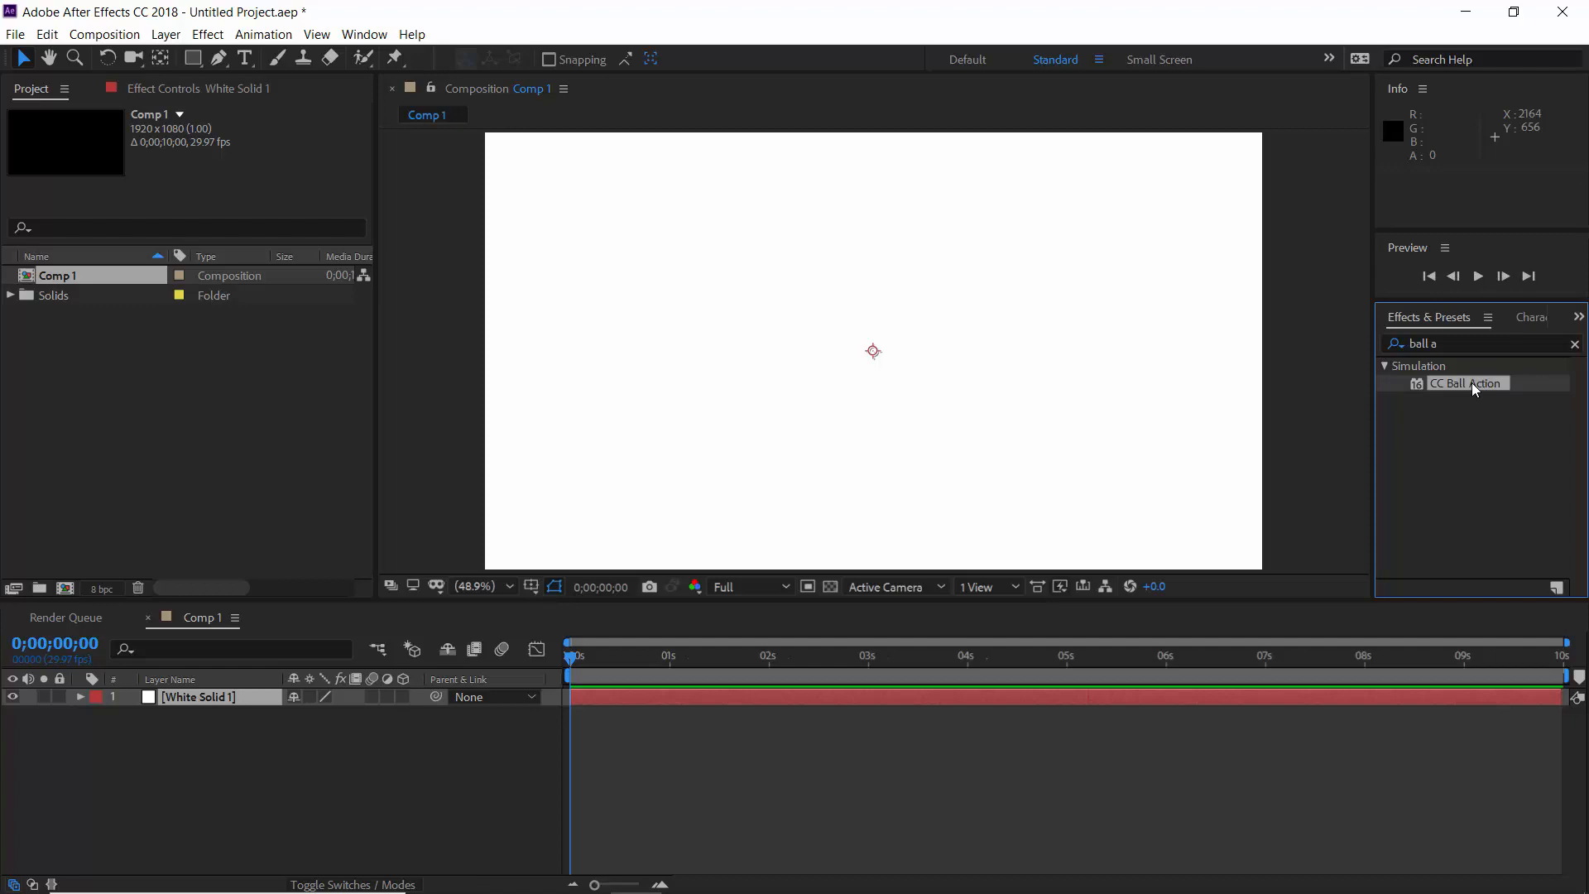
double_click(1465, 382)
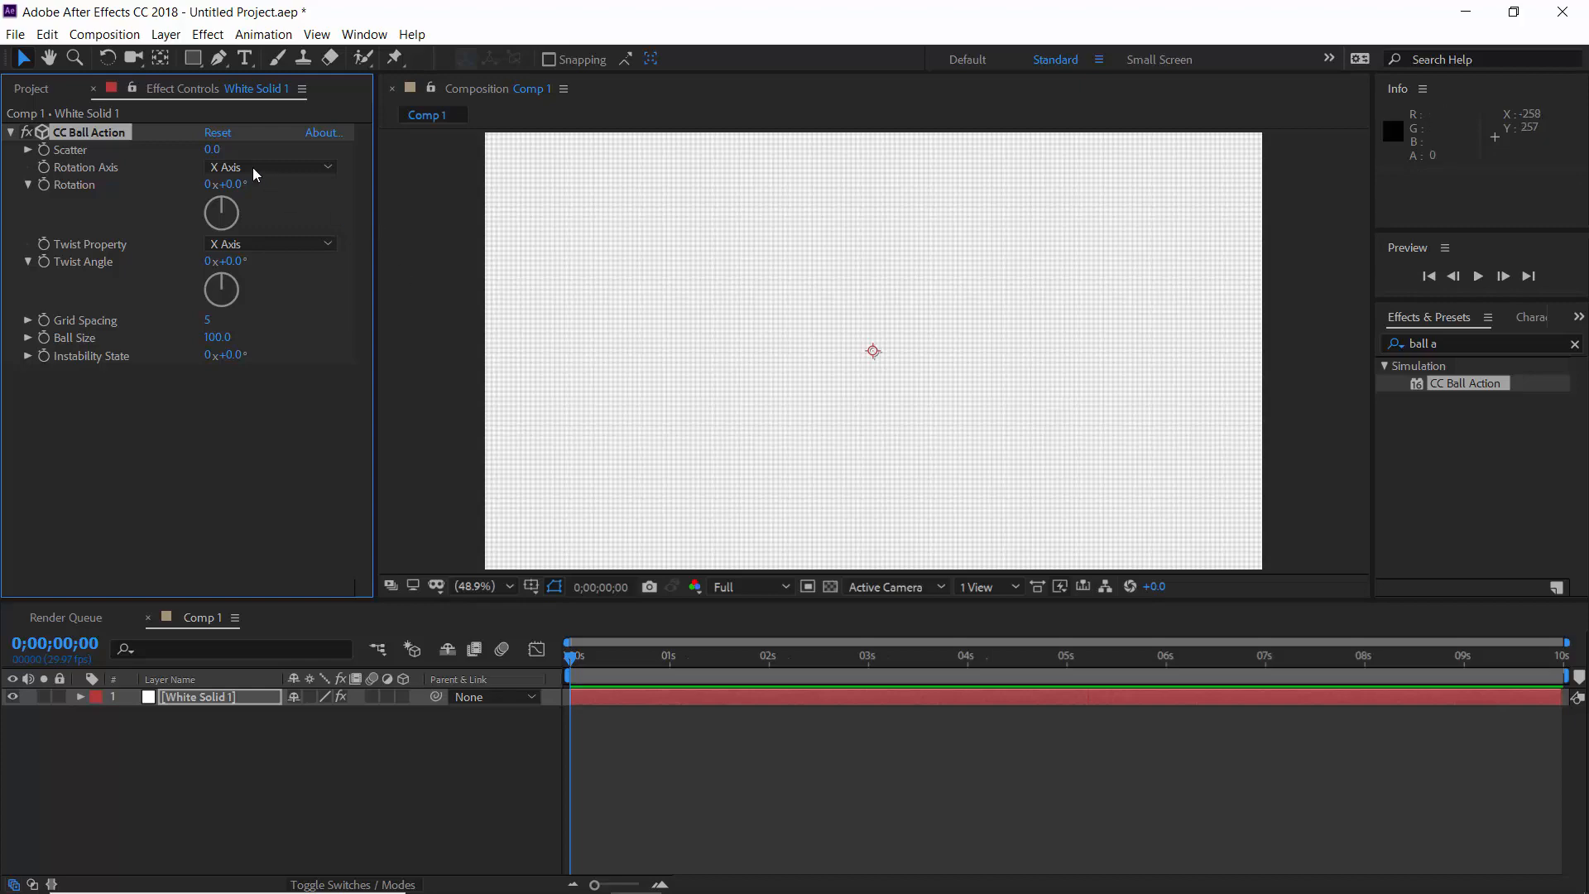
- Set CC Ball Action to Scatter 1000, Grid Spacing 9 and Ball Size 15 for a sparse starfield
left_click(213, 150)
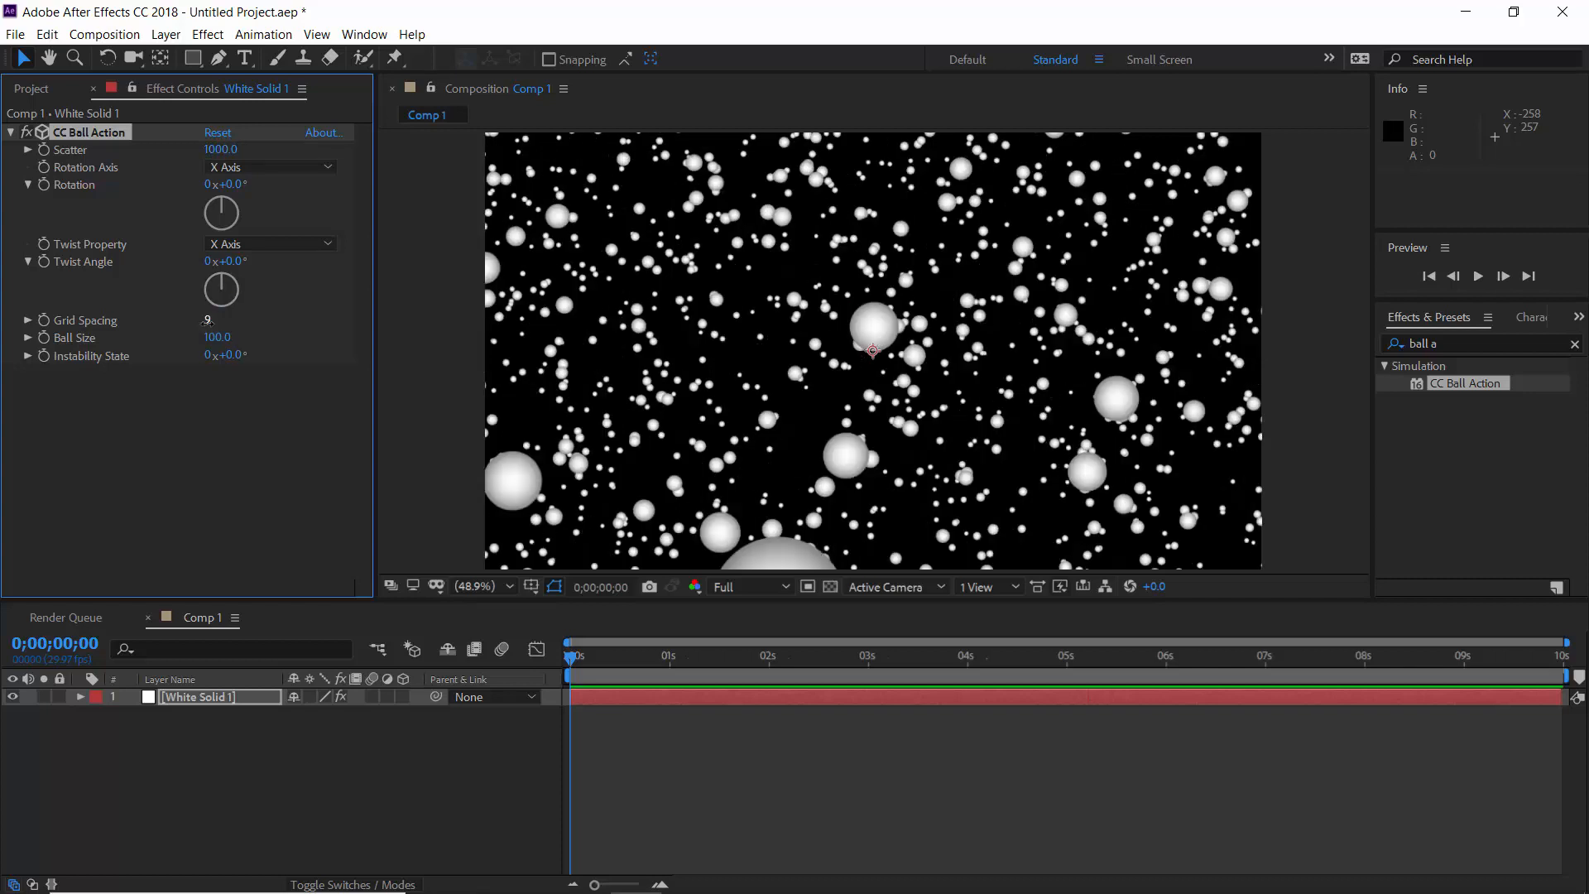
double_click(215, 336)
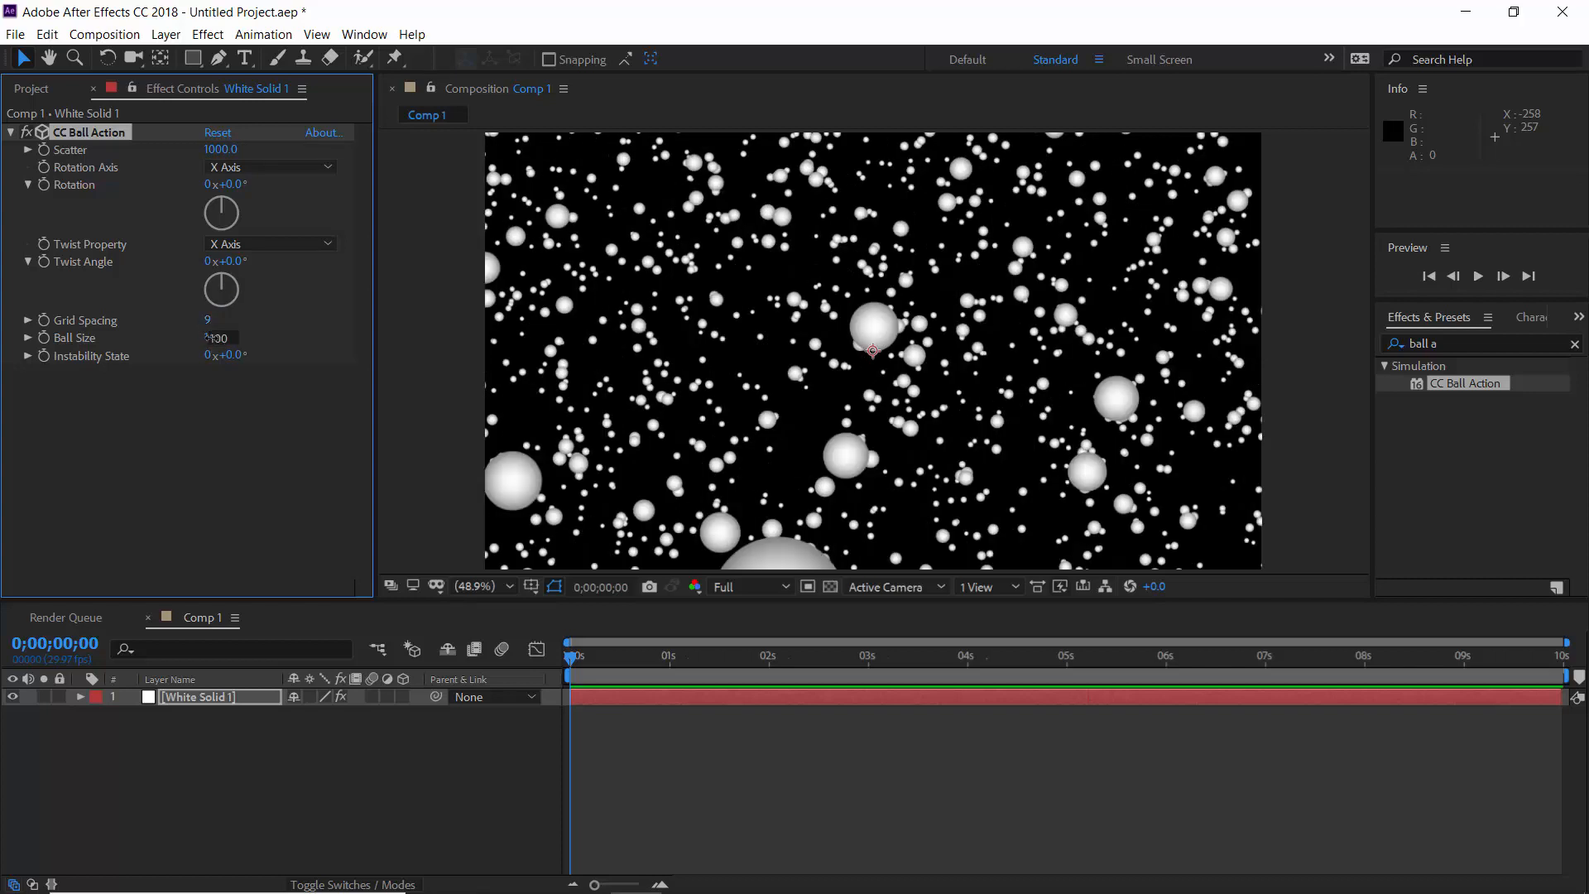
type("15.0")
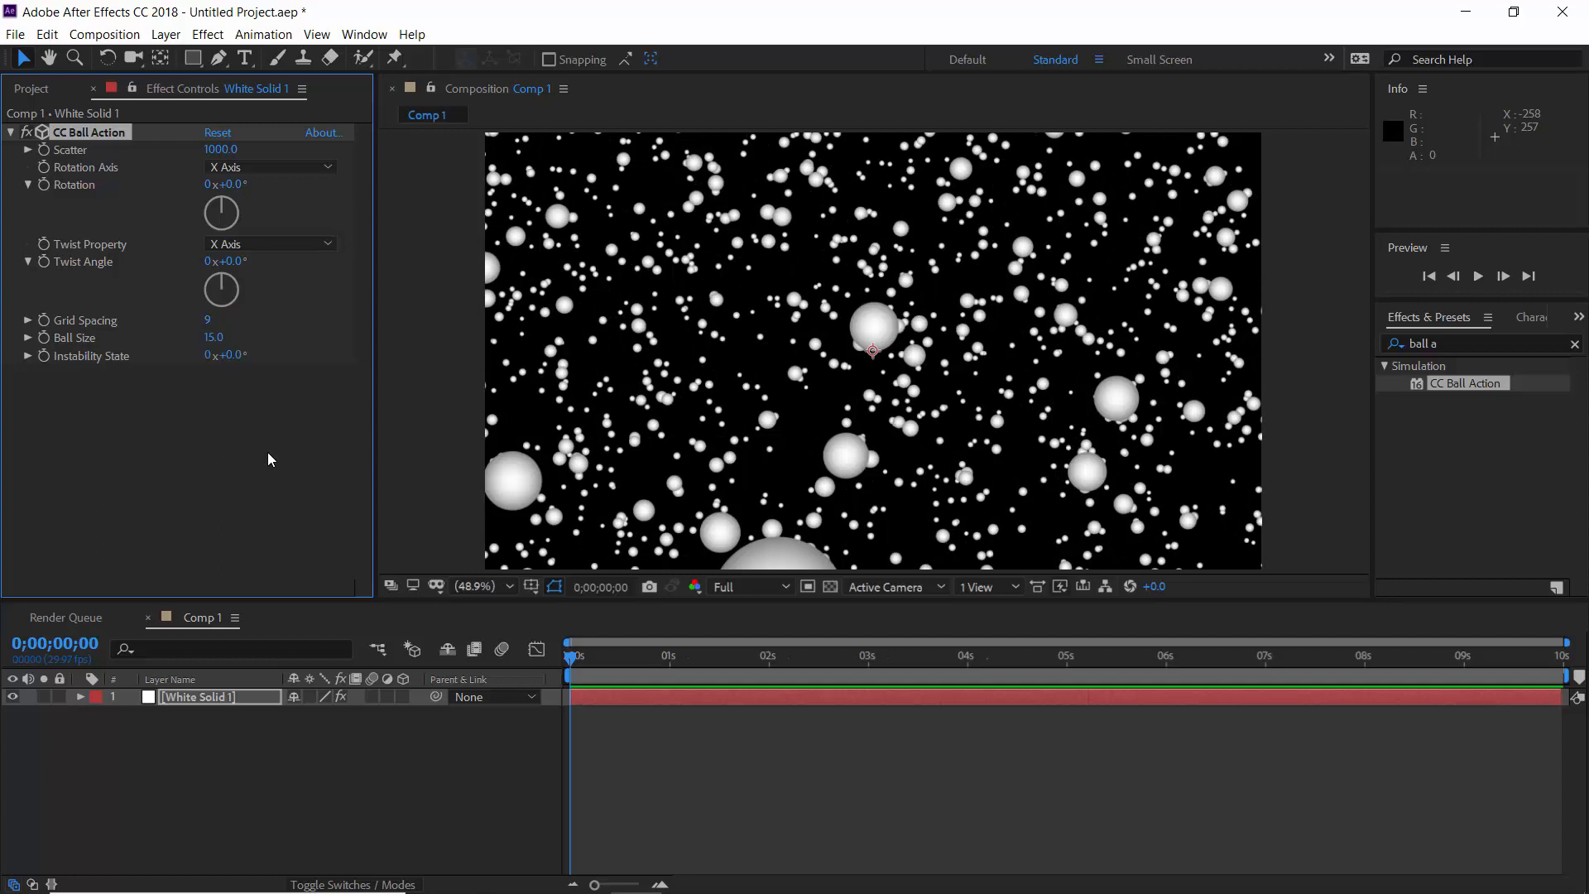
left_click(712, 657)
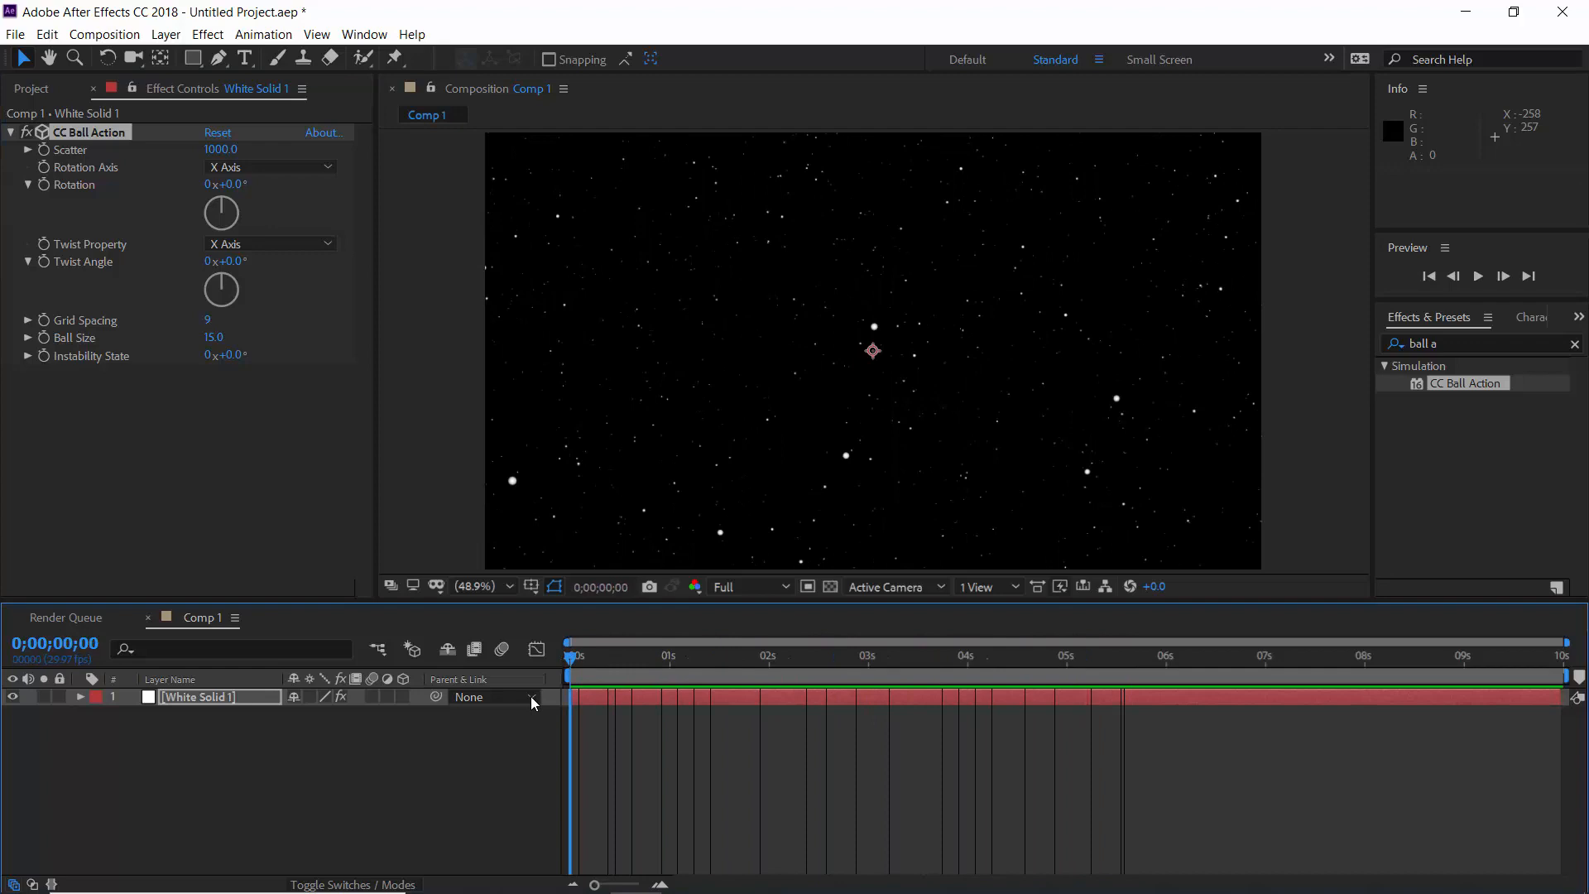
mouse_move(533, 702)
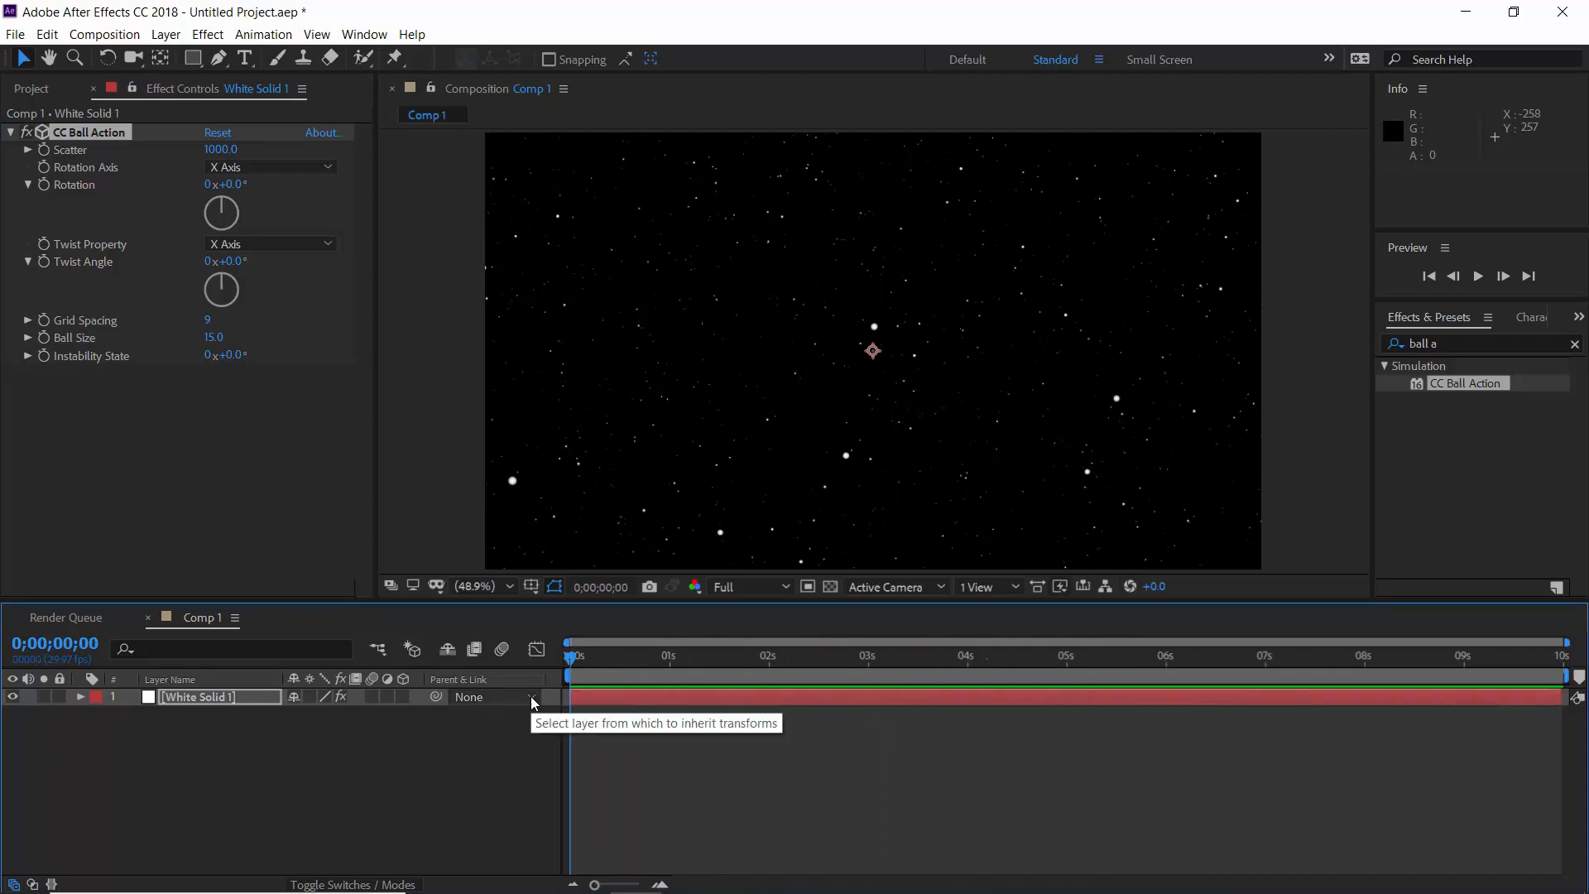
- Add a two-node Camera 1 layer with 23.33 mm focal length above the solid
left_click(165, 33)
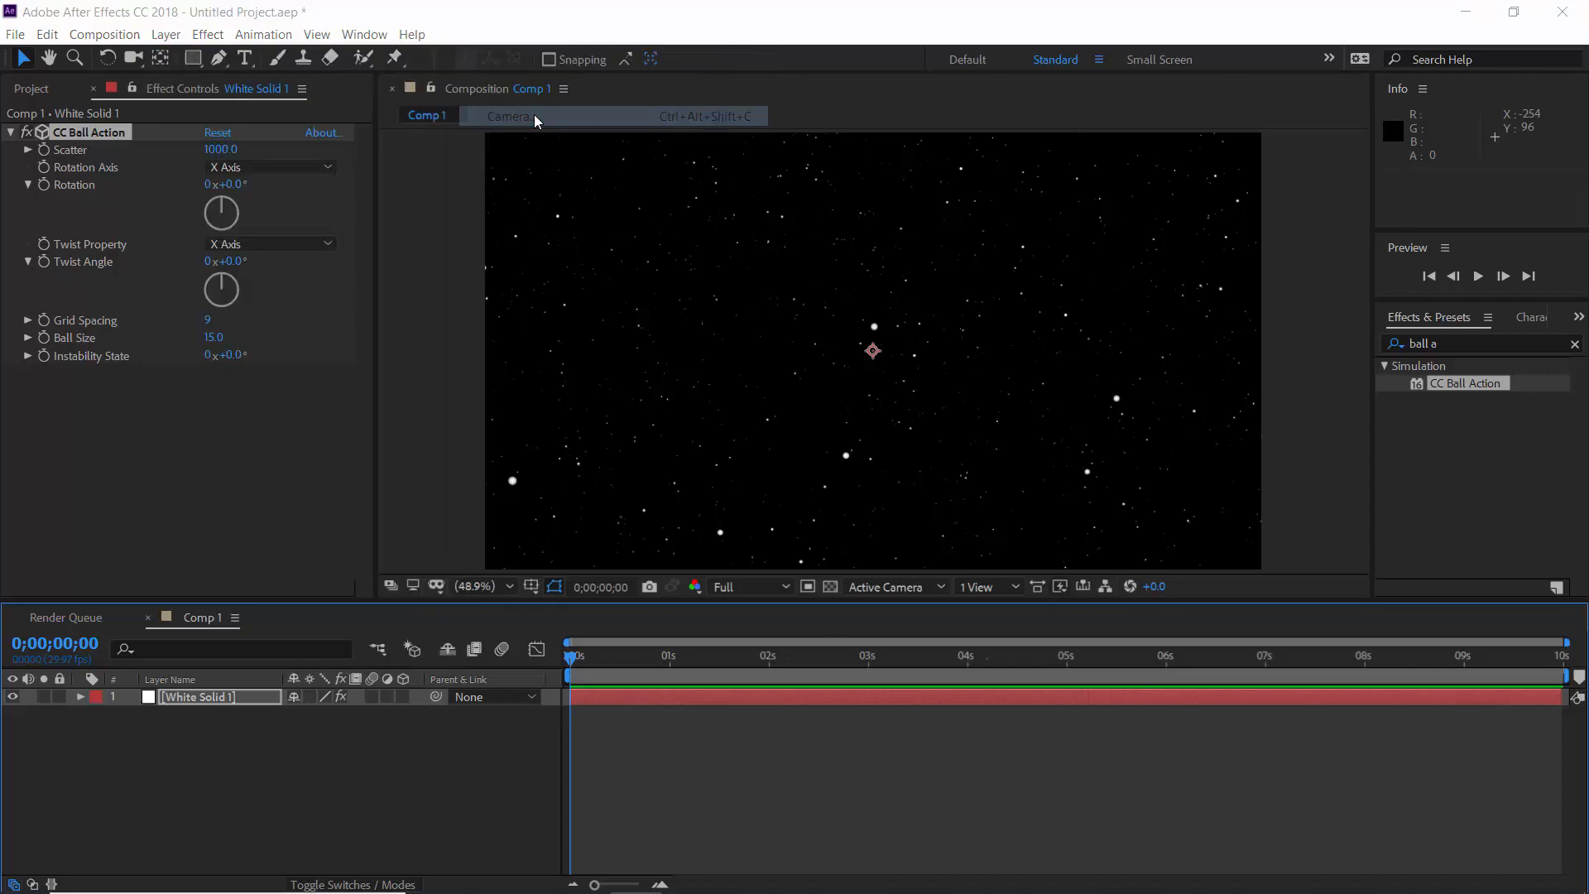
left_click(510, 116)
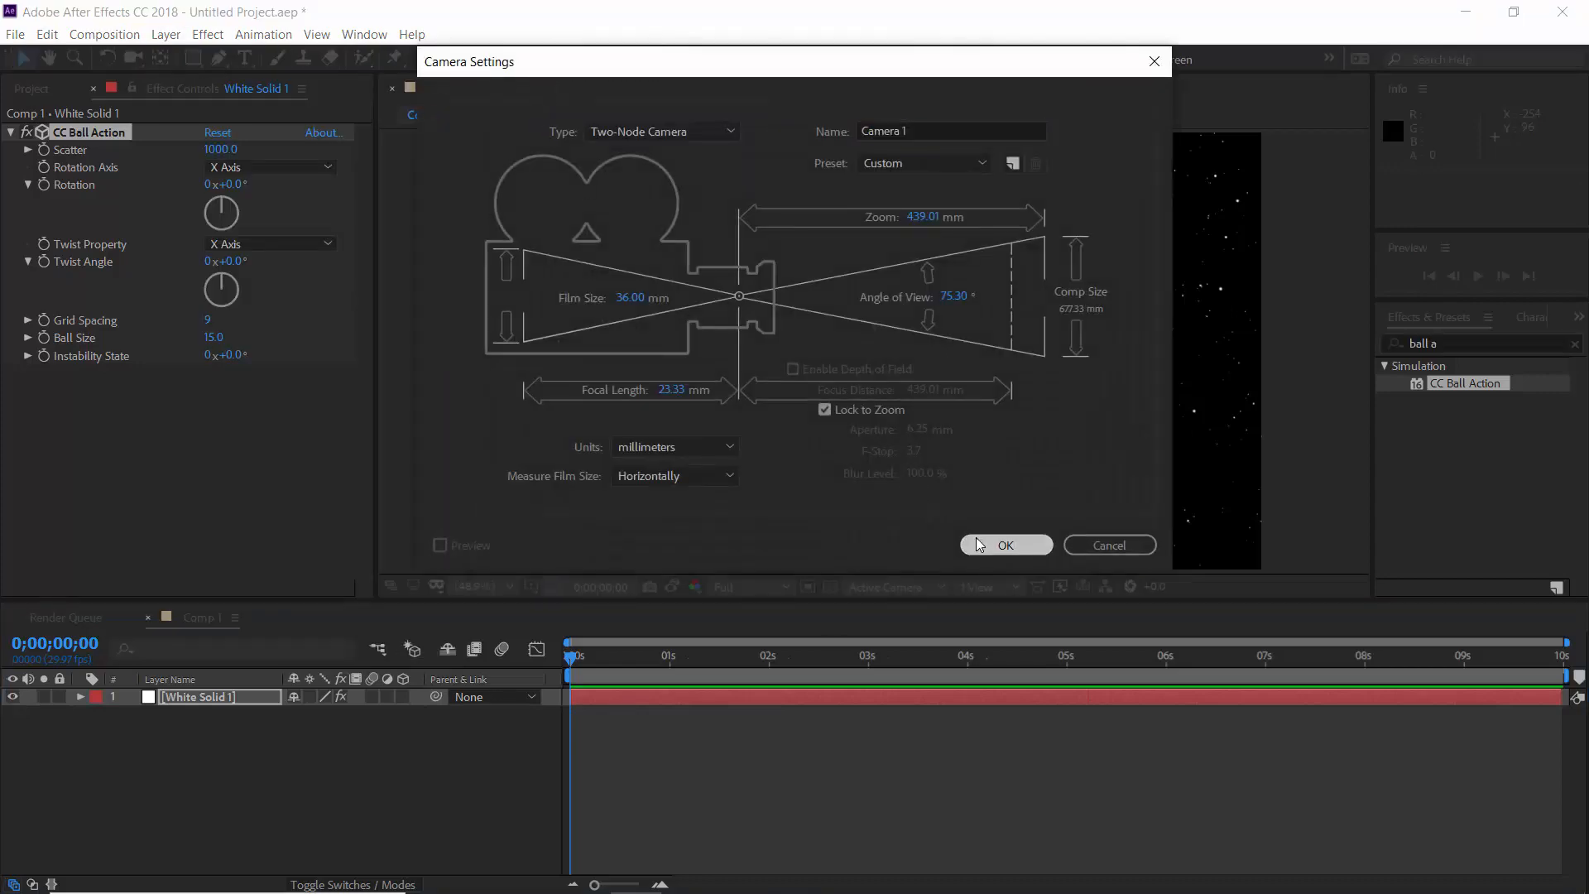
left_click(1005, 544)
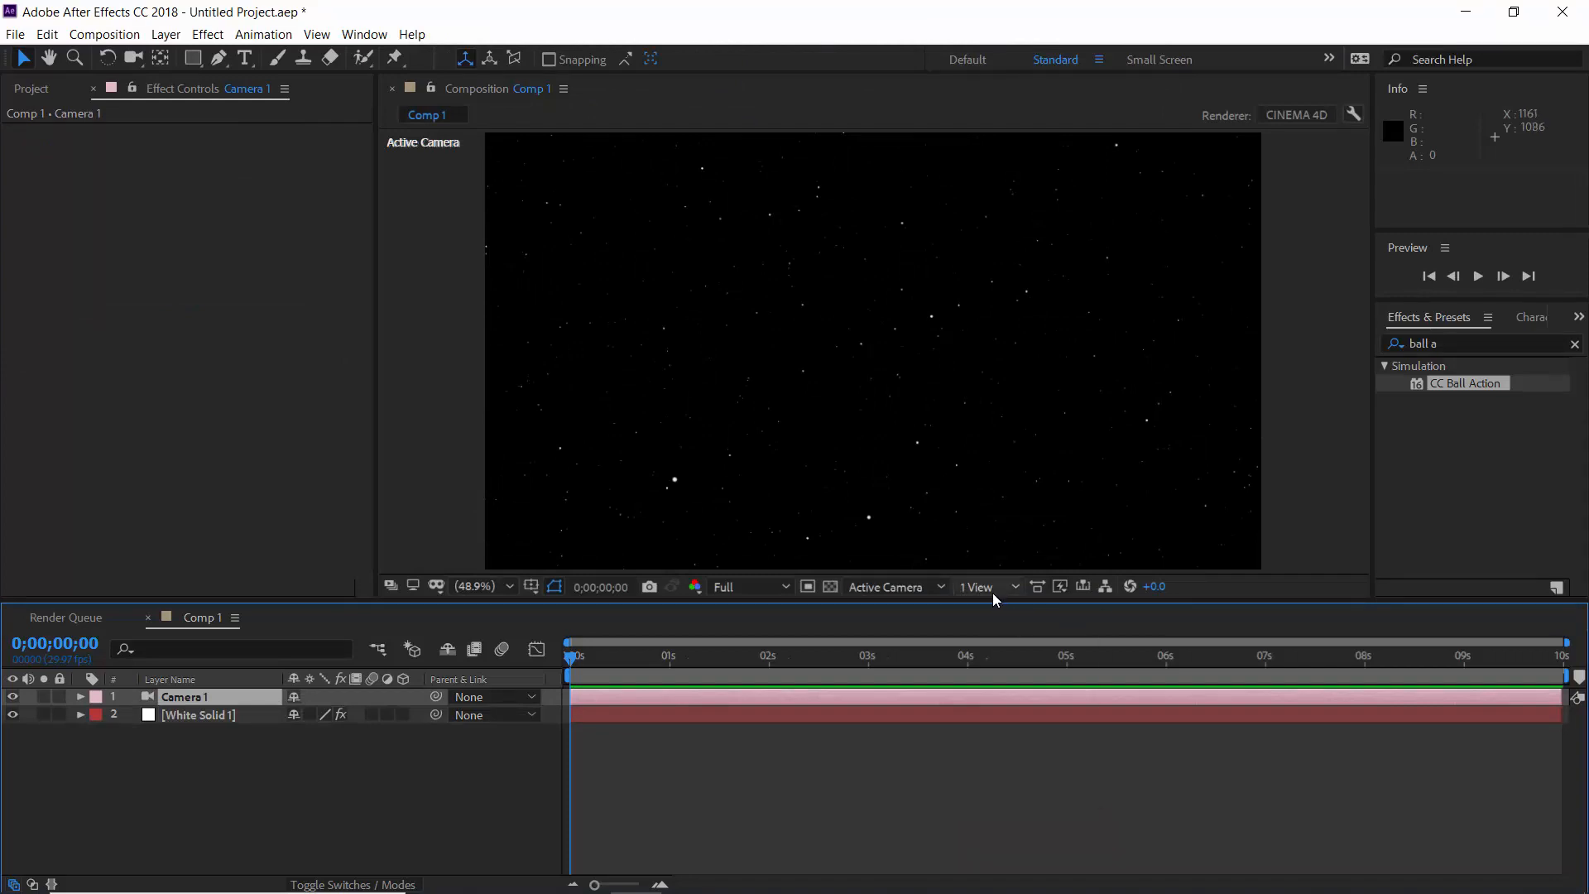
- Keyframe Camera 1's Position at 0s and near 9s so it flies forward through the stars
left_click(977, 586)
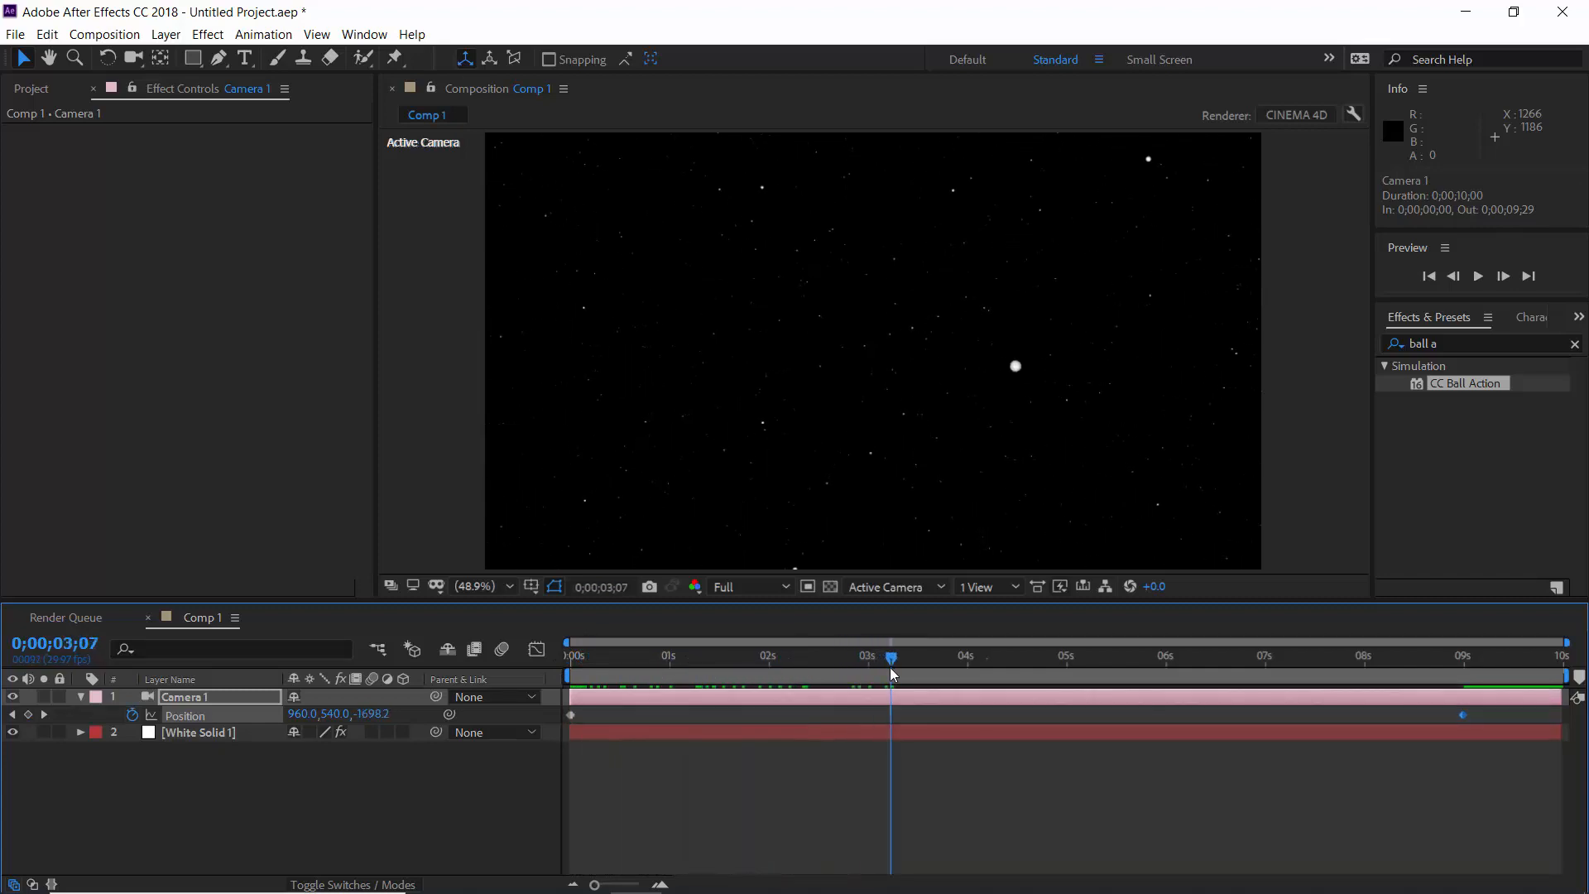
mouse_move(893, 674)
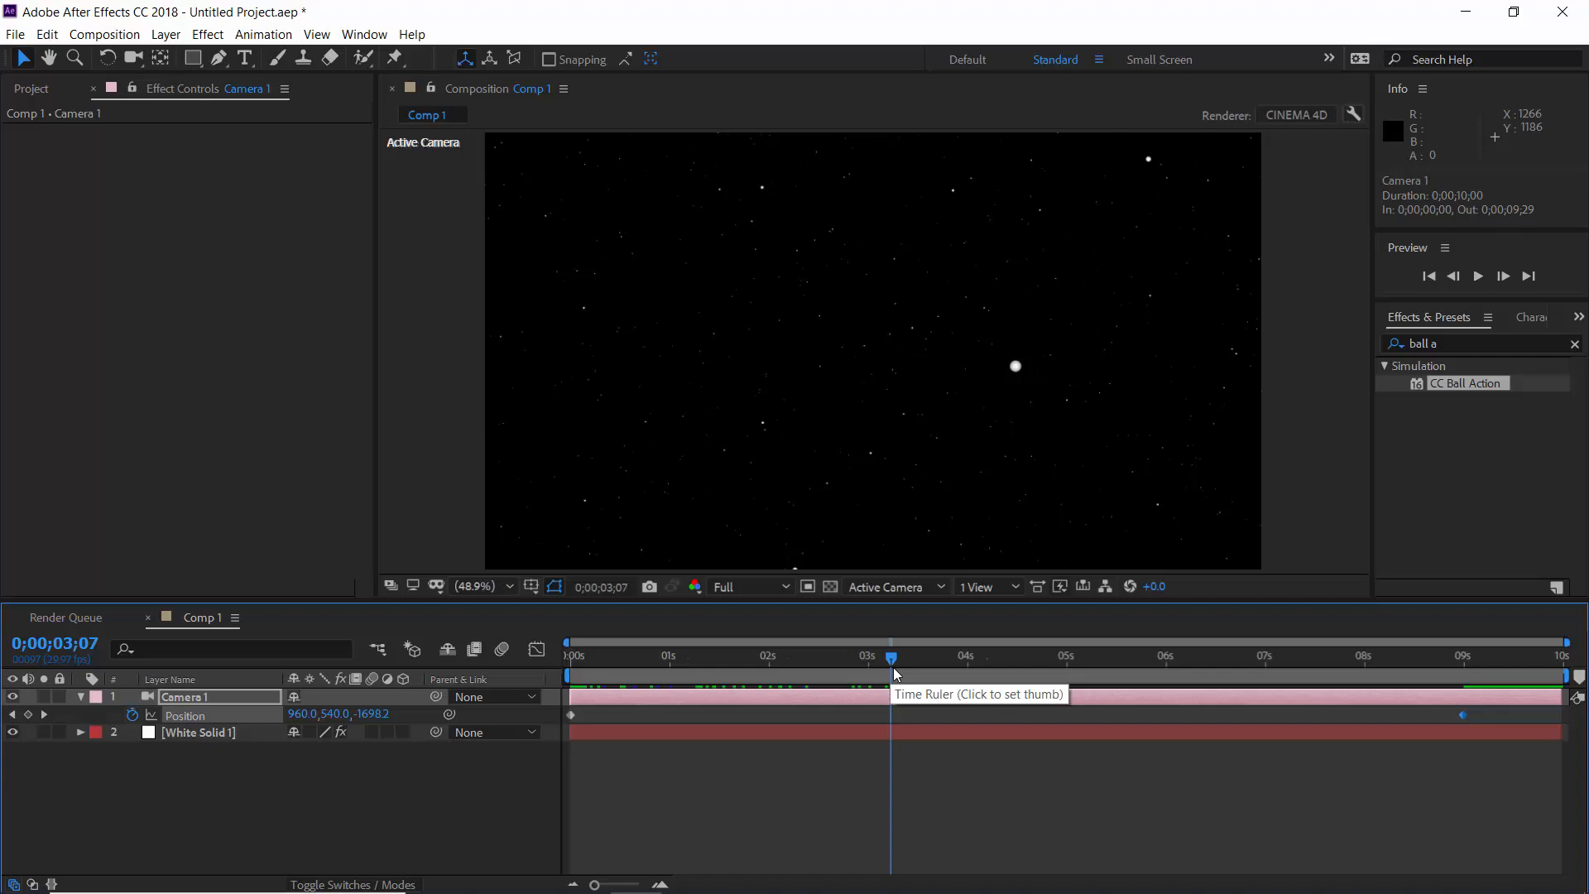
left_click(200, 732)
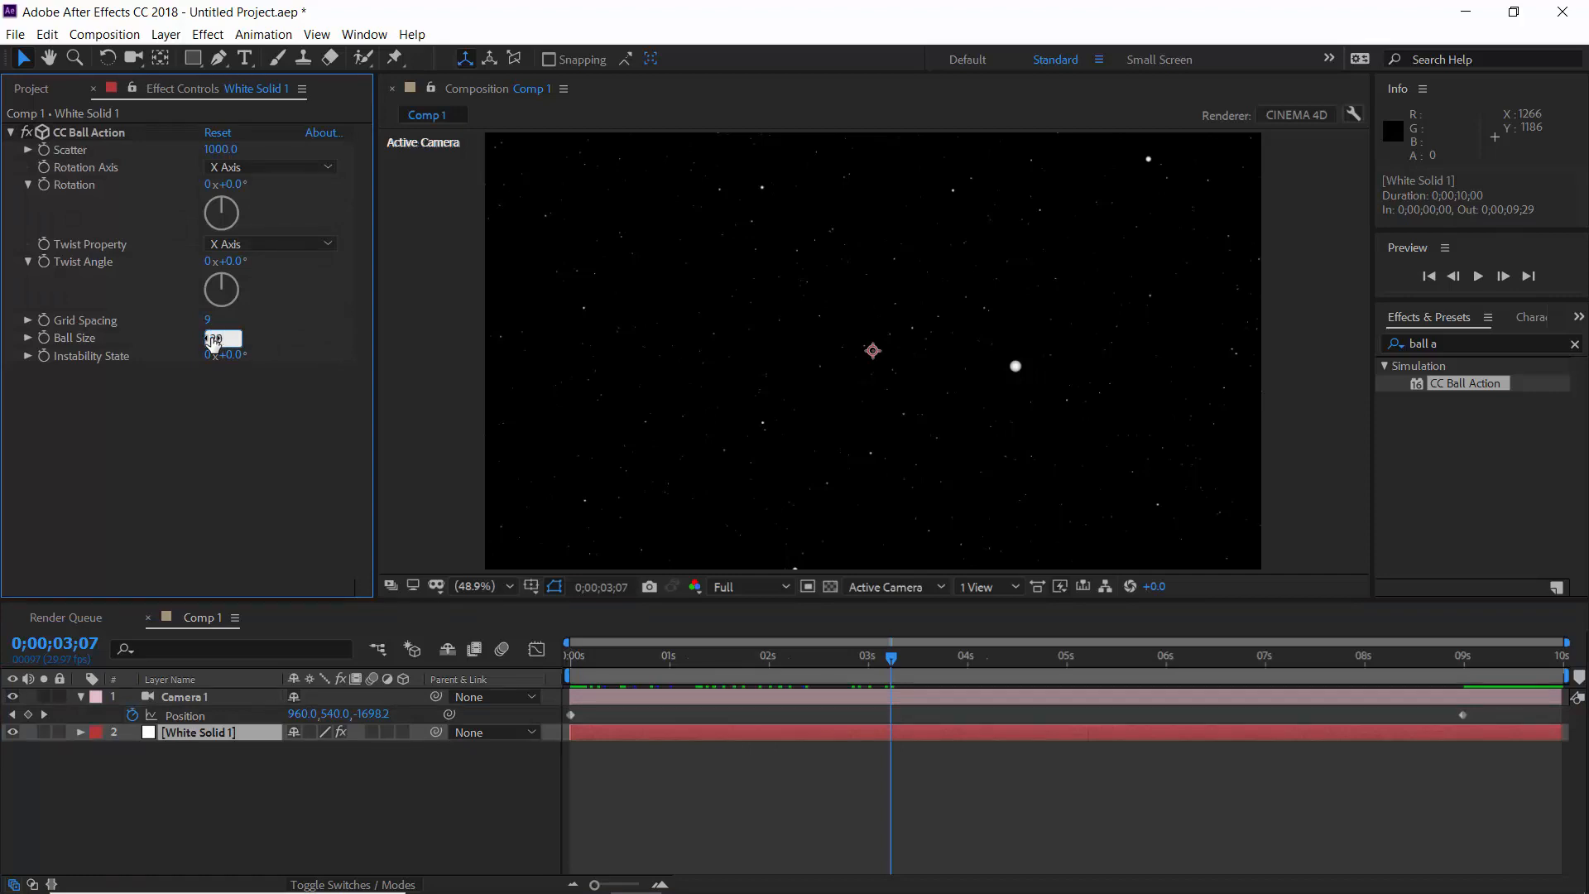
- Raise Ball Size to 20 and Scatter toward 750, then return the playhead to the start
type("20.0")
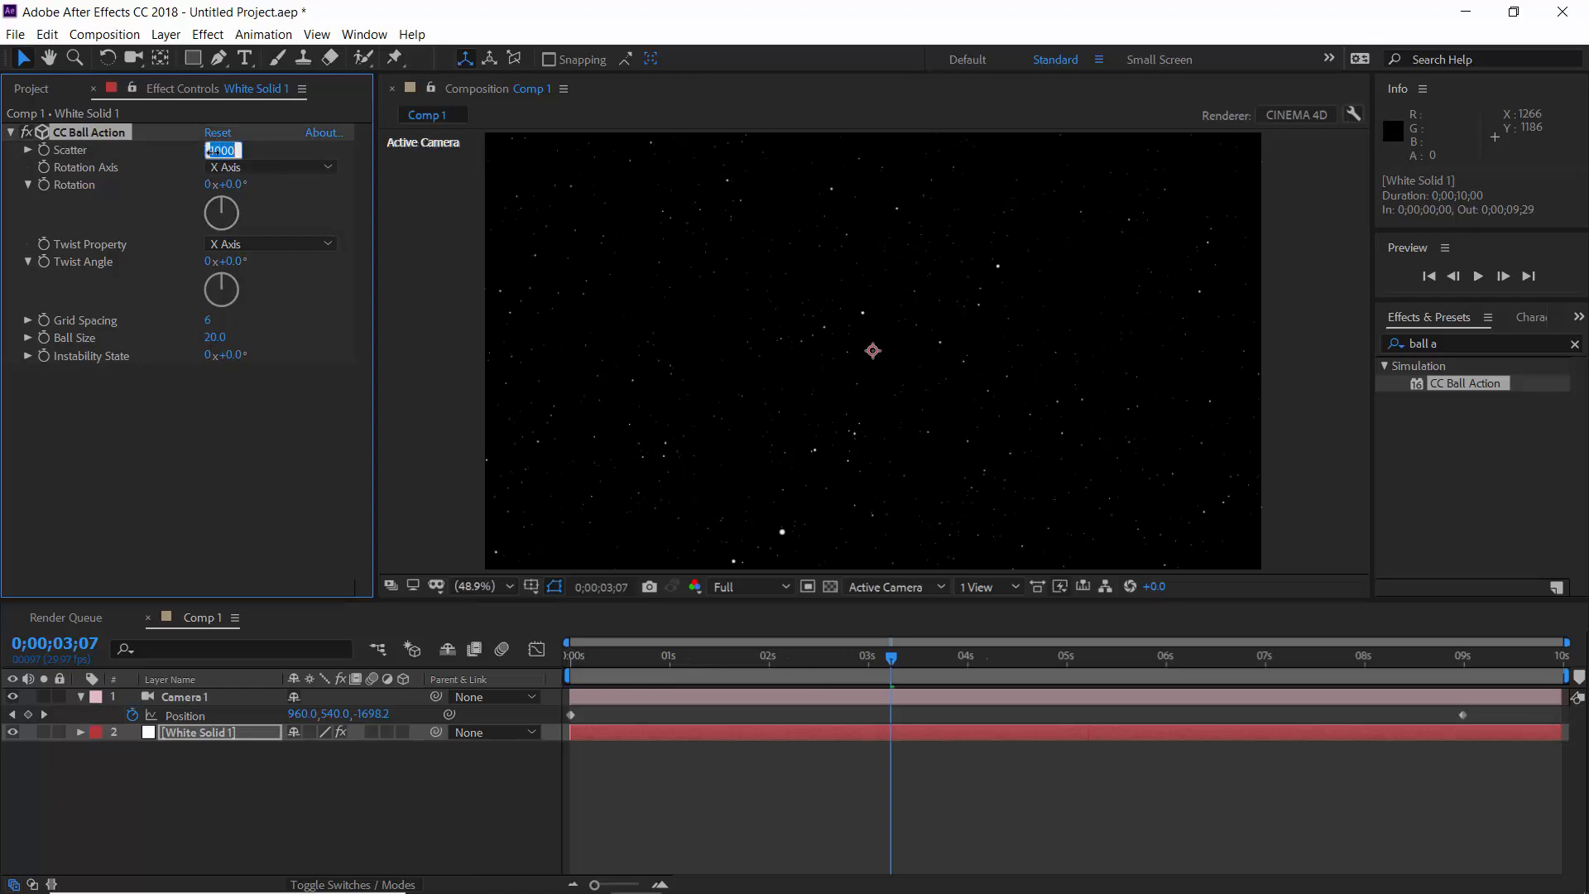
type("700.0")
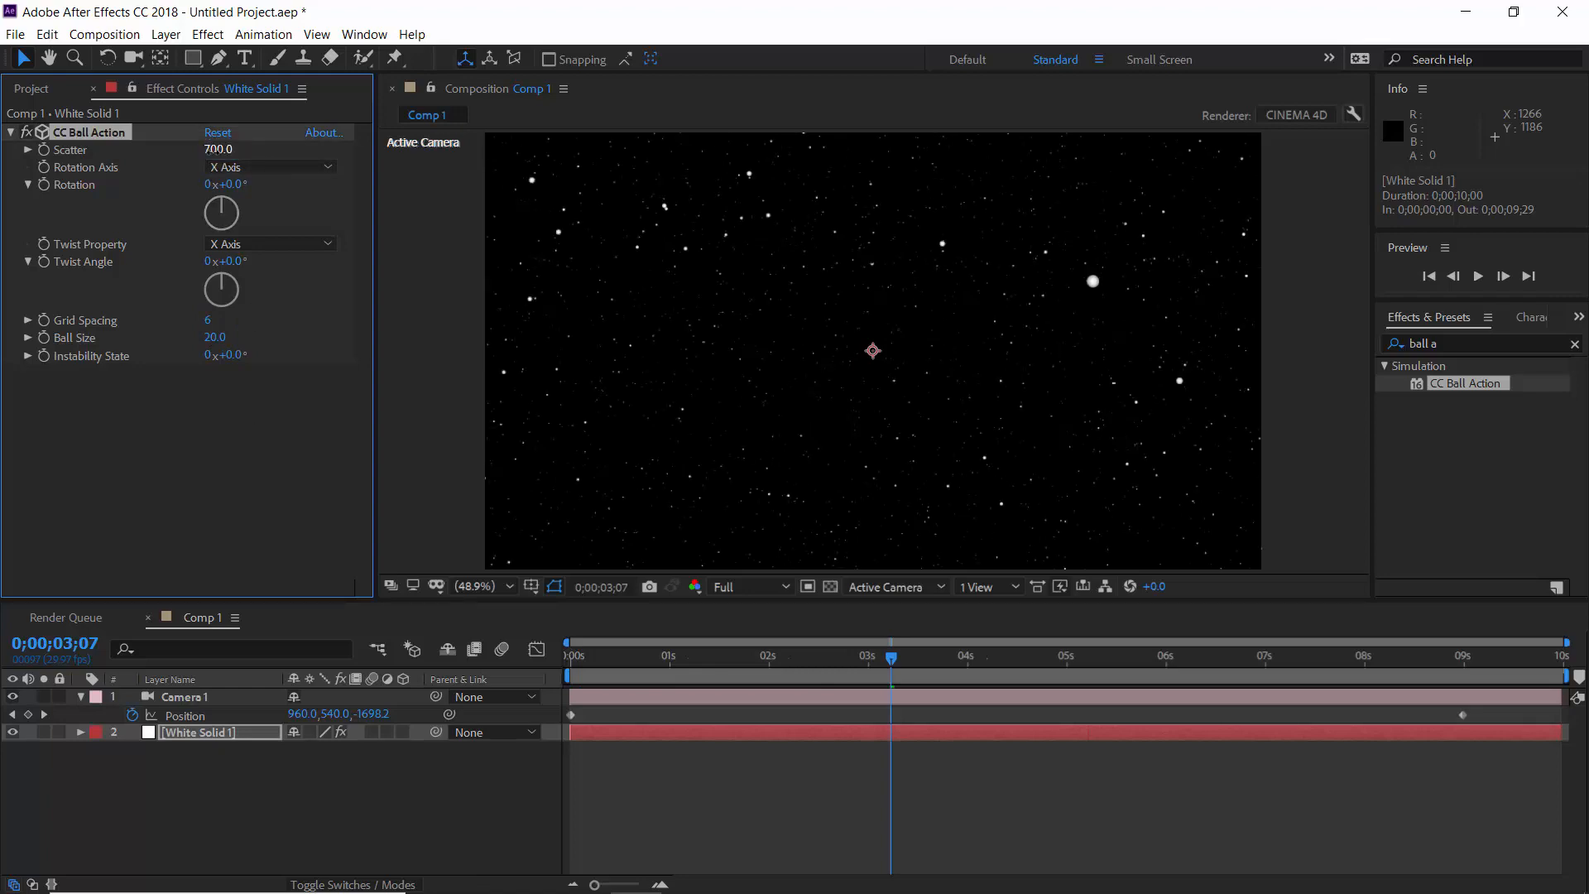
double_click(214, 150)
type("750")
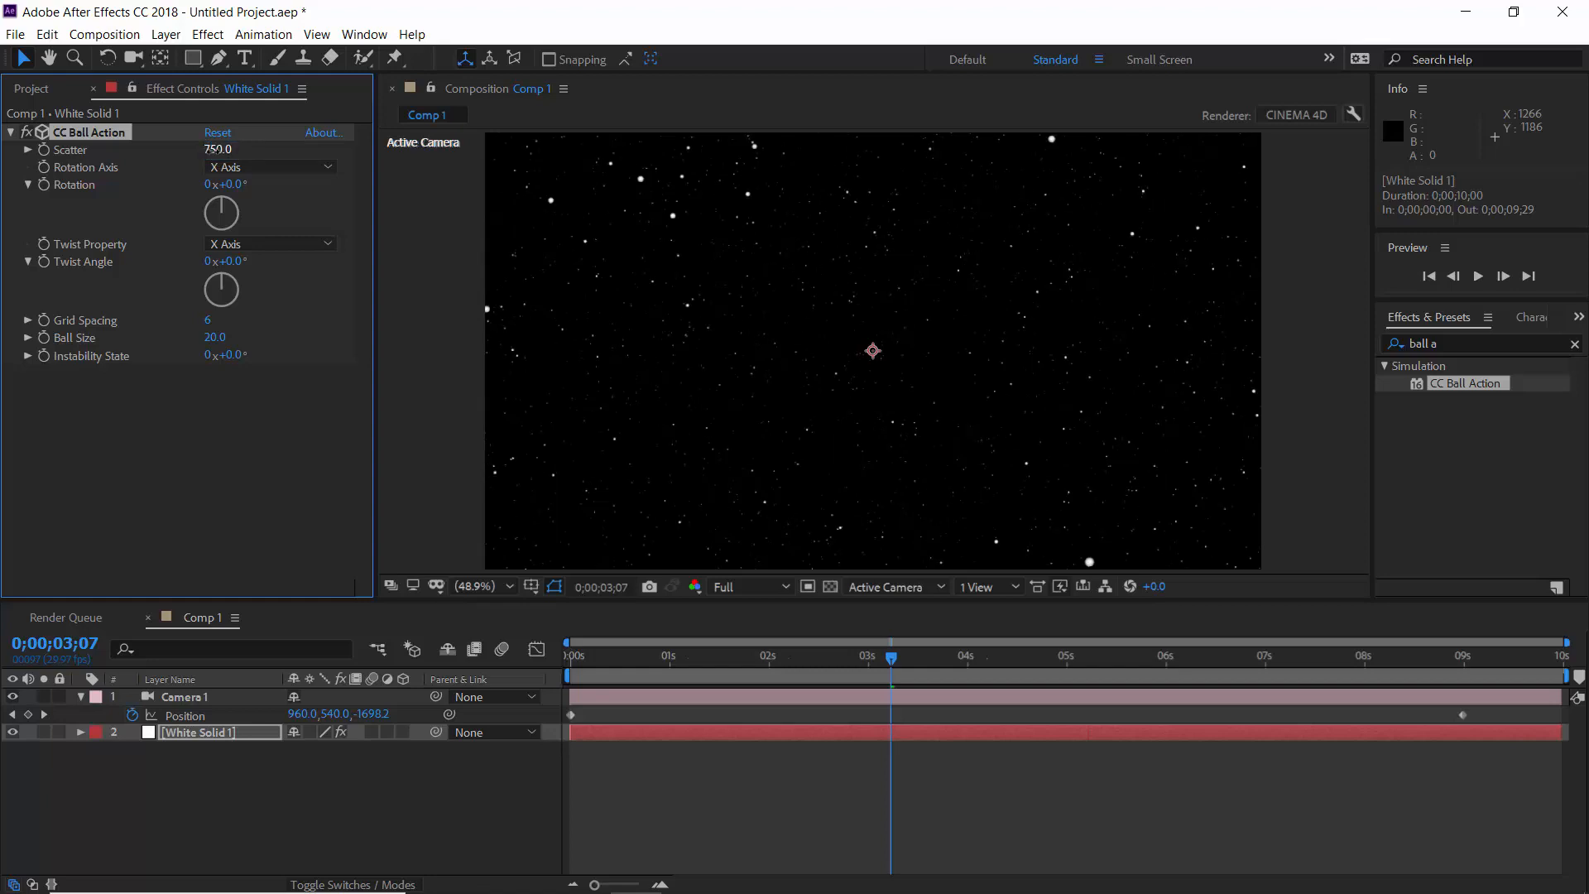
left_click(568, 656)
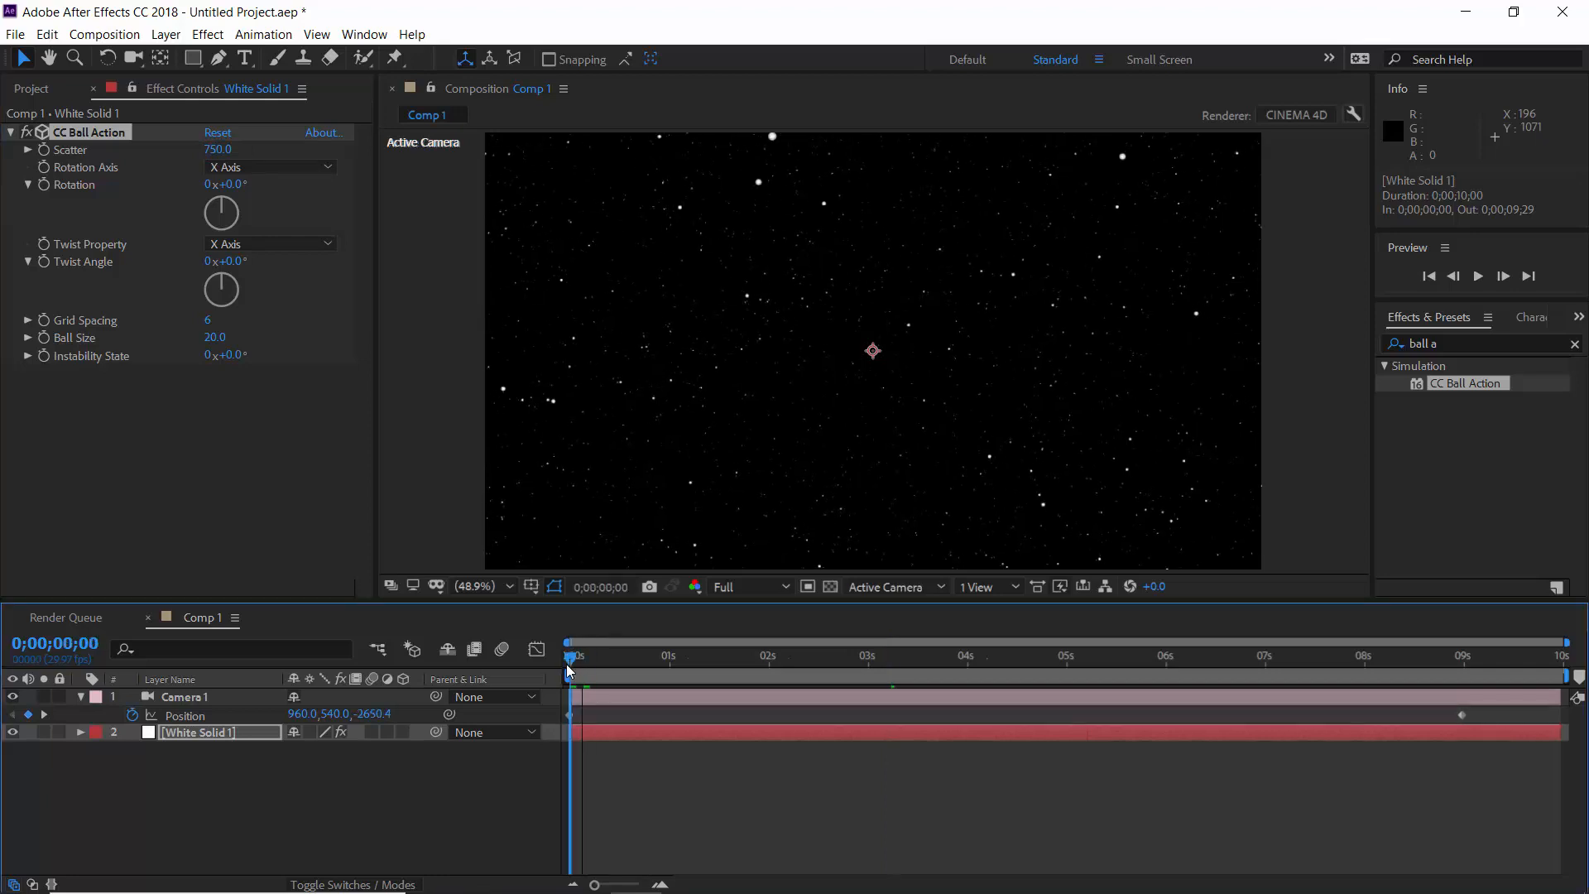
left_click(745, 655)
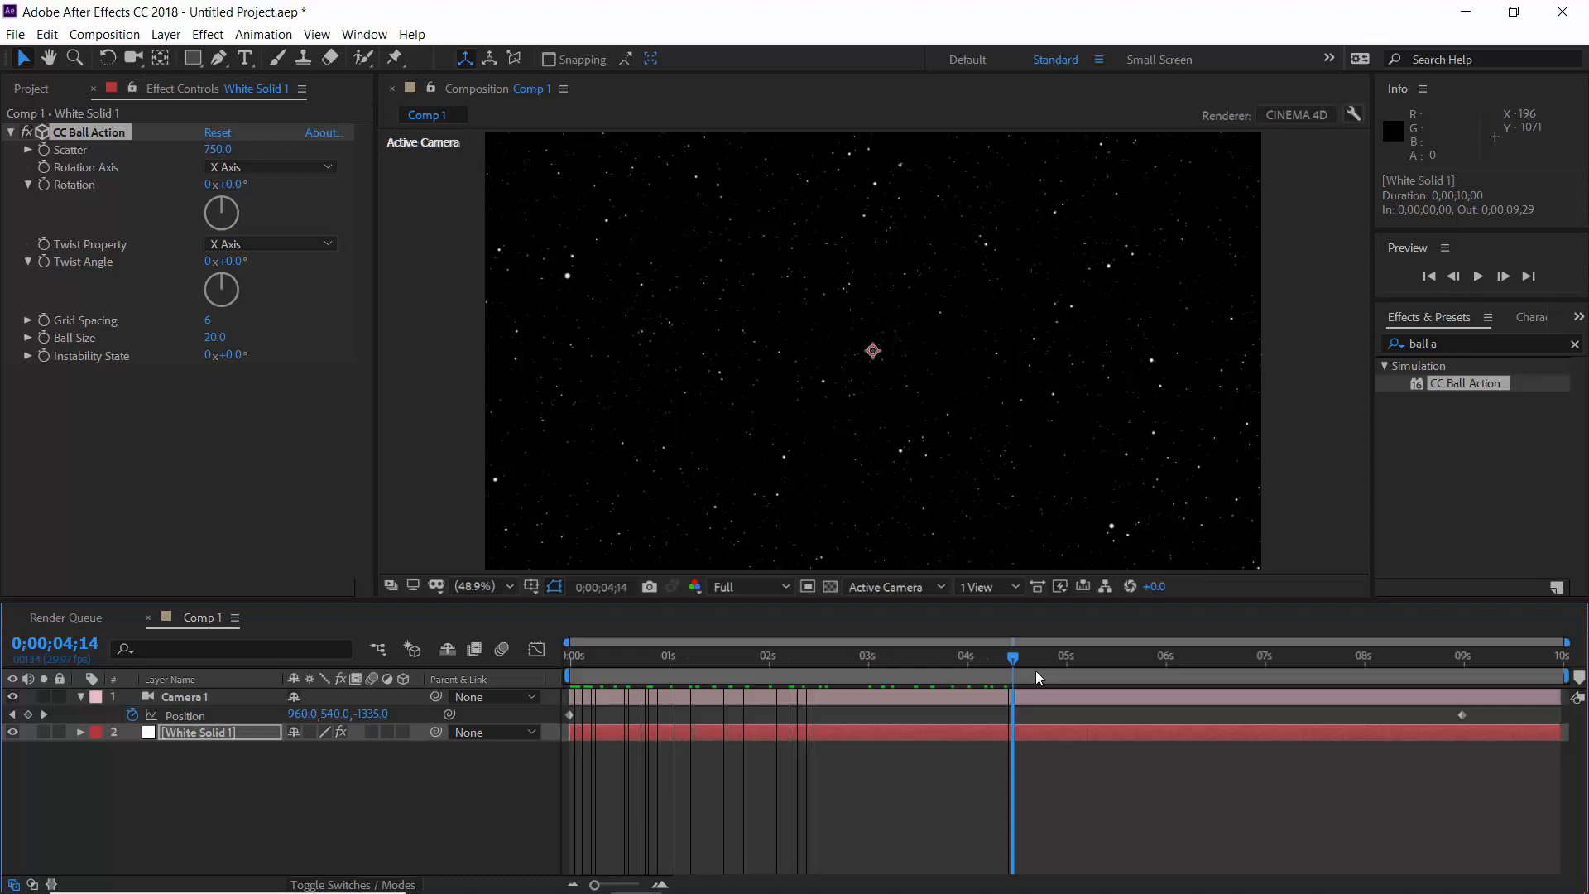
left_click(978, 586)
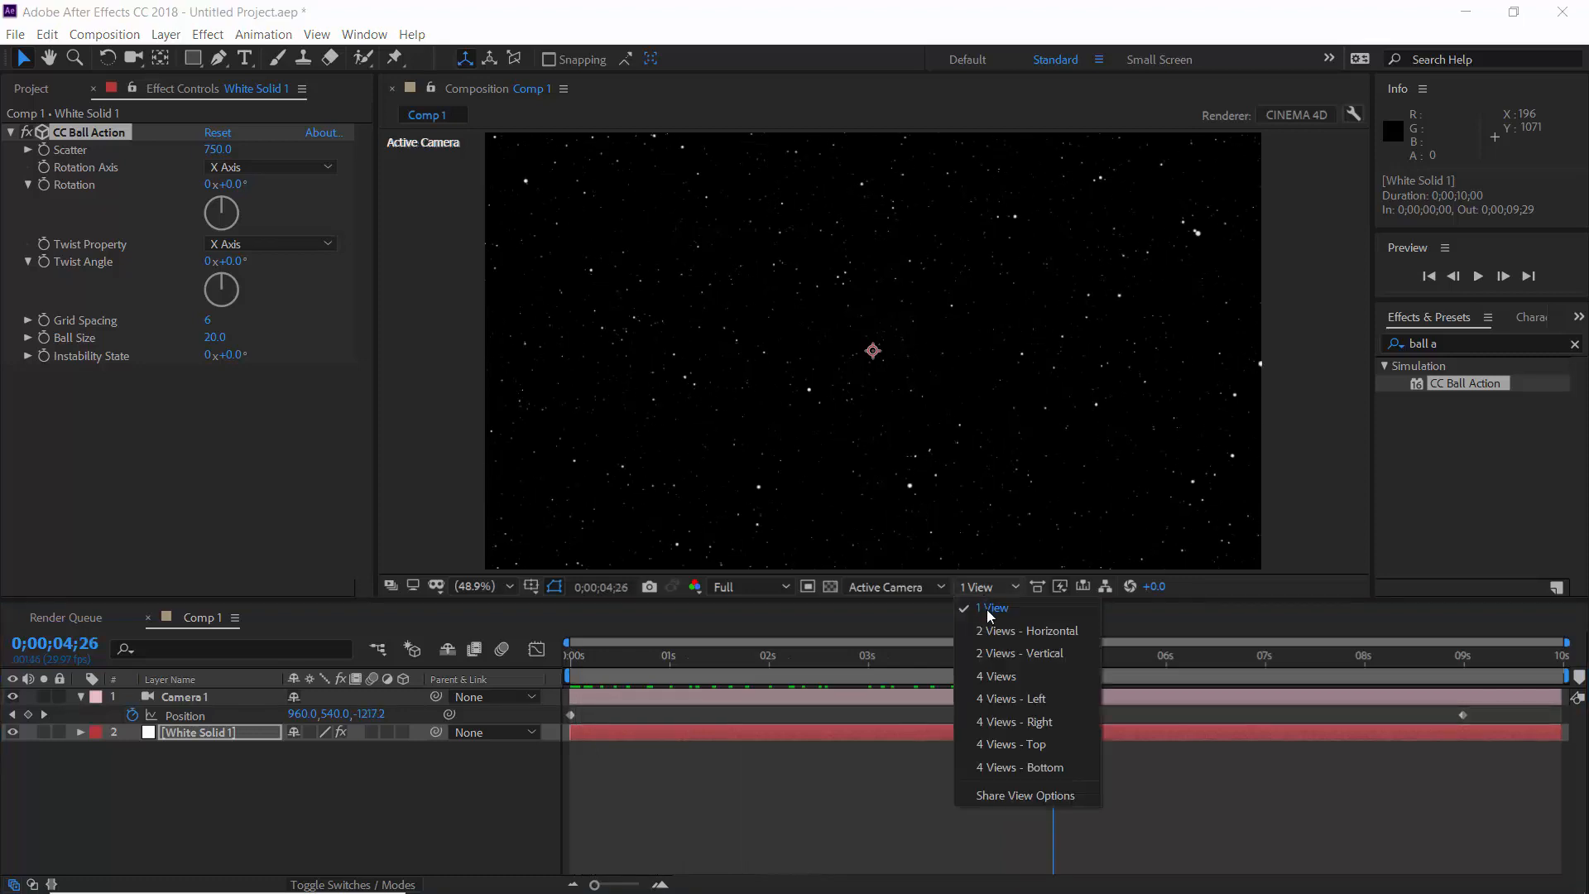
left_click(1026, 631)
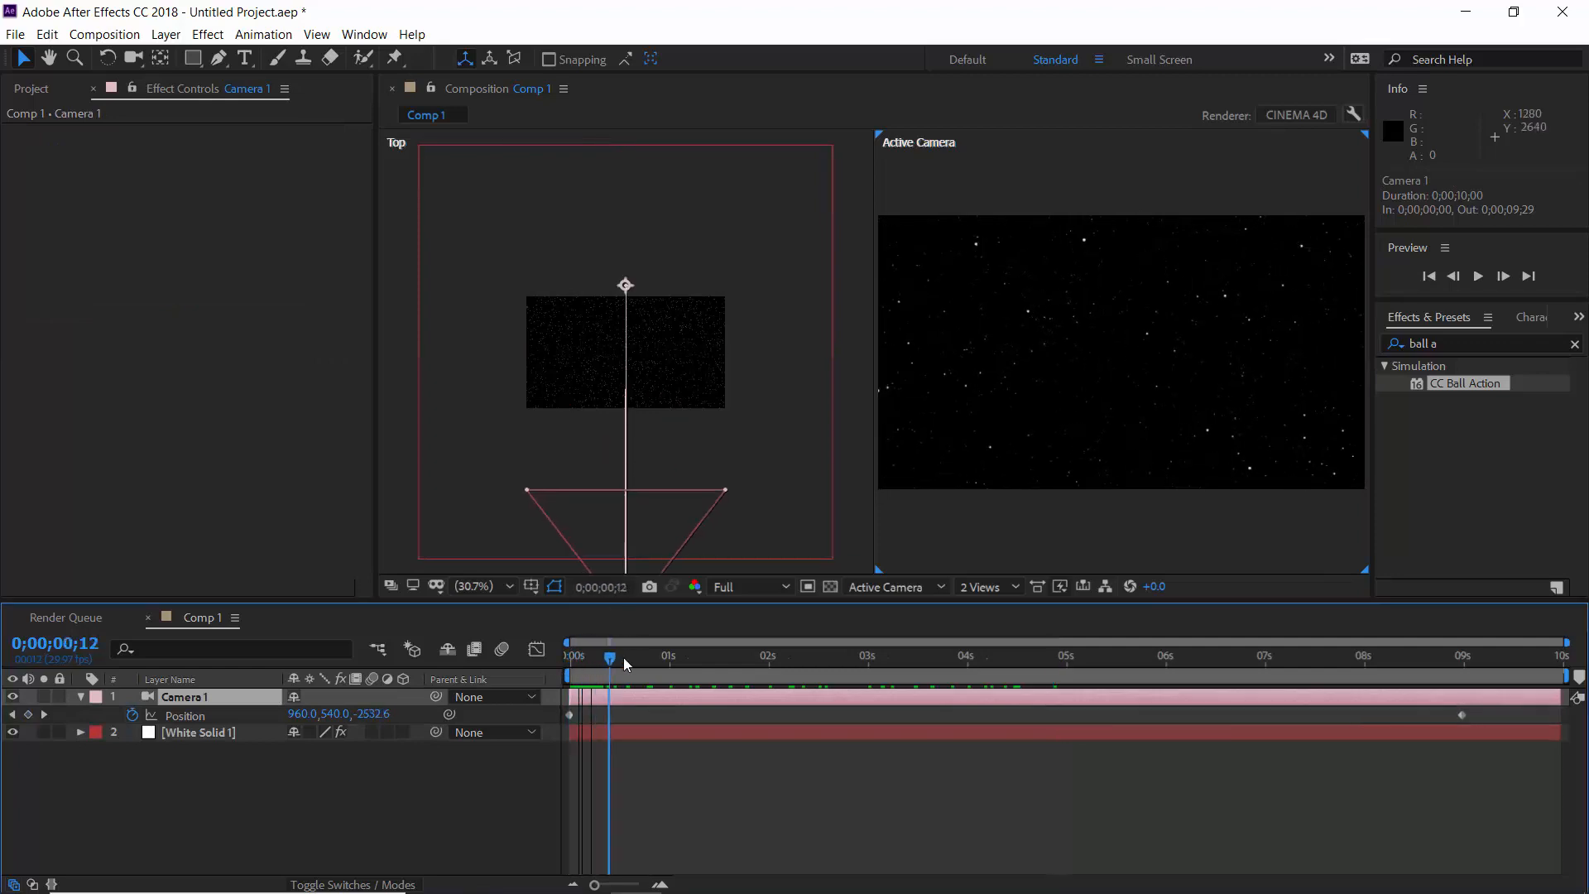
left_click_drag(609, 658, 884, 659)
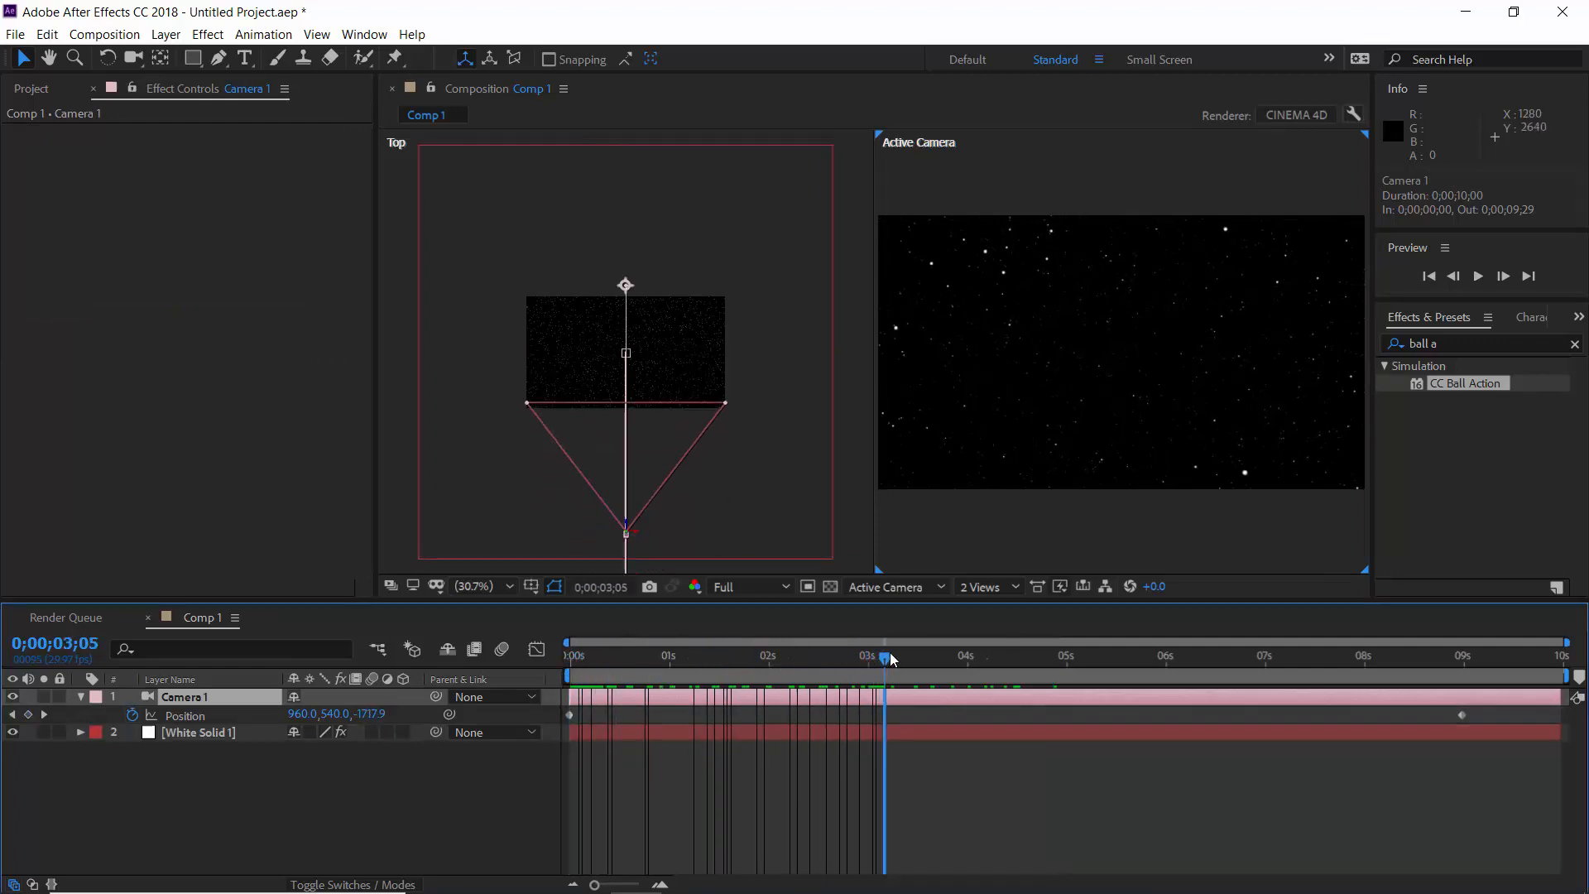
left_click(896, 657)
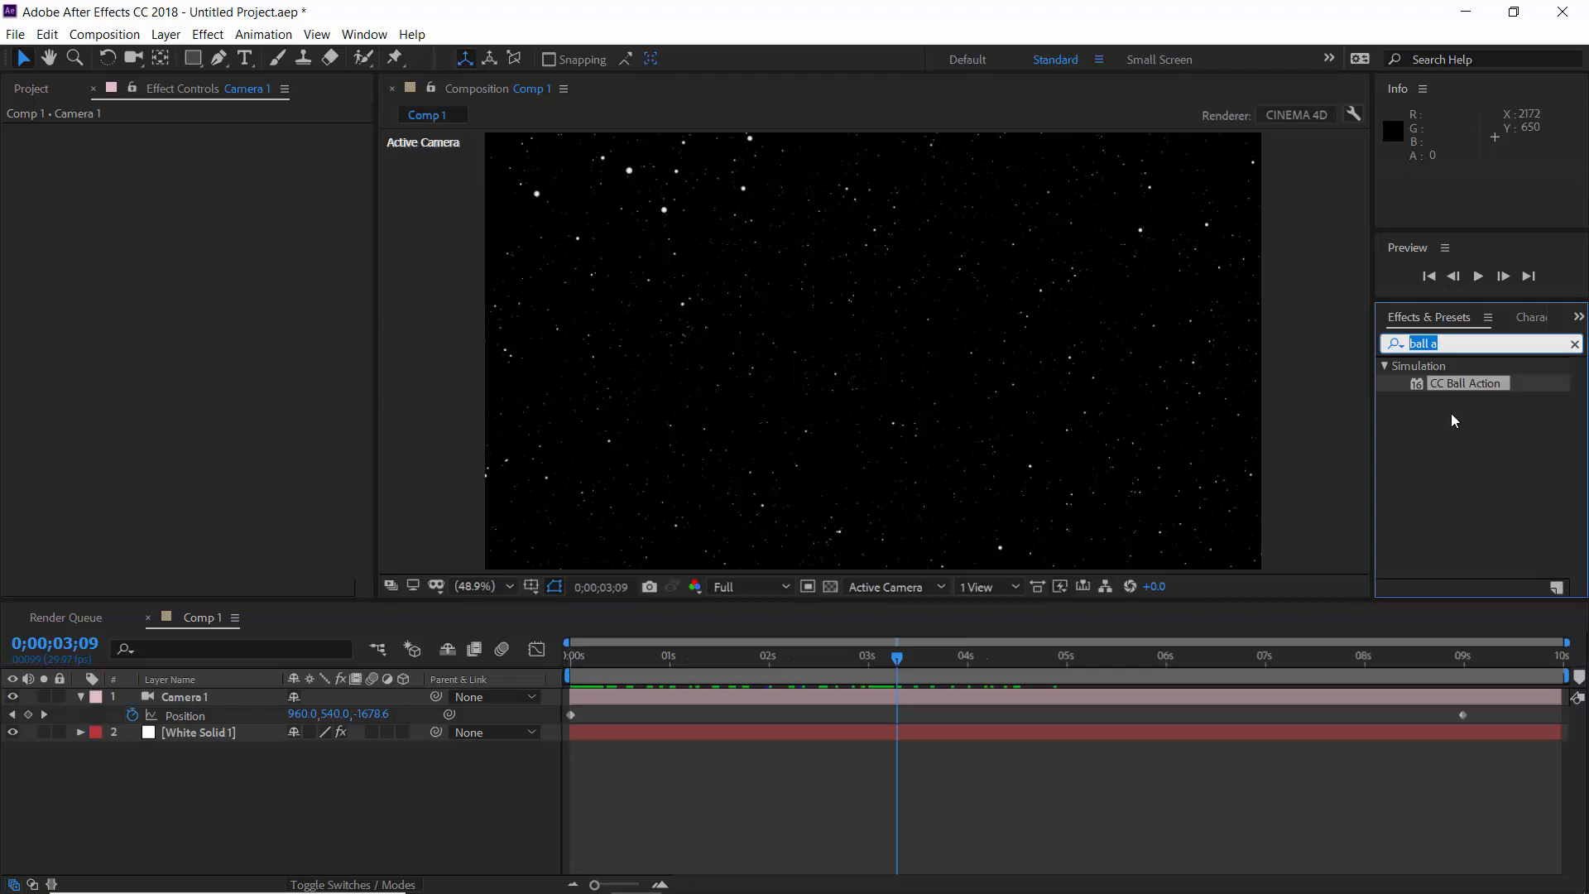
- Search for Echo, then pre-compose Camera 1 and the solid into a layer named 'stars'
type("echo")
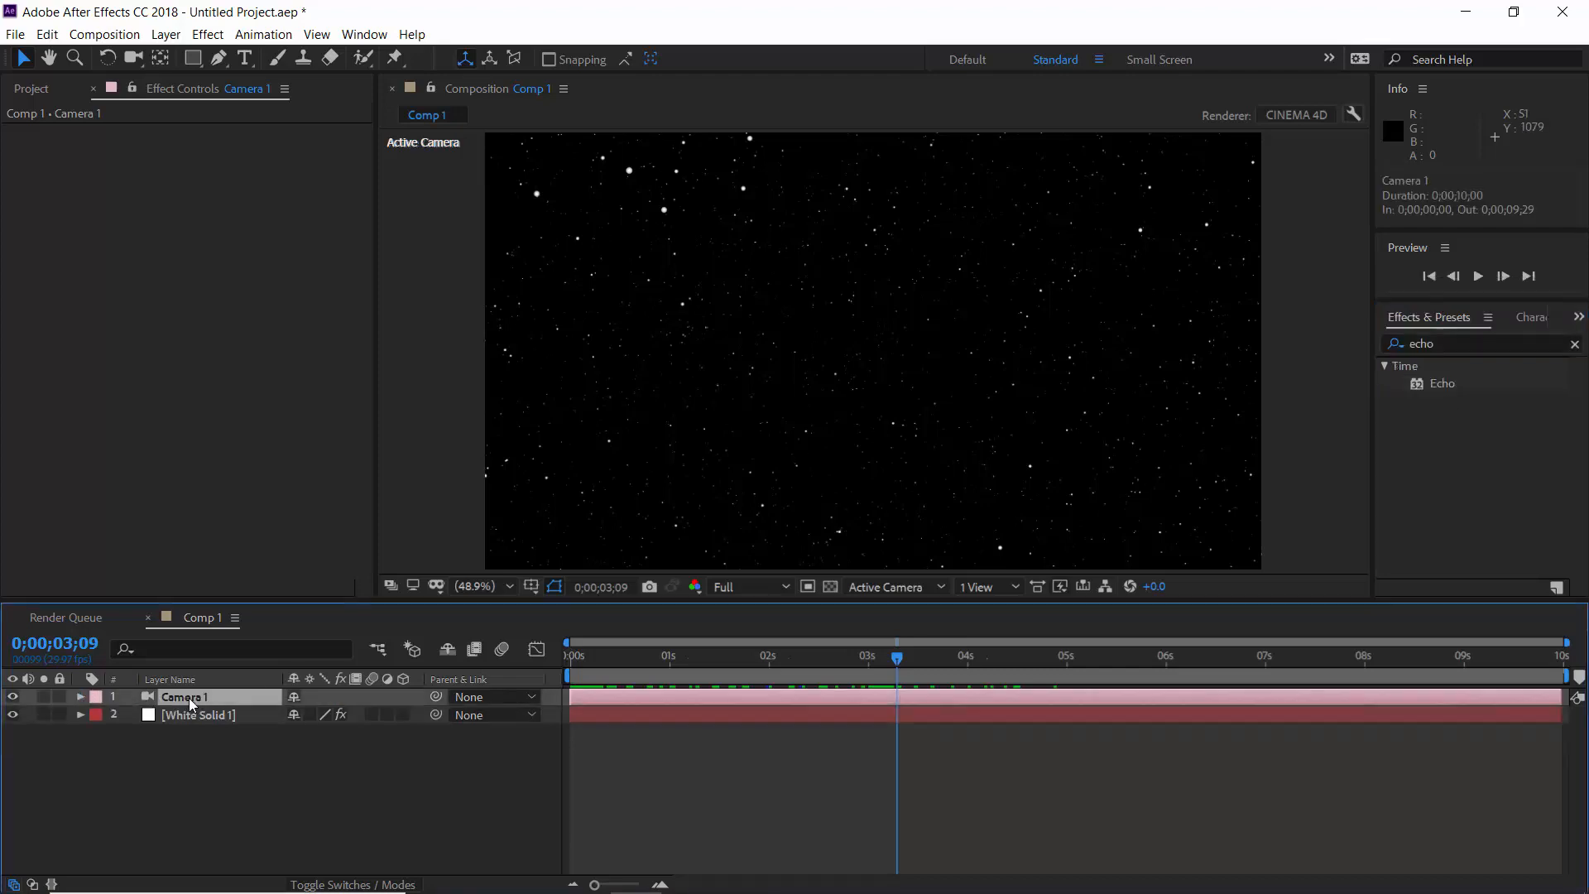
left_click(166, 33)
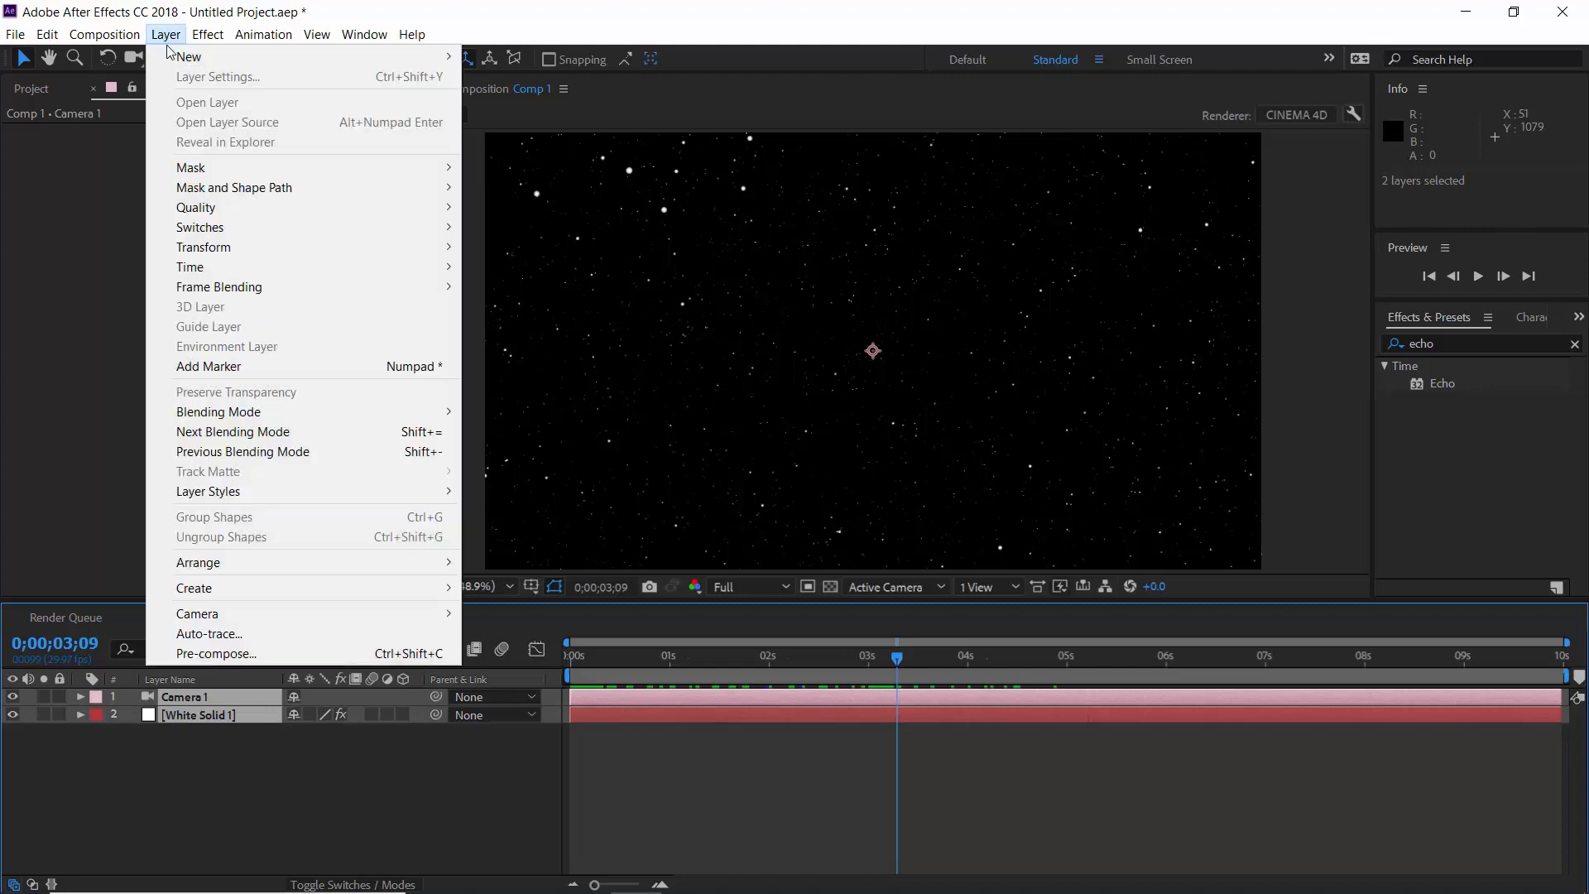
left_click(215, 653)
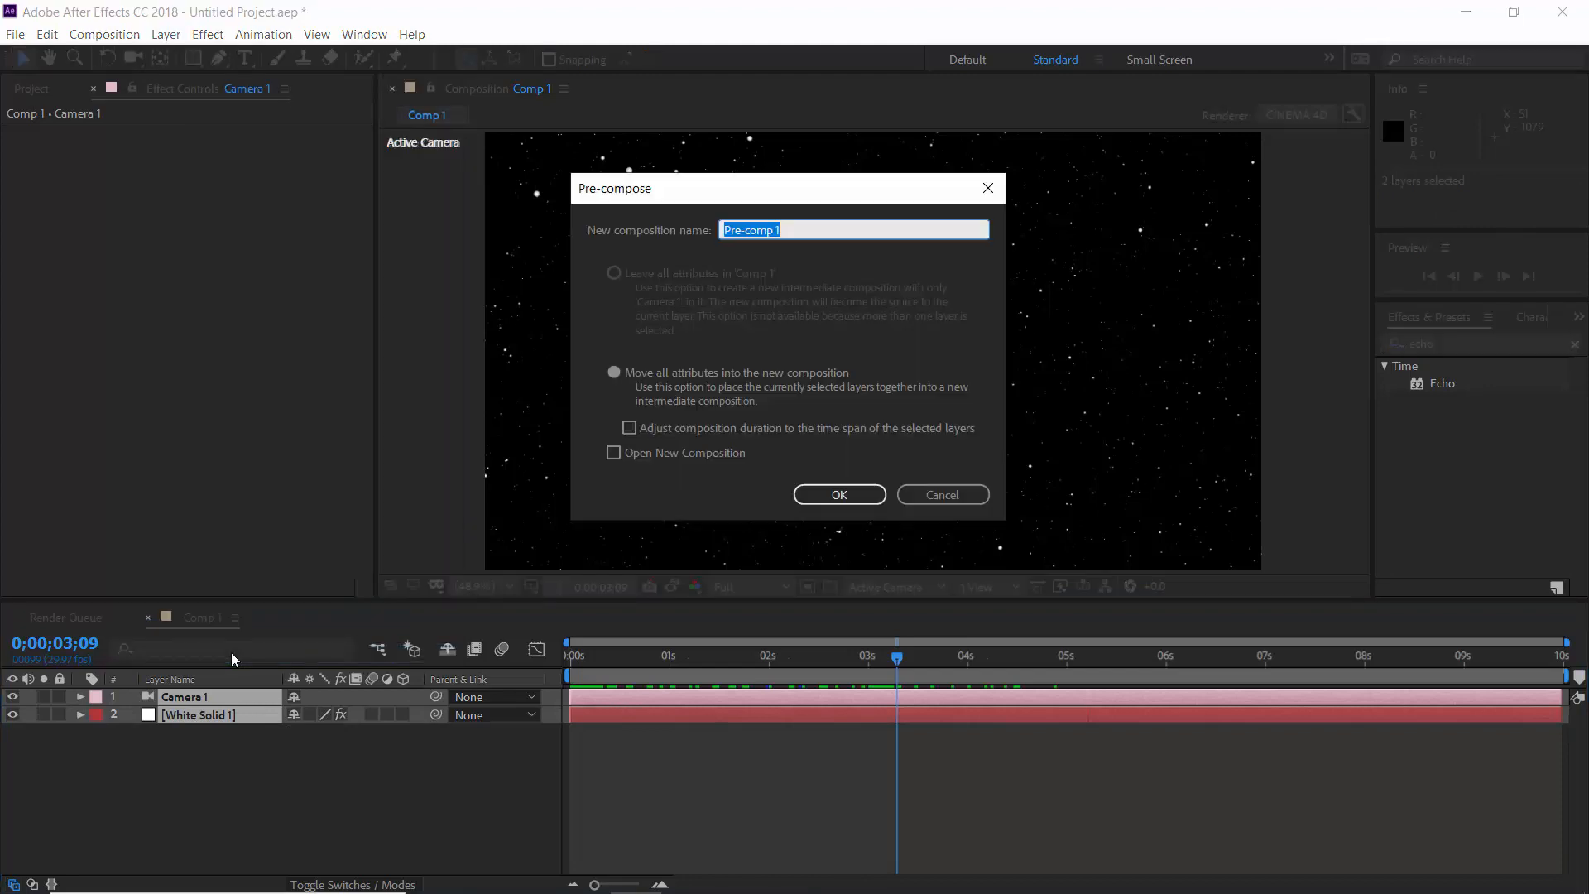
type("stars")
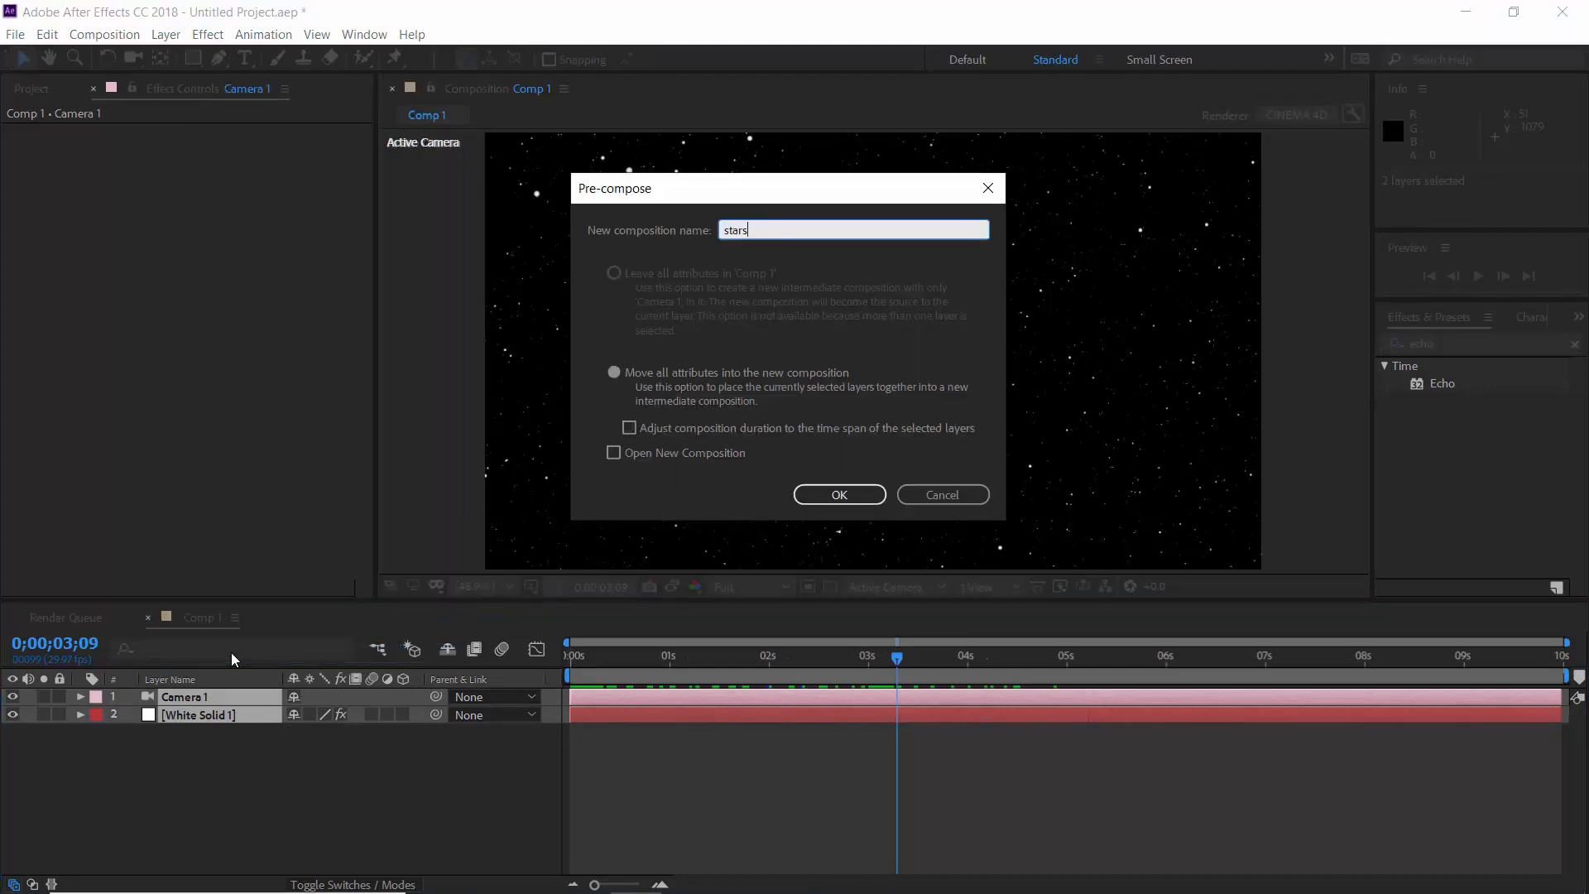
left_click(838, 495)
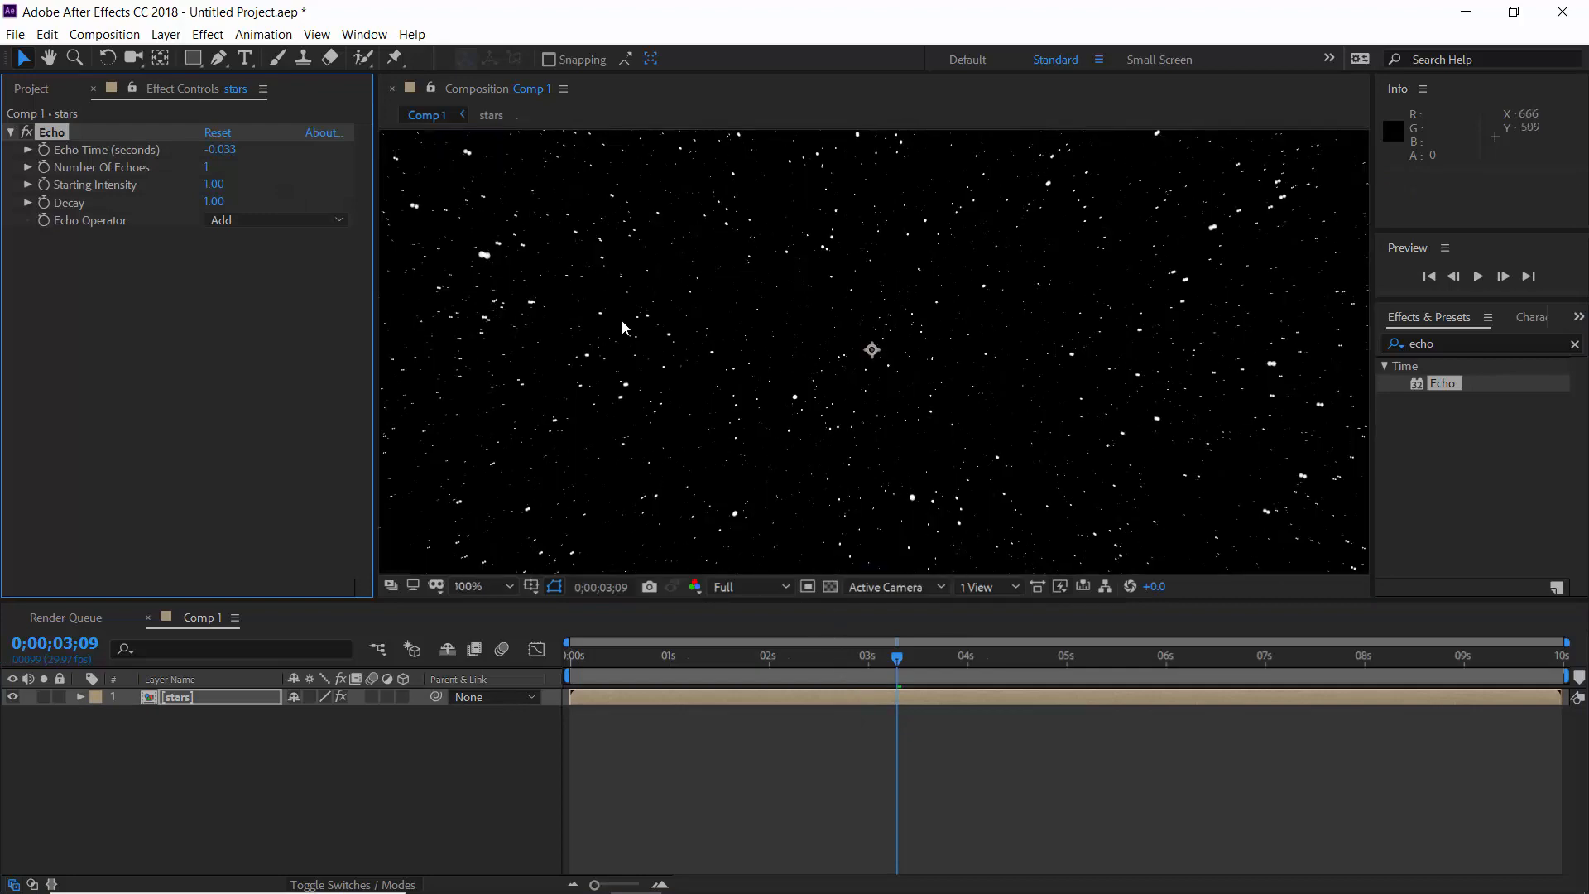
mouse_move(471, 186)
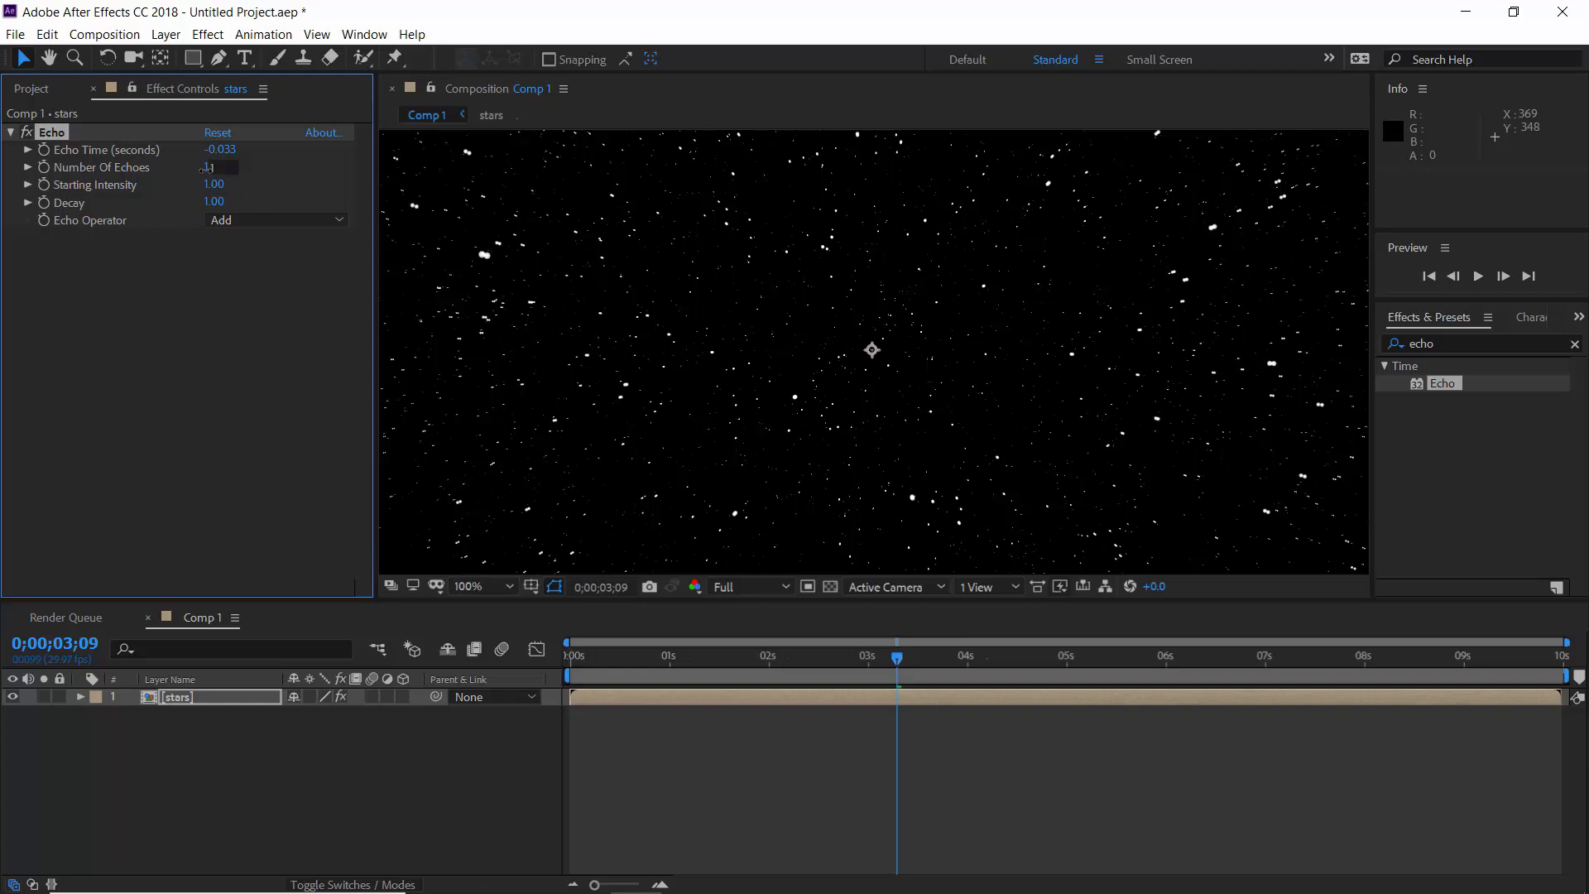
- Try Echo with 10 echoes and Decay 0.90 on the stars layer
type("10")
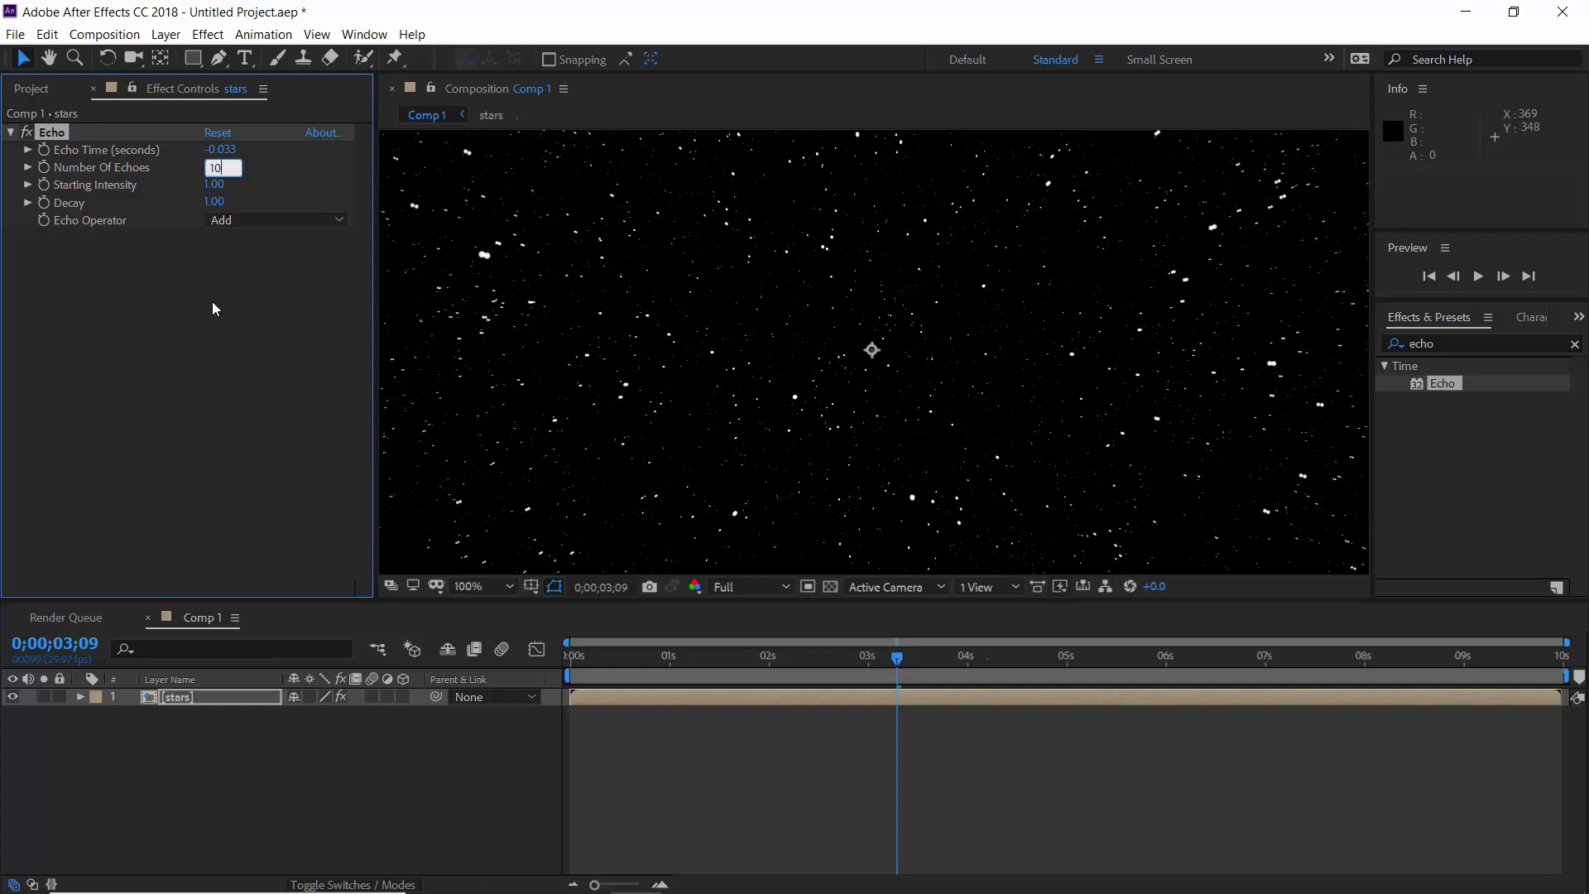
key("Enter")
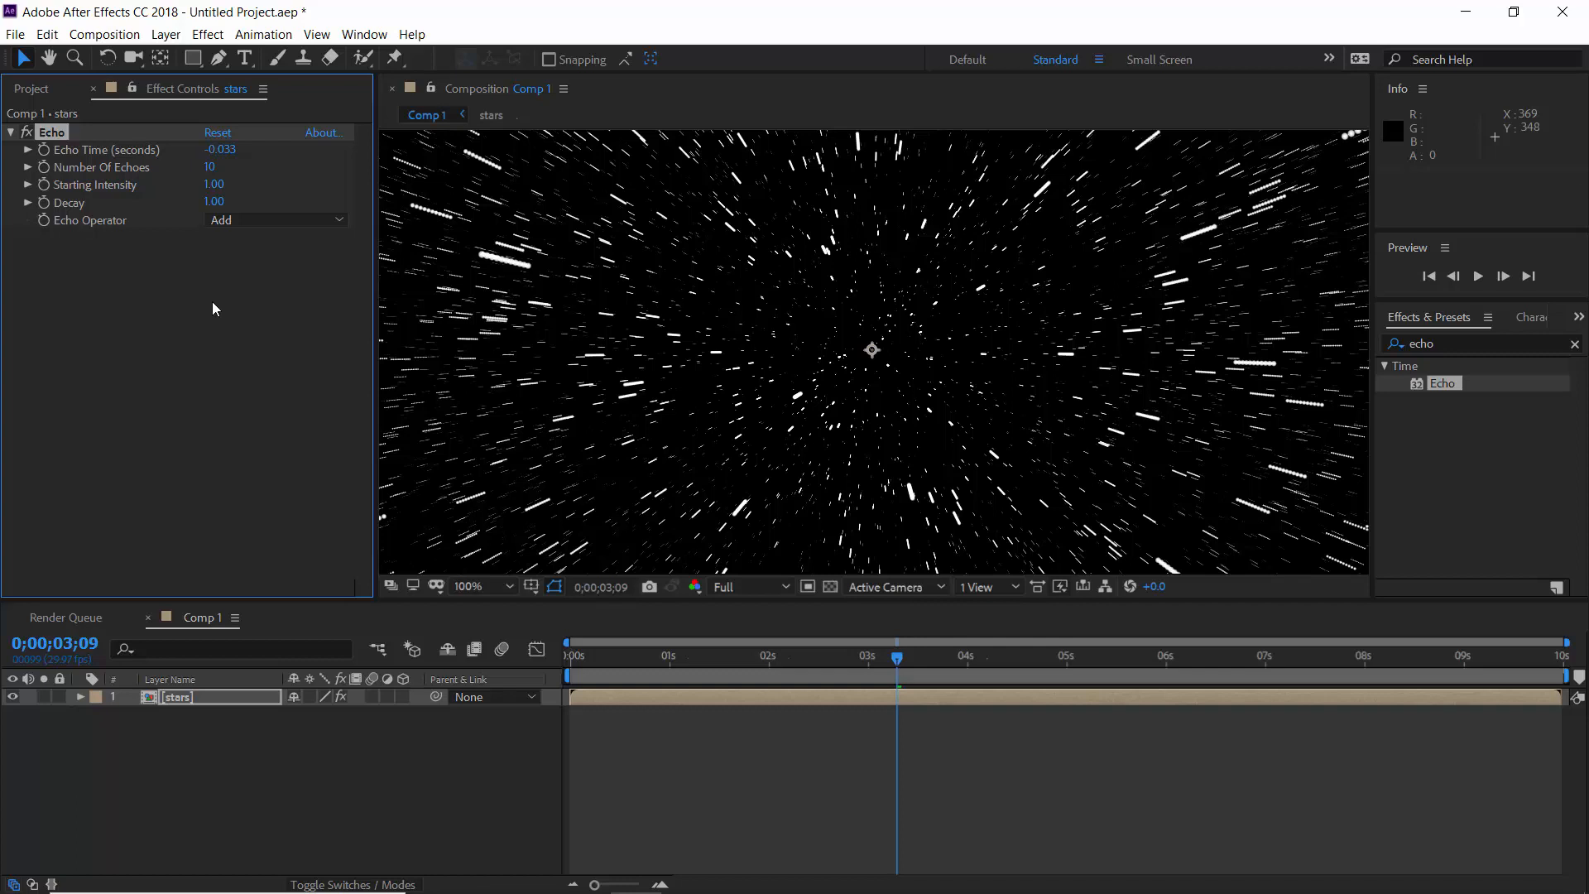
double_click(213, 202)
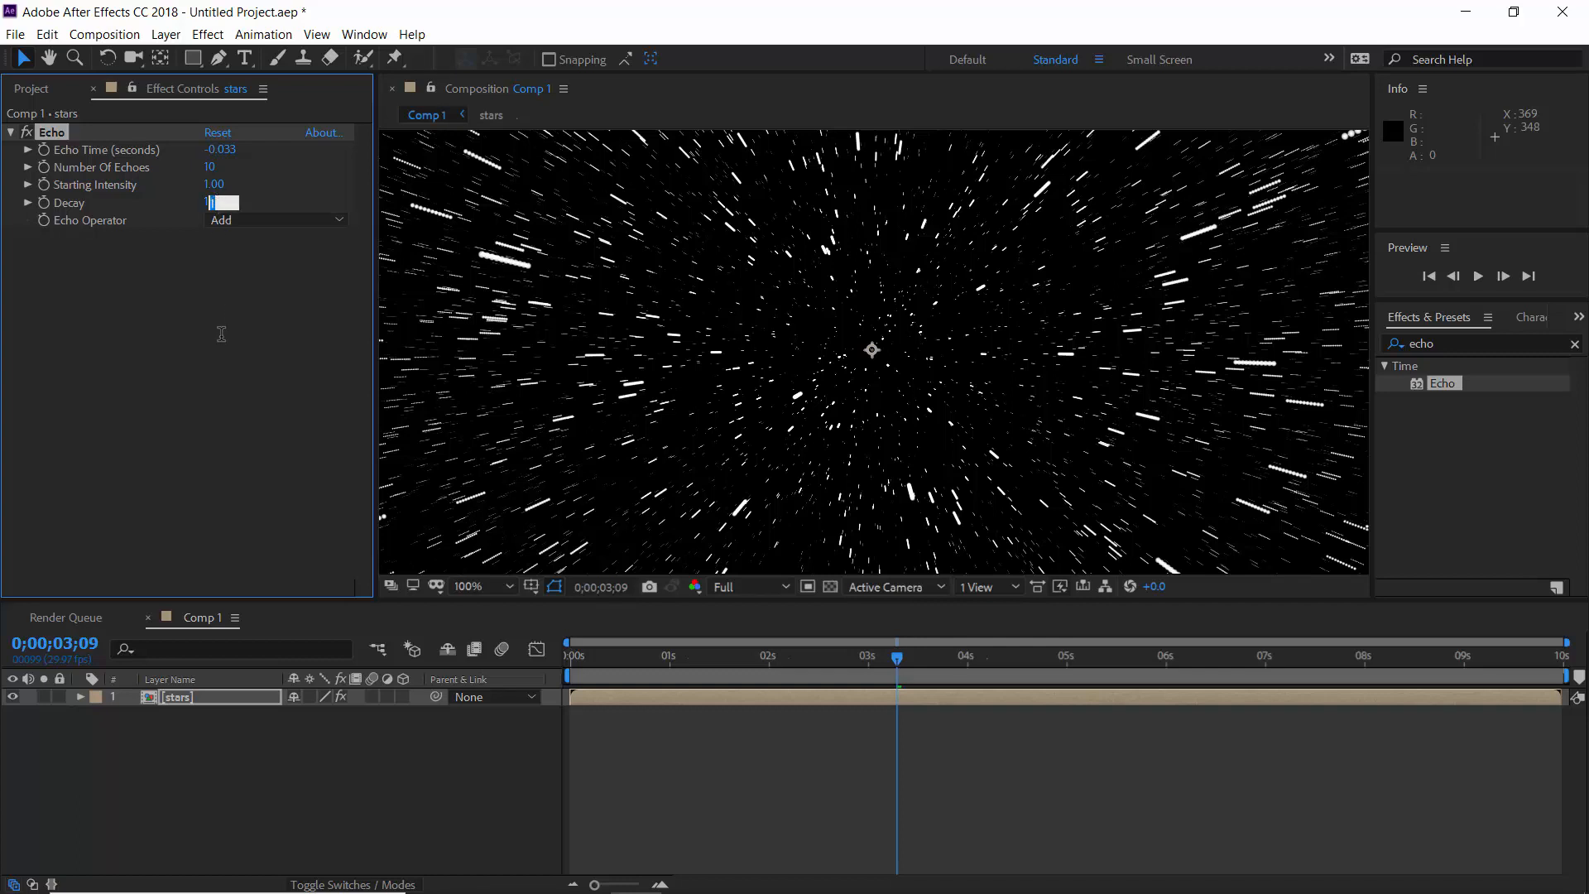
type(".9")
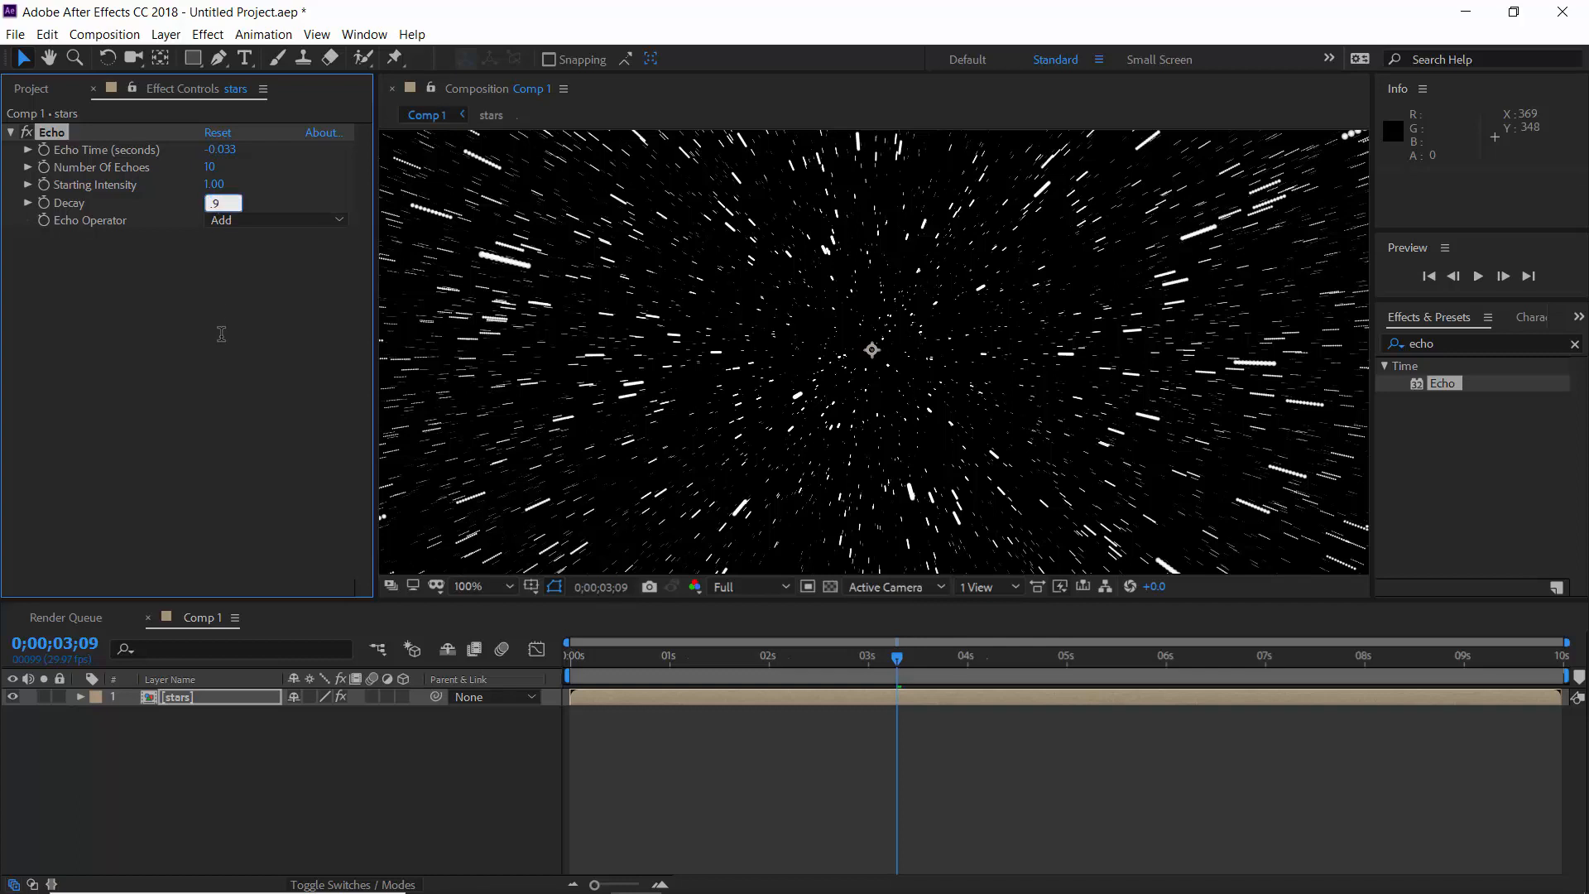
key("Enter")
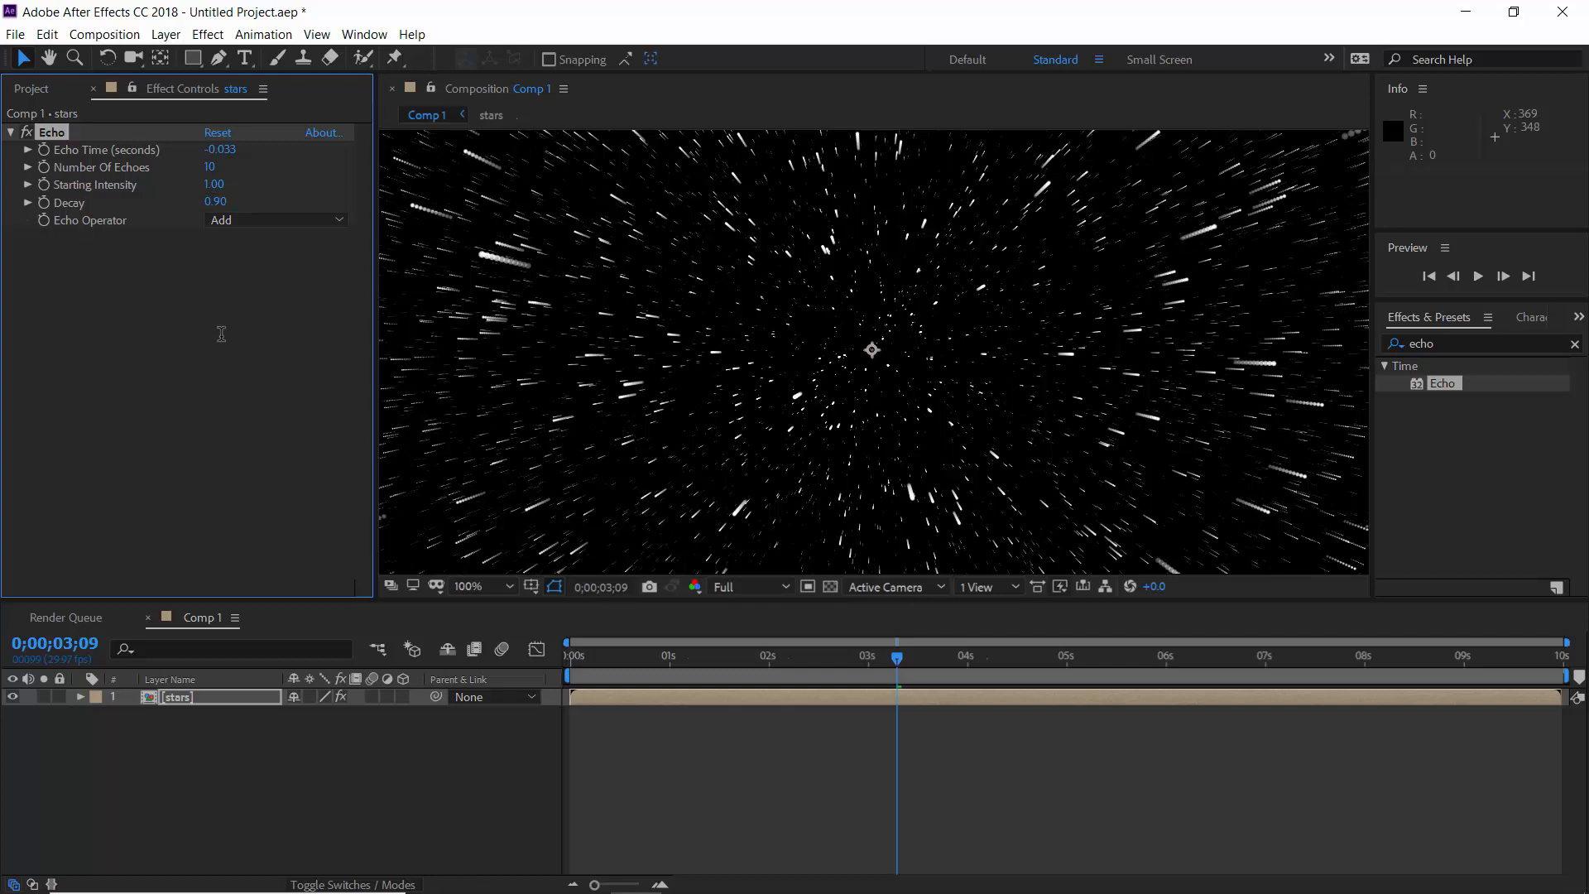
mouse_move(223, 345)
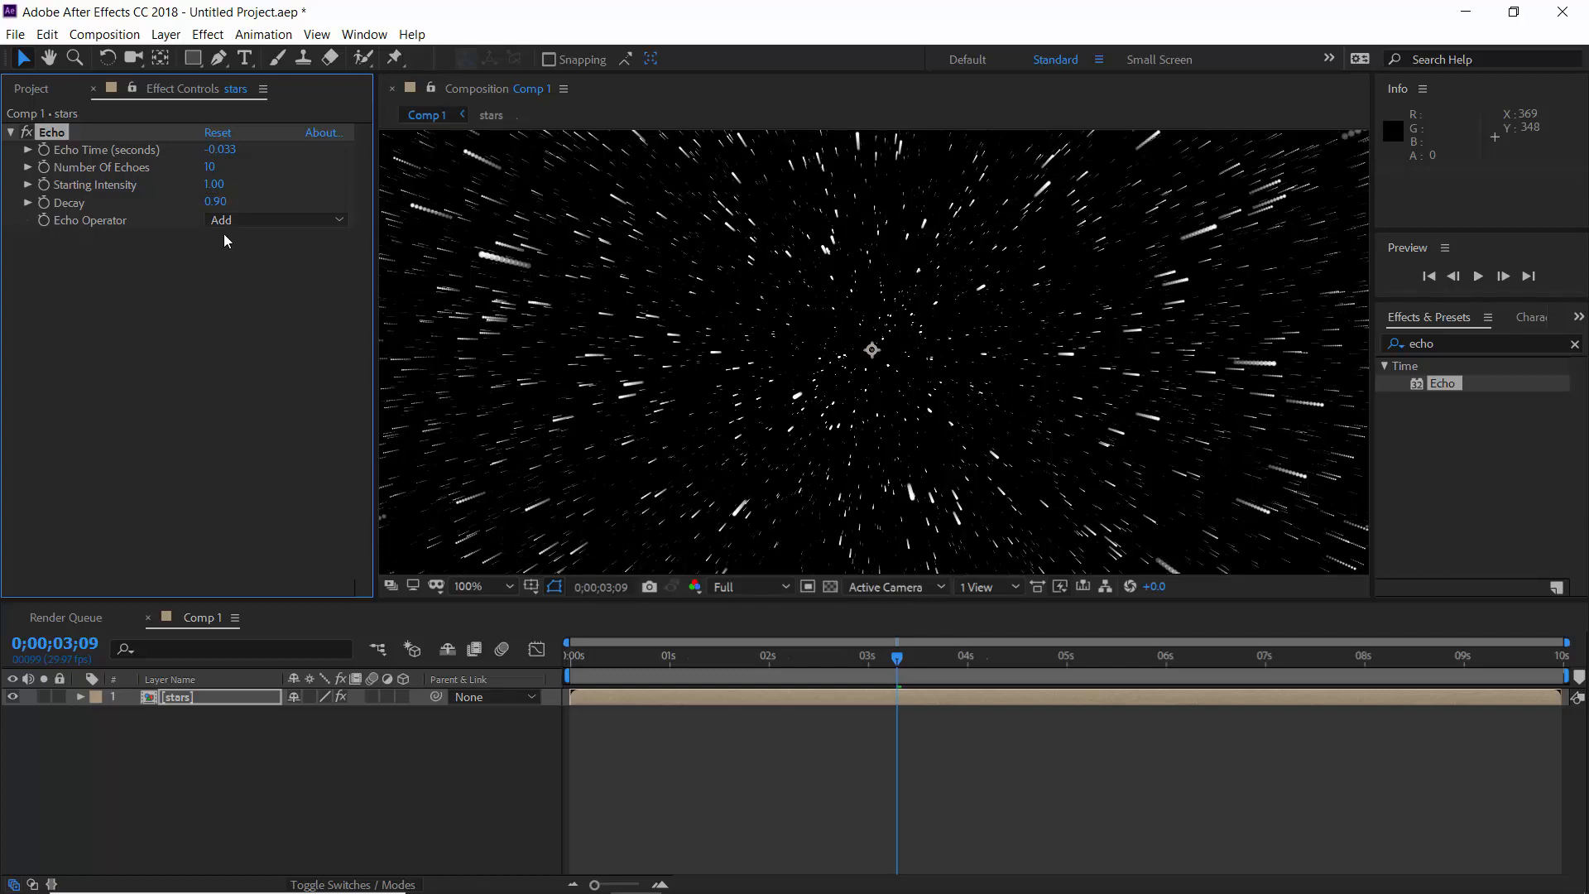
- Refine Echo to Echo Time -0.020, 30 echoes and Decay 0.85 for long star streaks
double_click(220, 149)
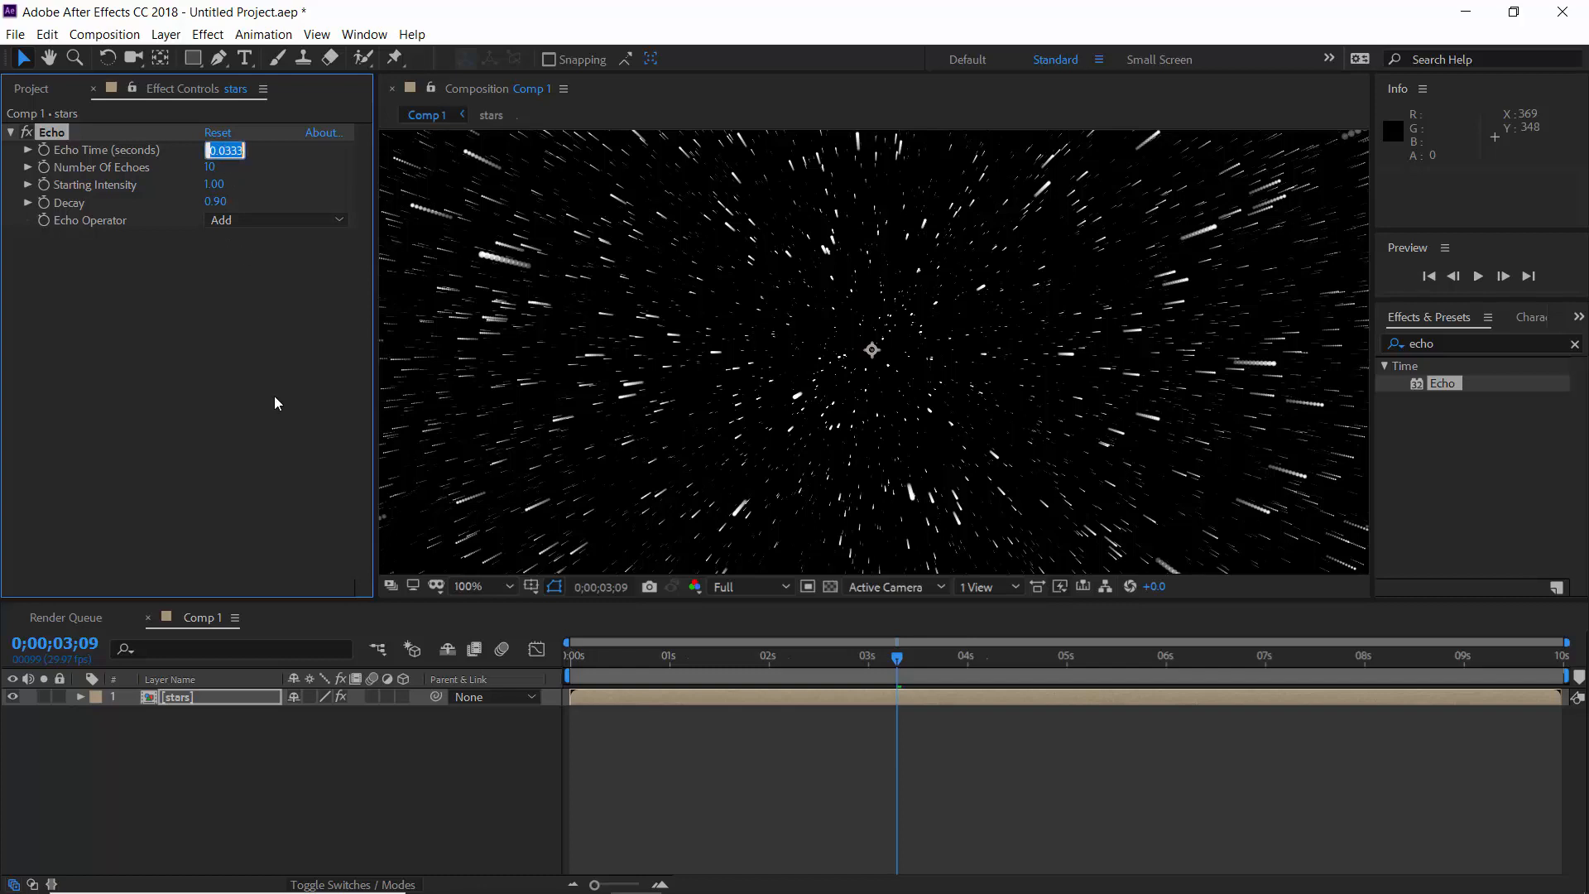
type("0.0")
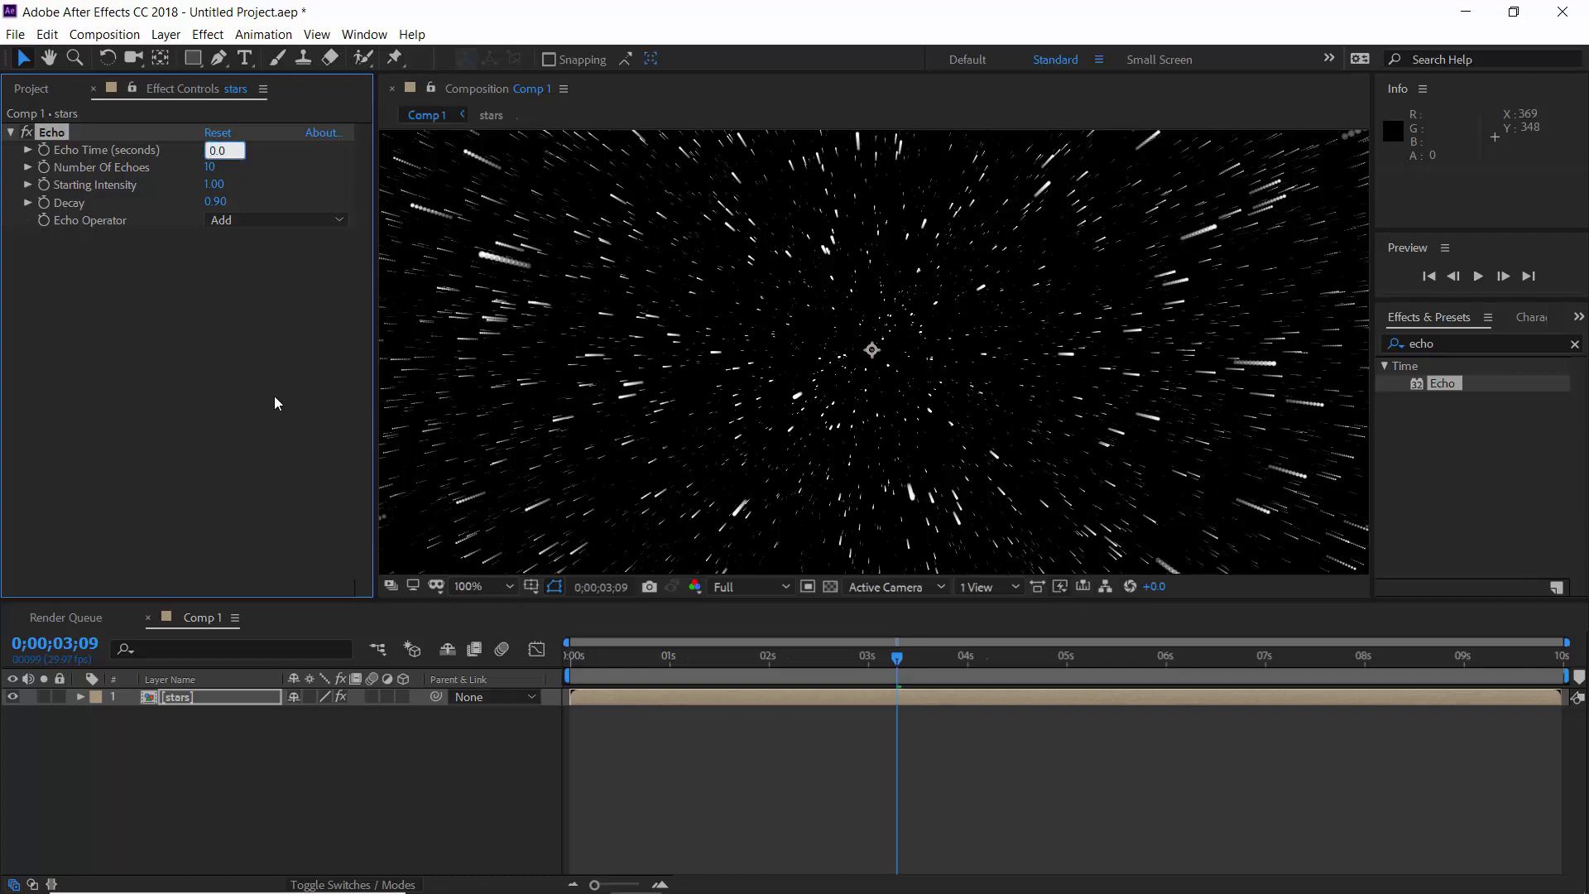
type("-0.020")
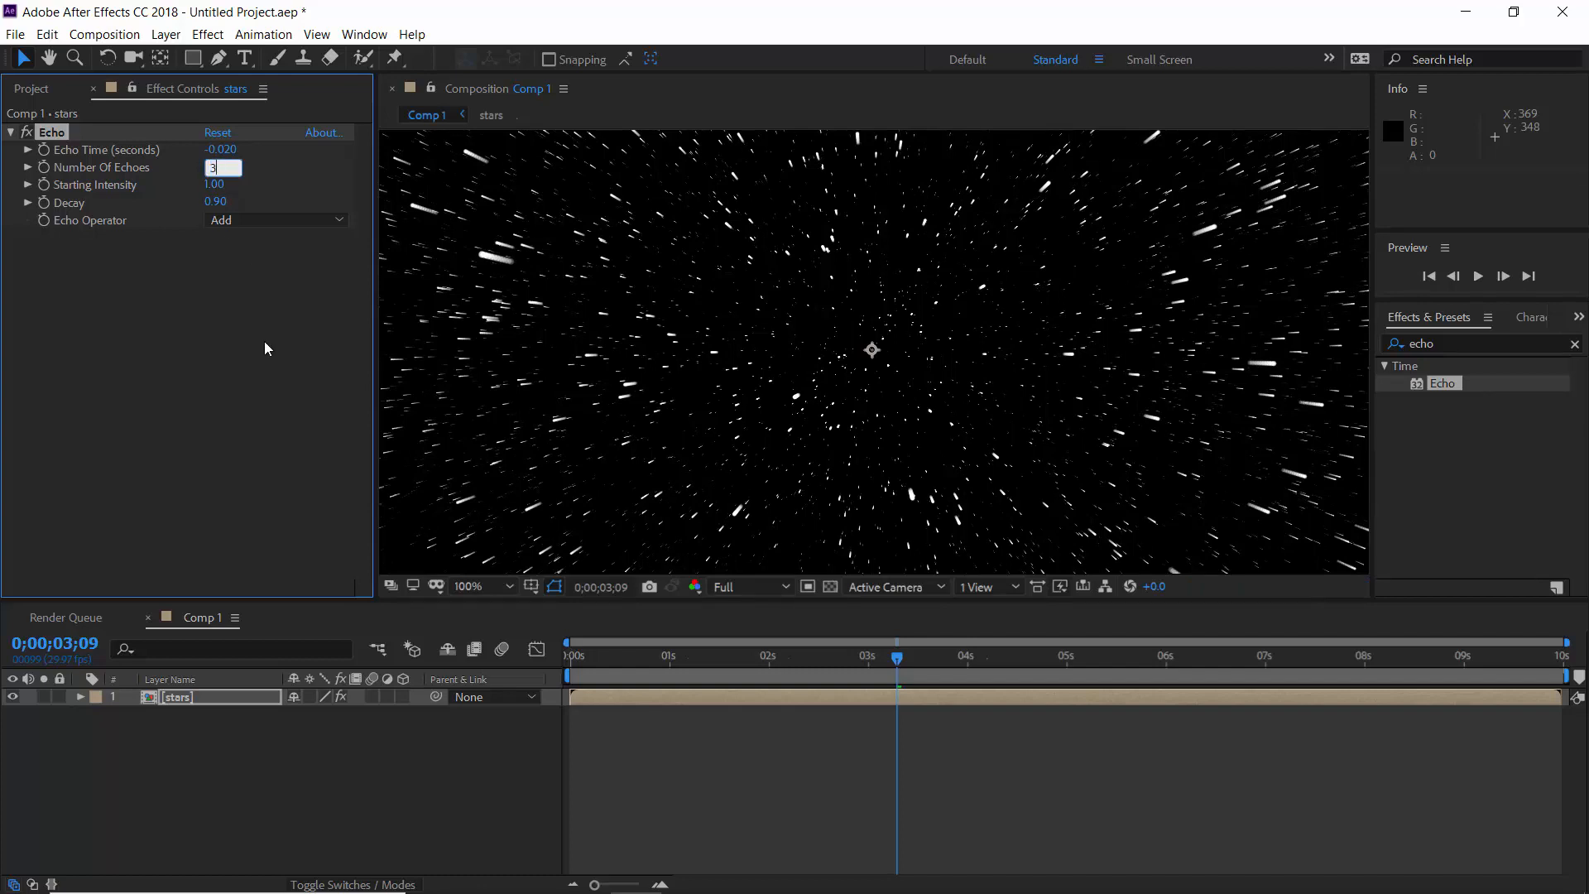
type("30")
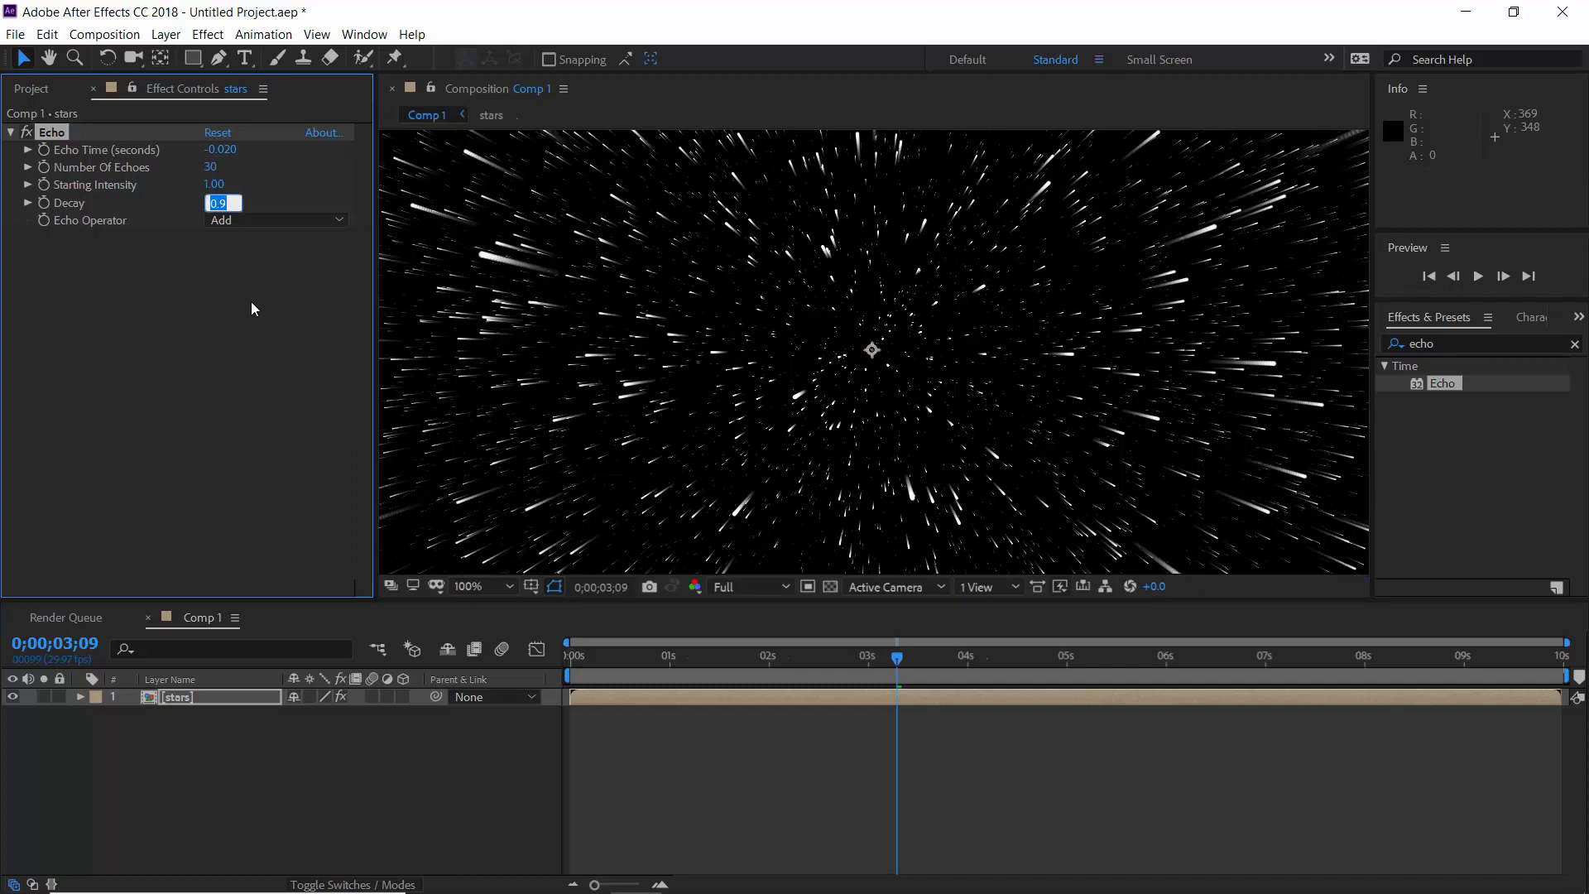
type("0.85")
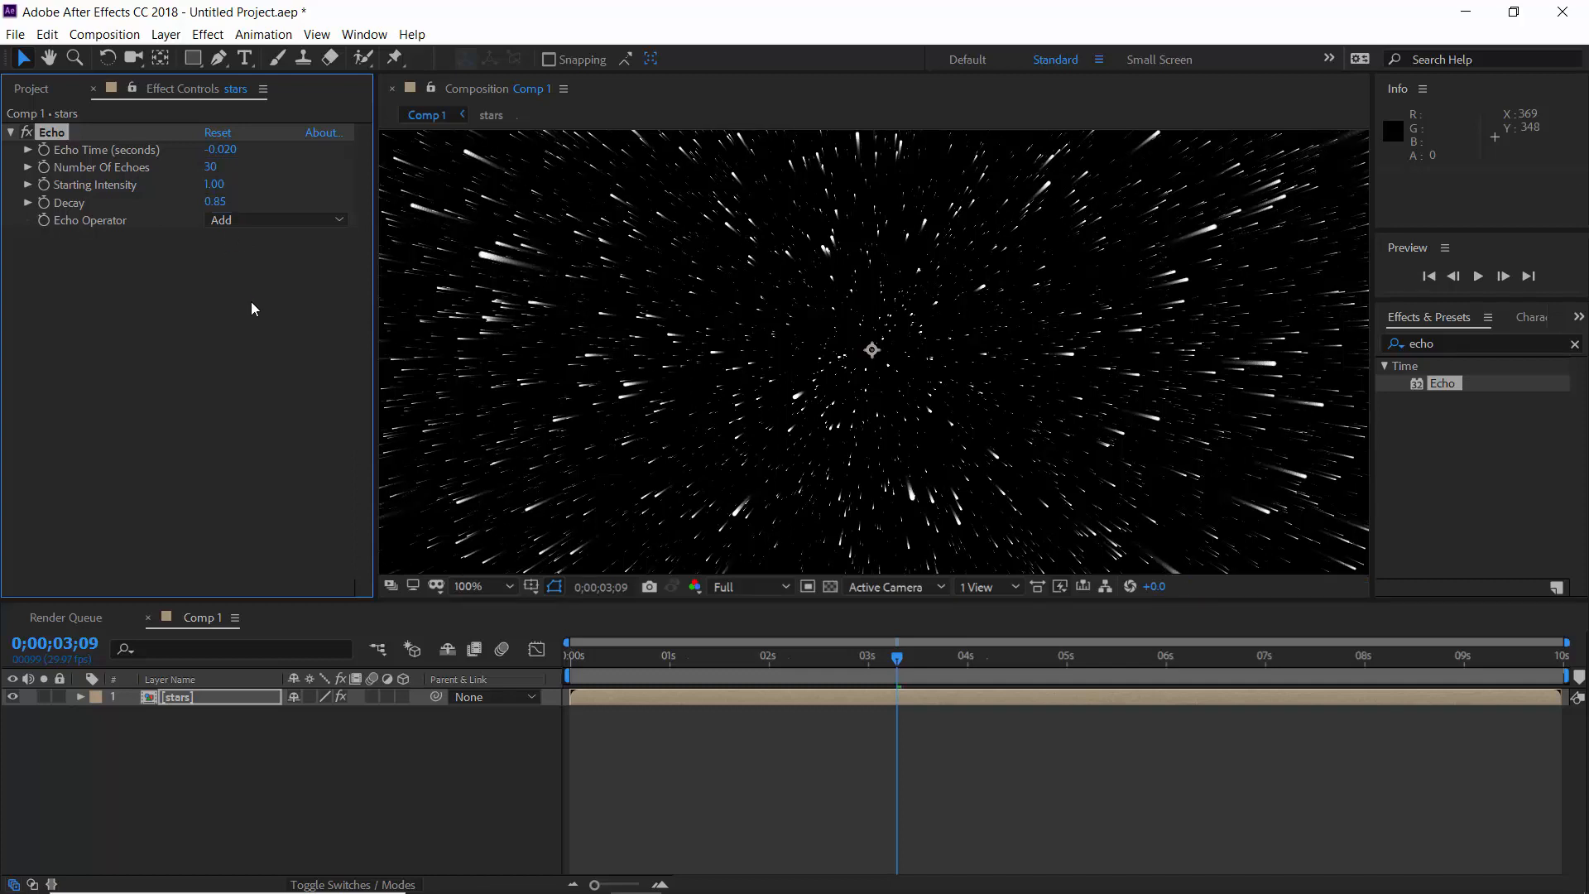
left_click(215, 202)
type("0.87")
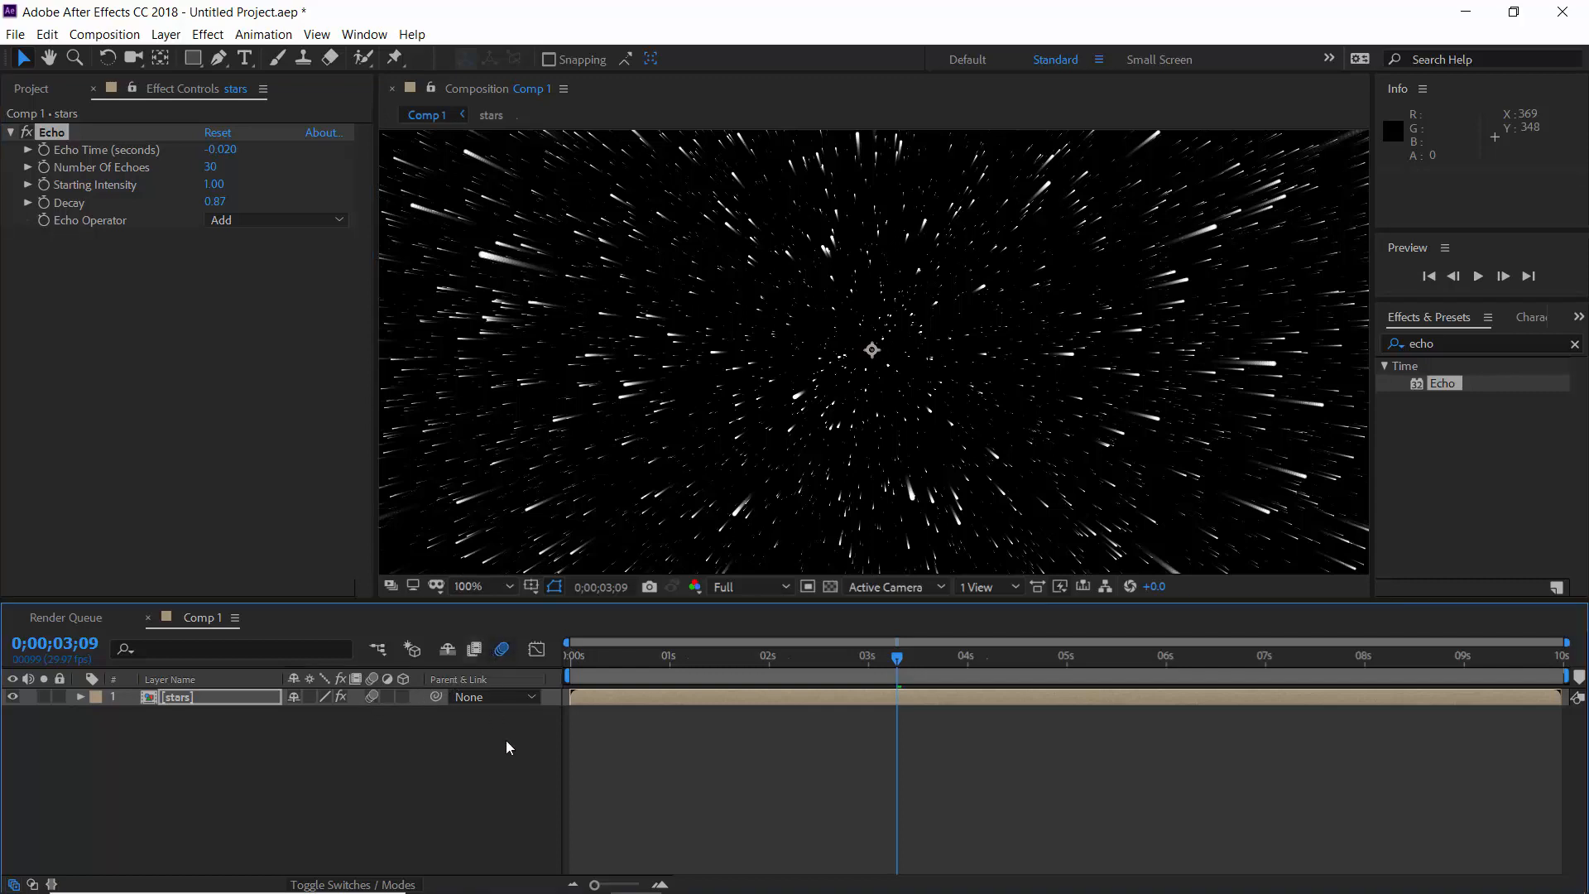
mouse_move(507, 765)
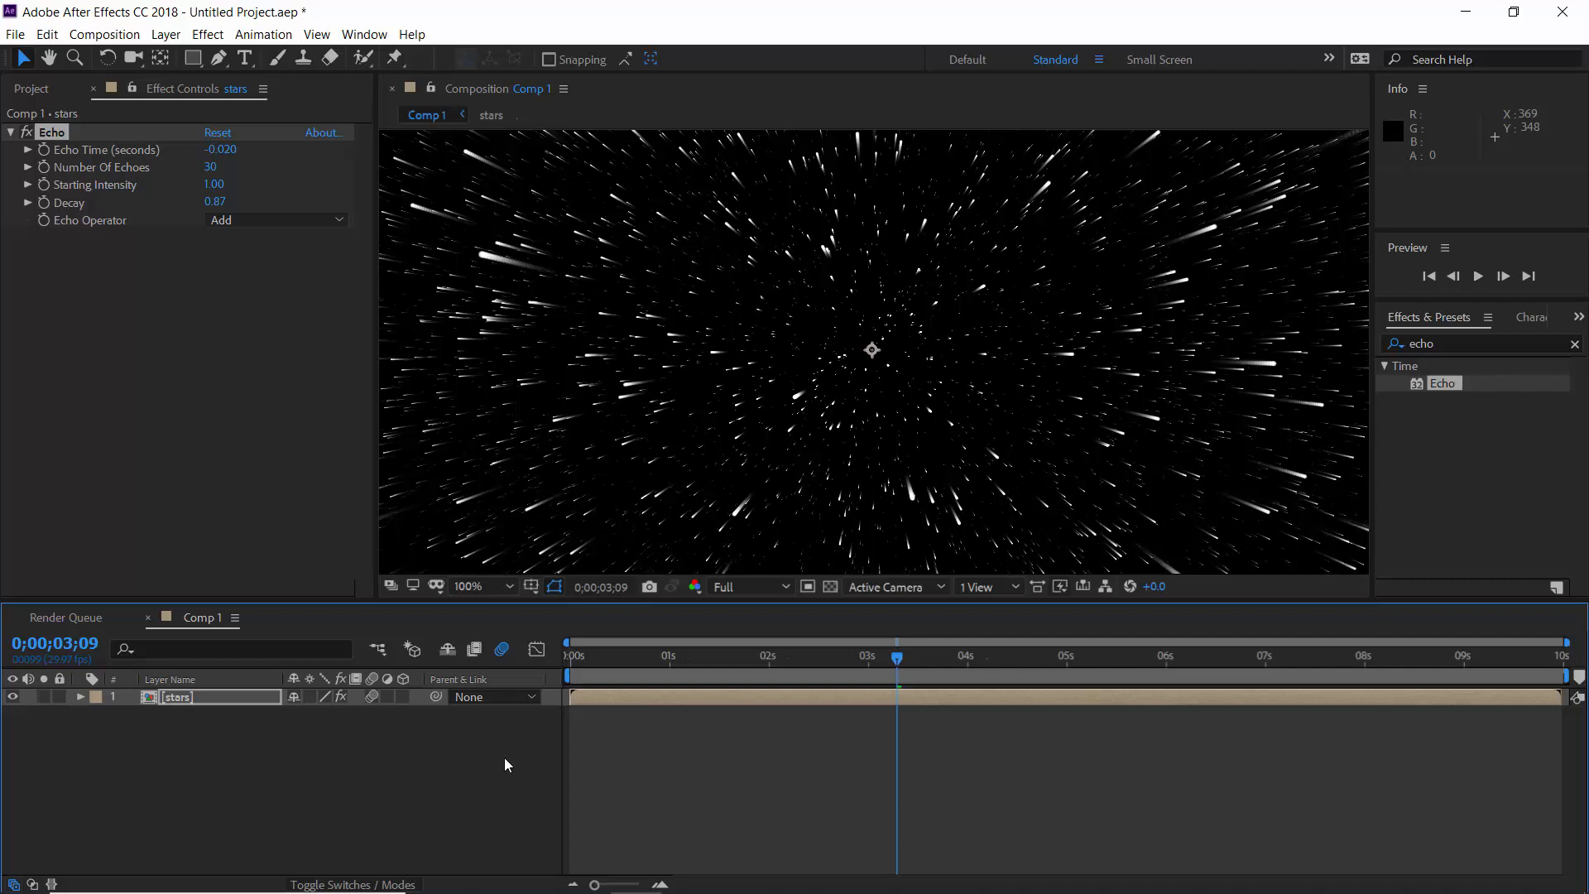
mouse_move(562, 515)
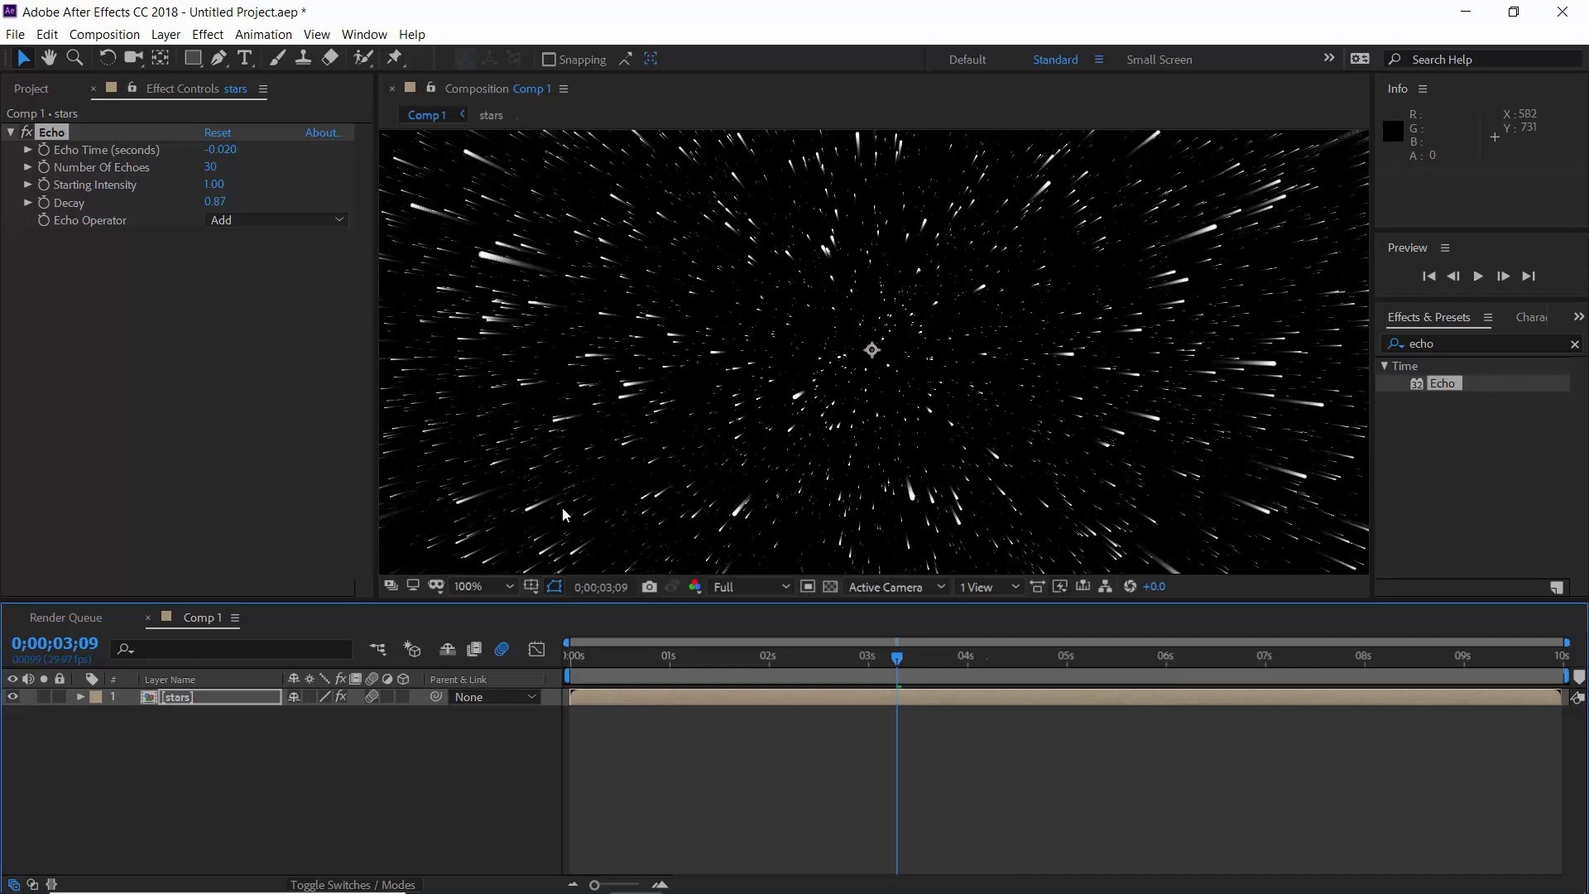
mouse_move(603, 515)
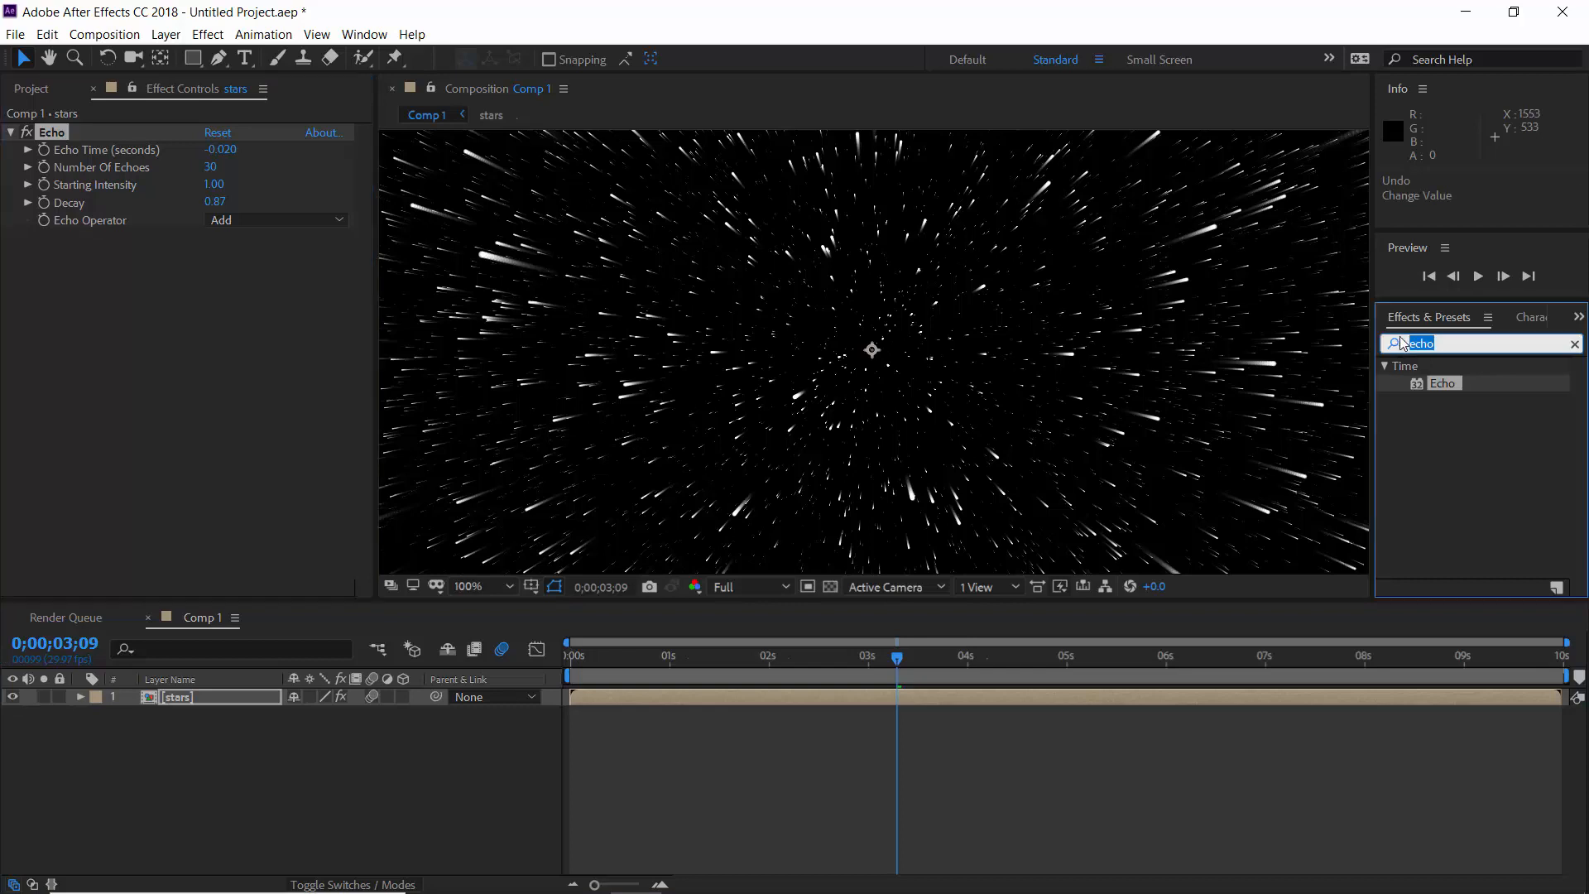
- Apply Gaussian Blur with Blurriness 2.0 to the stars layer, then search for glow
type("gau")
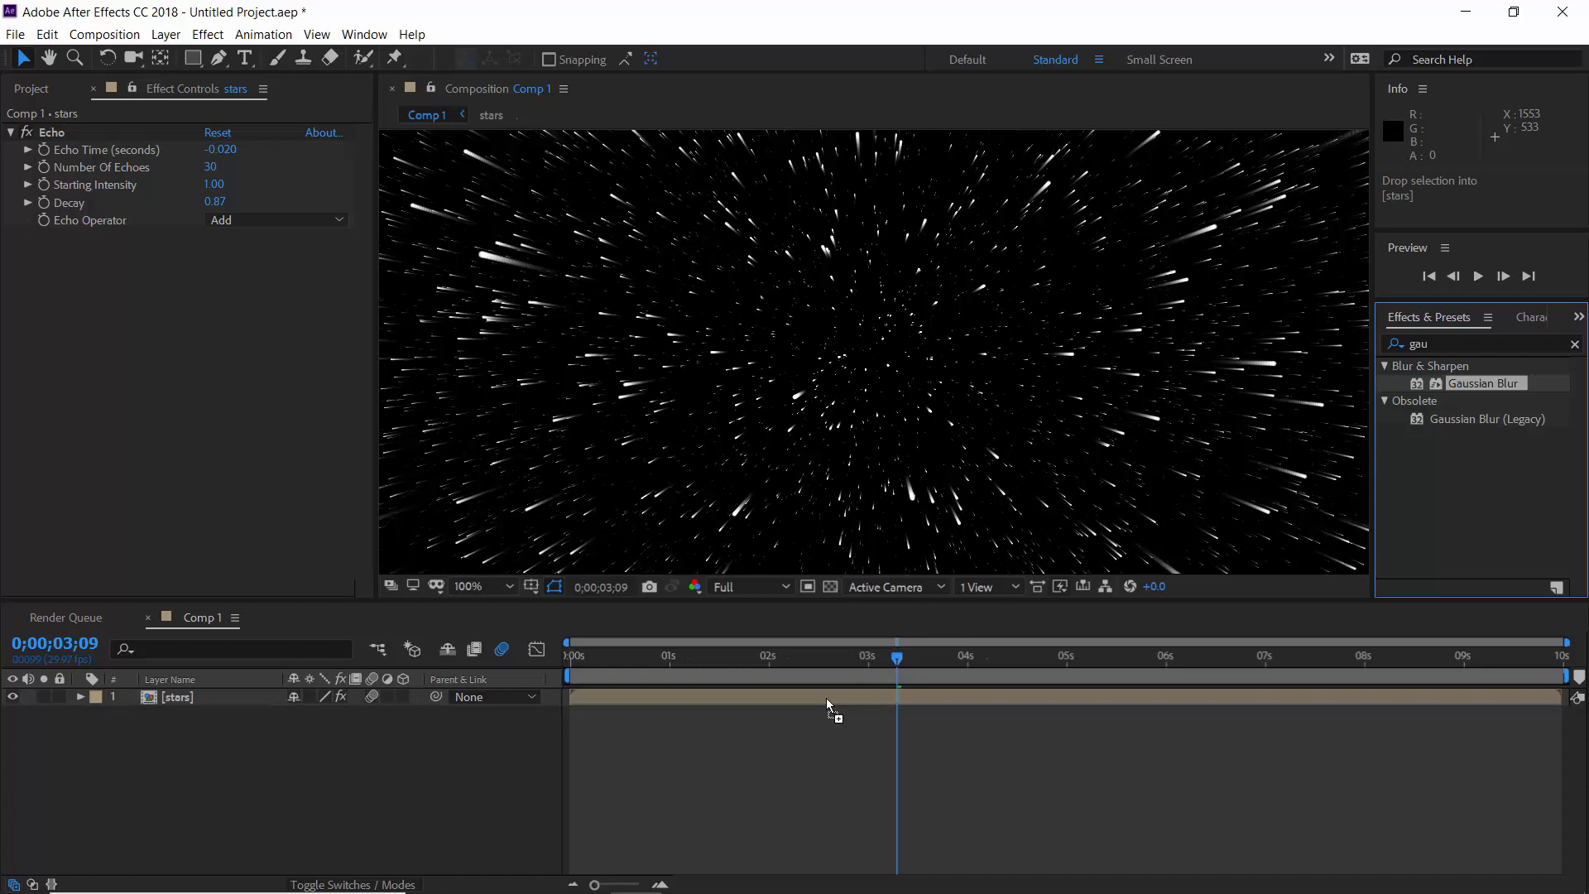
double_click(1483, 383)
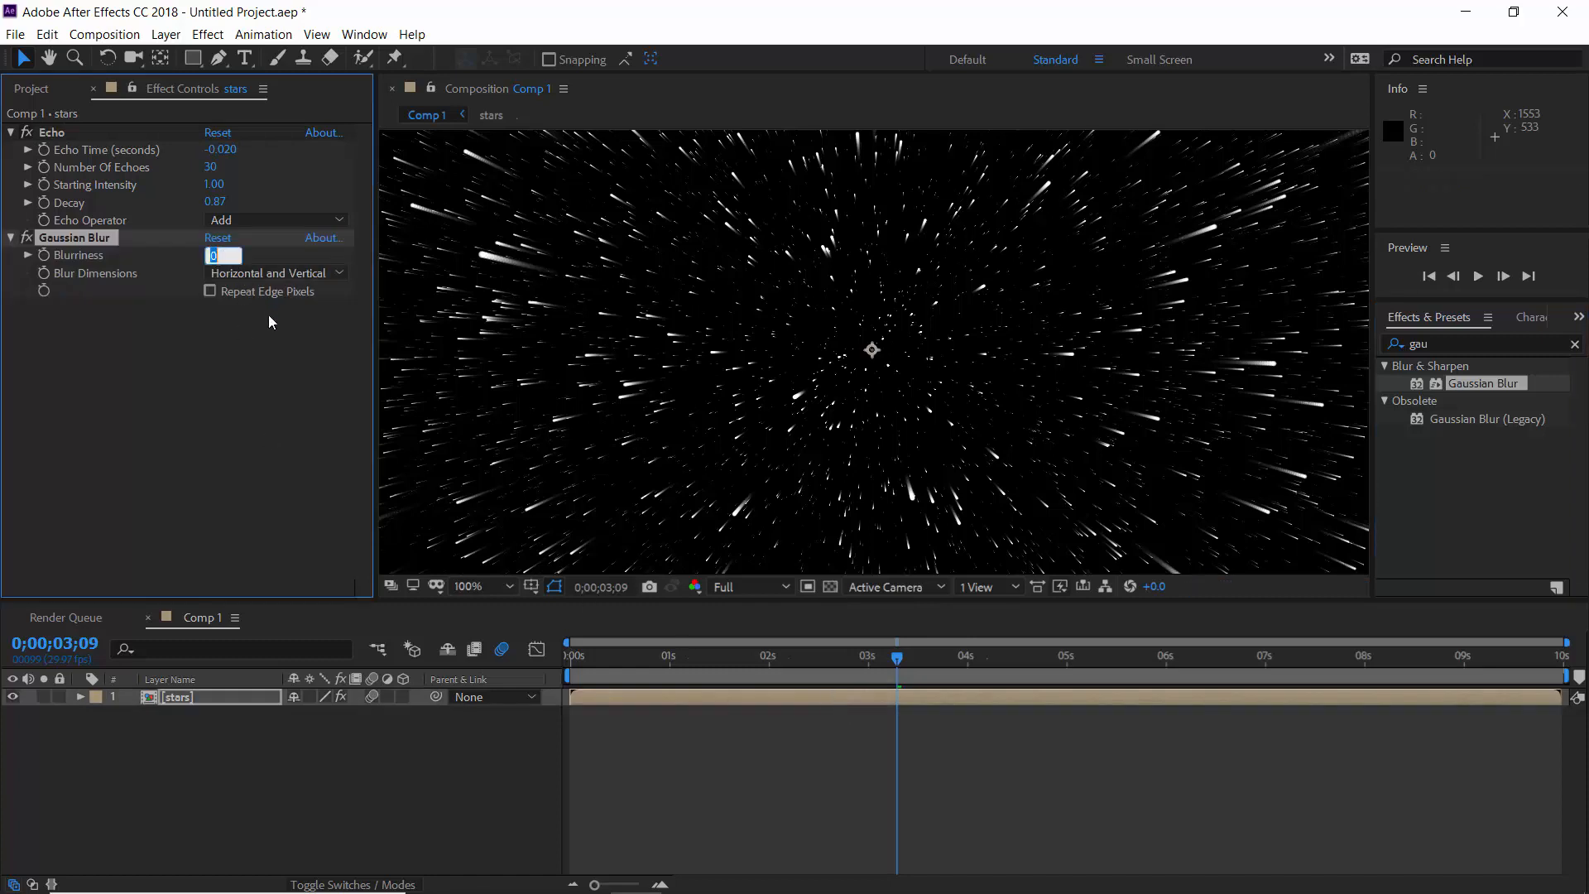
type("2.0")
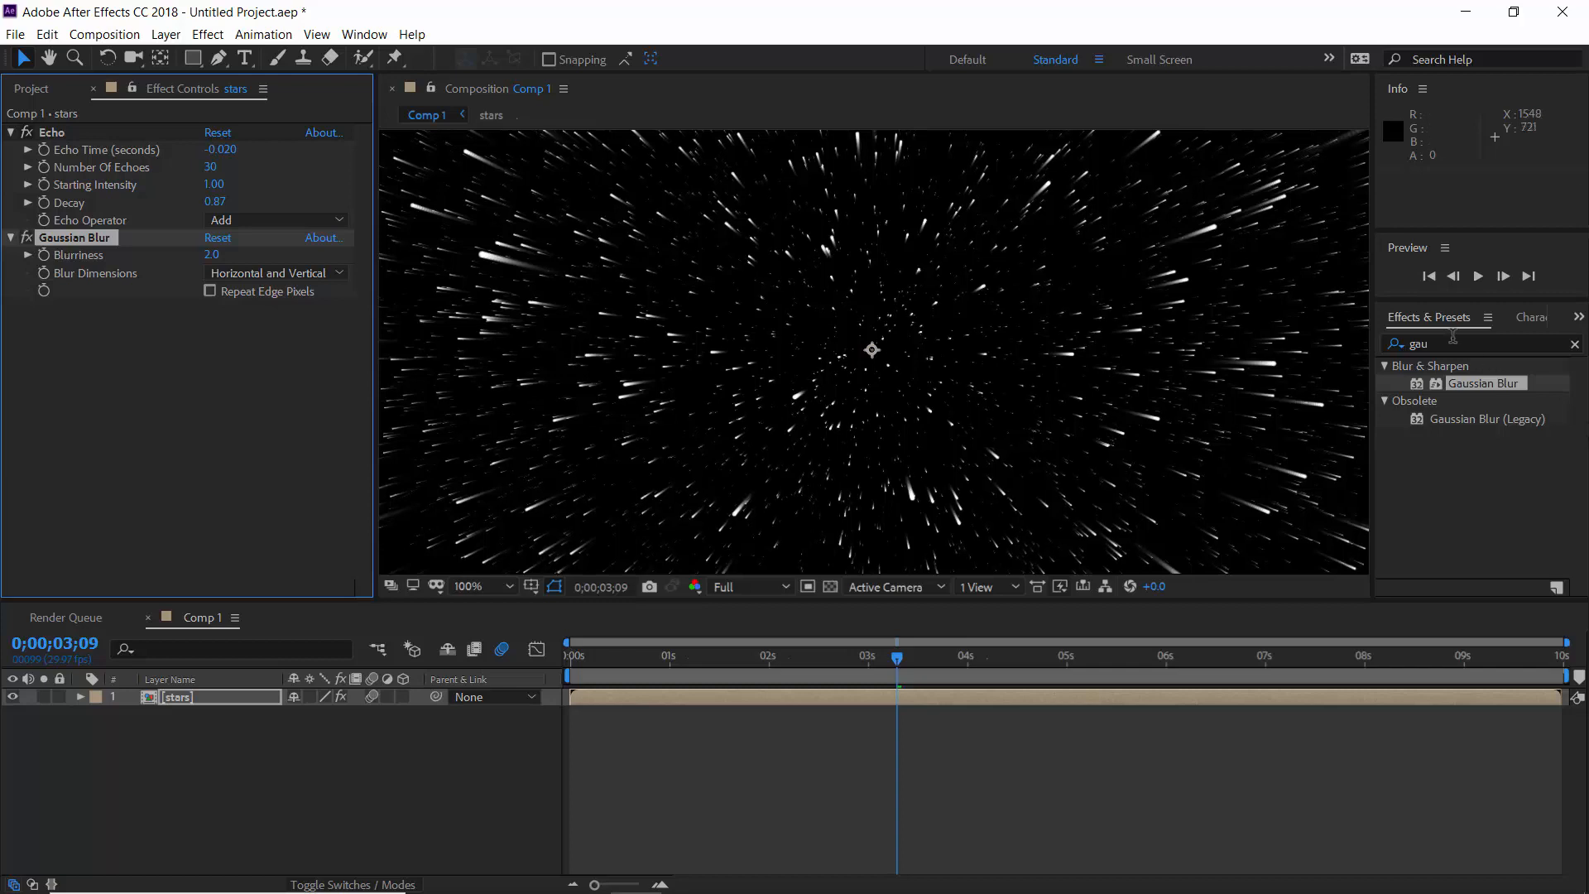
type("glow")
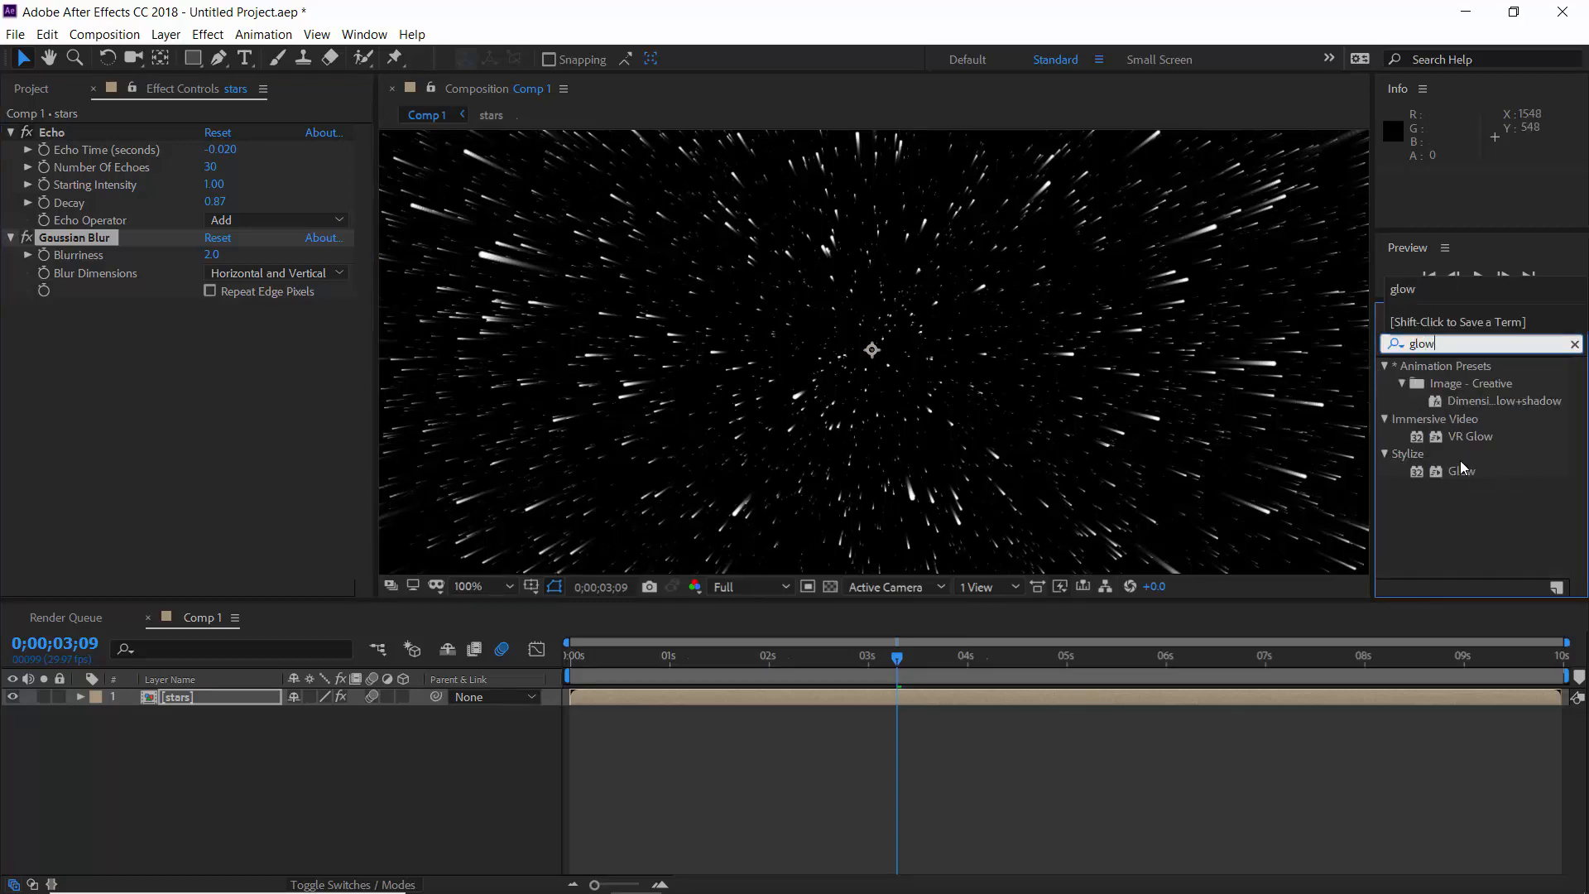
- Apply Glow to the stars and raise its threshold to 75%
double_click(1462, 472)
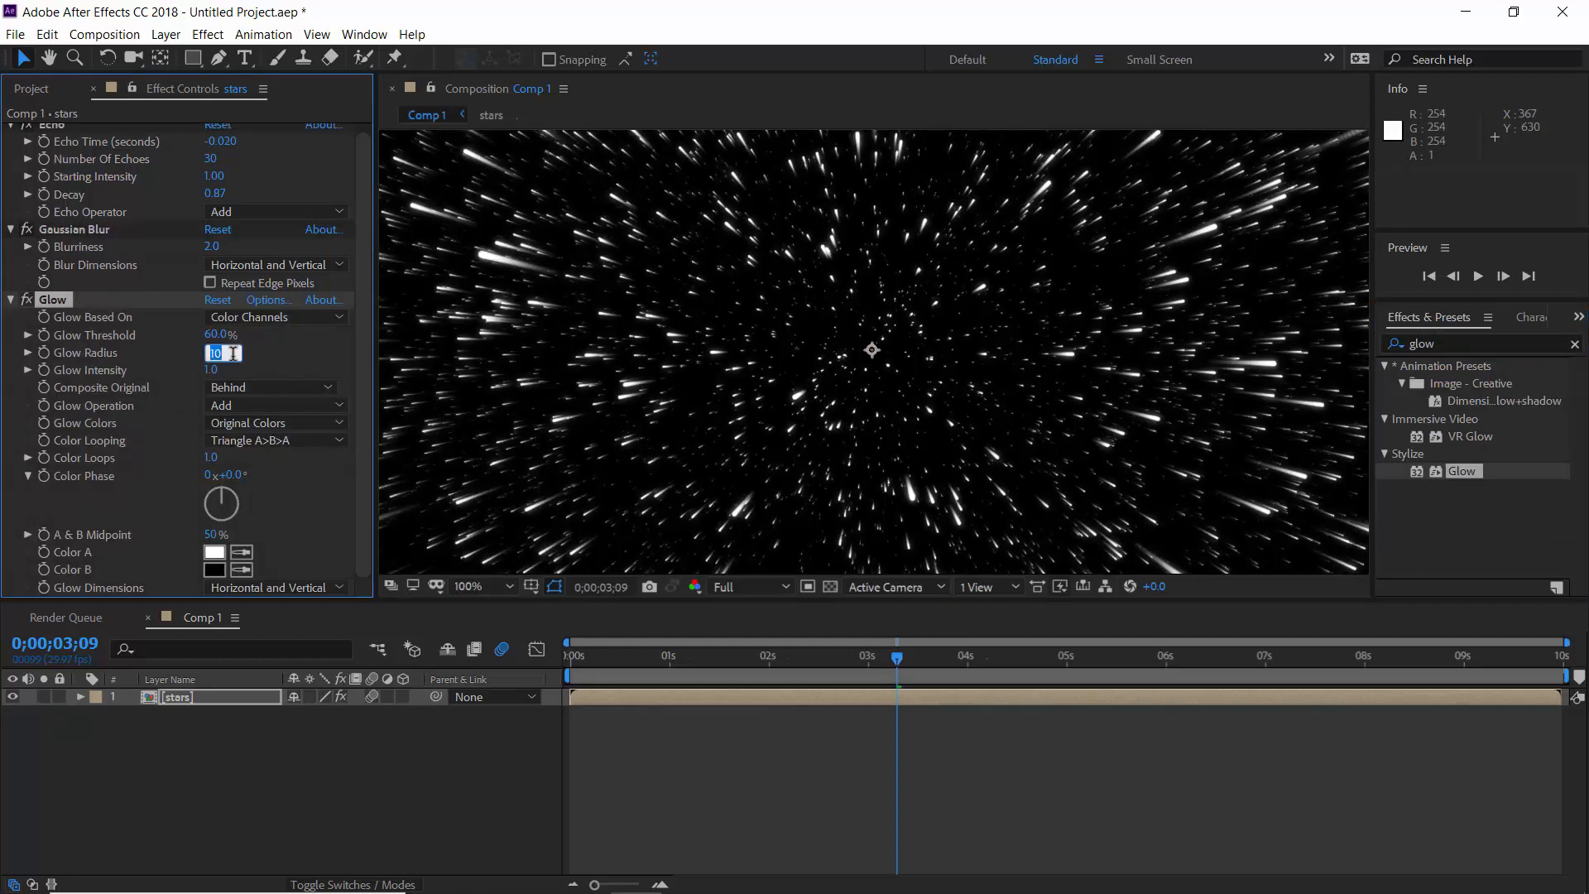
type("15.0")
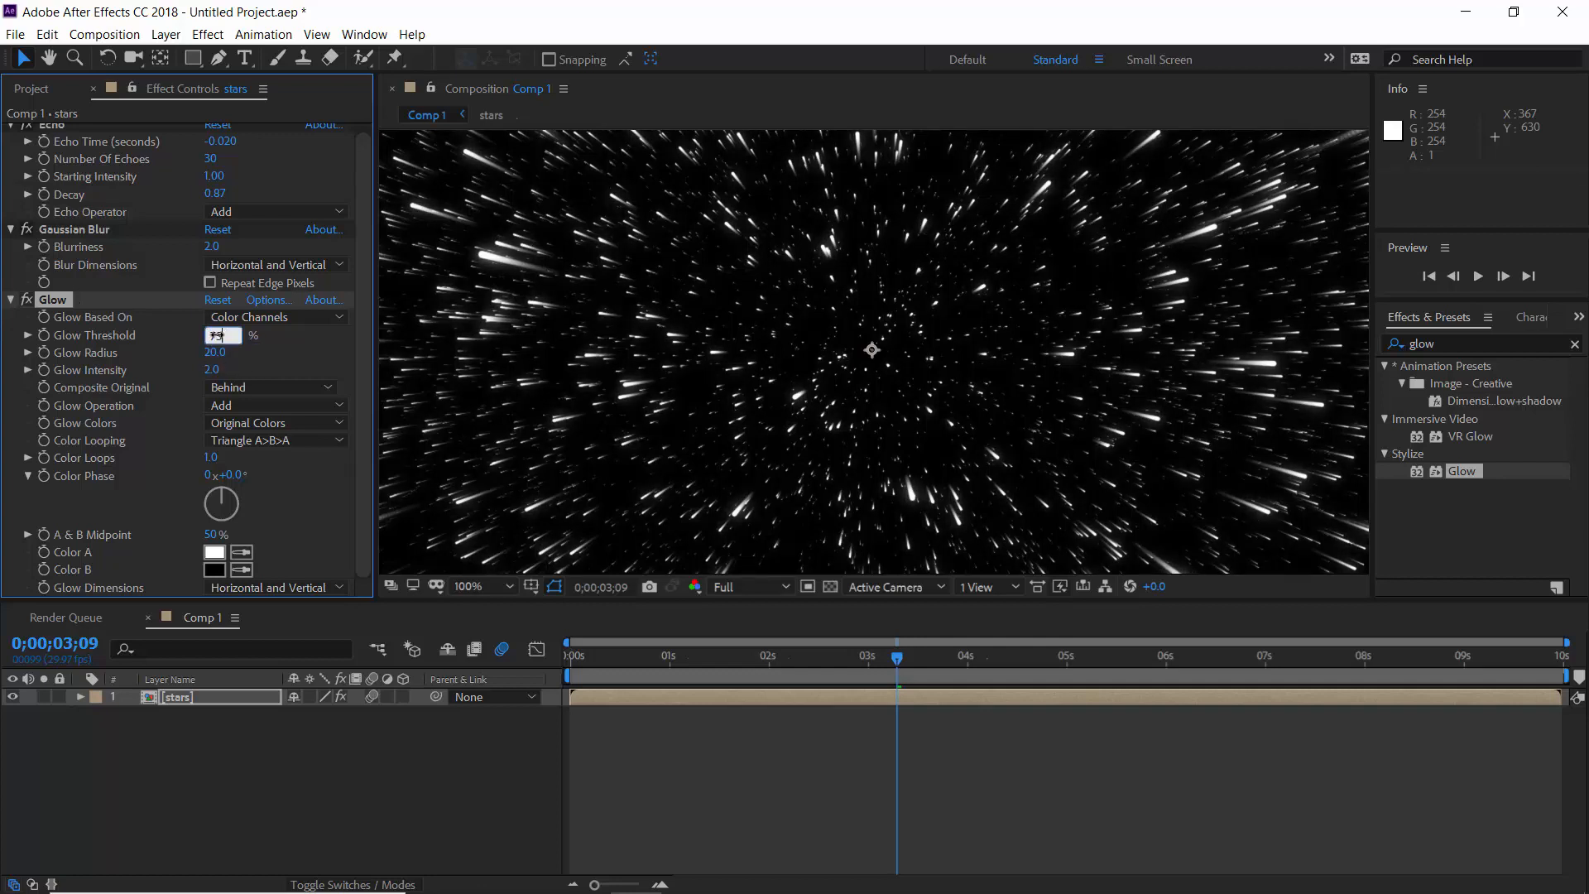
type("75.0")
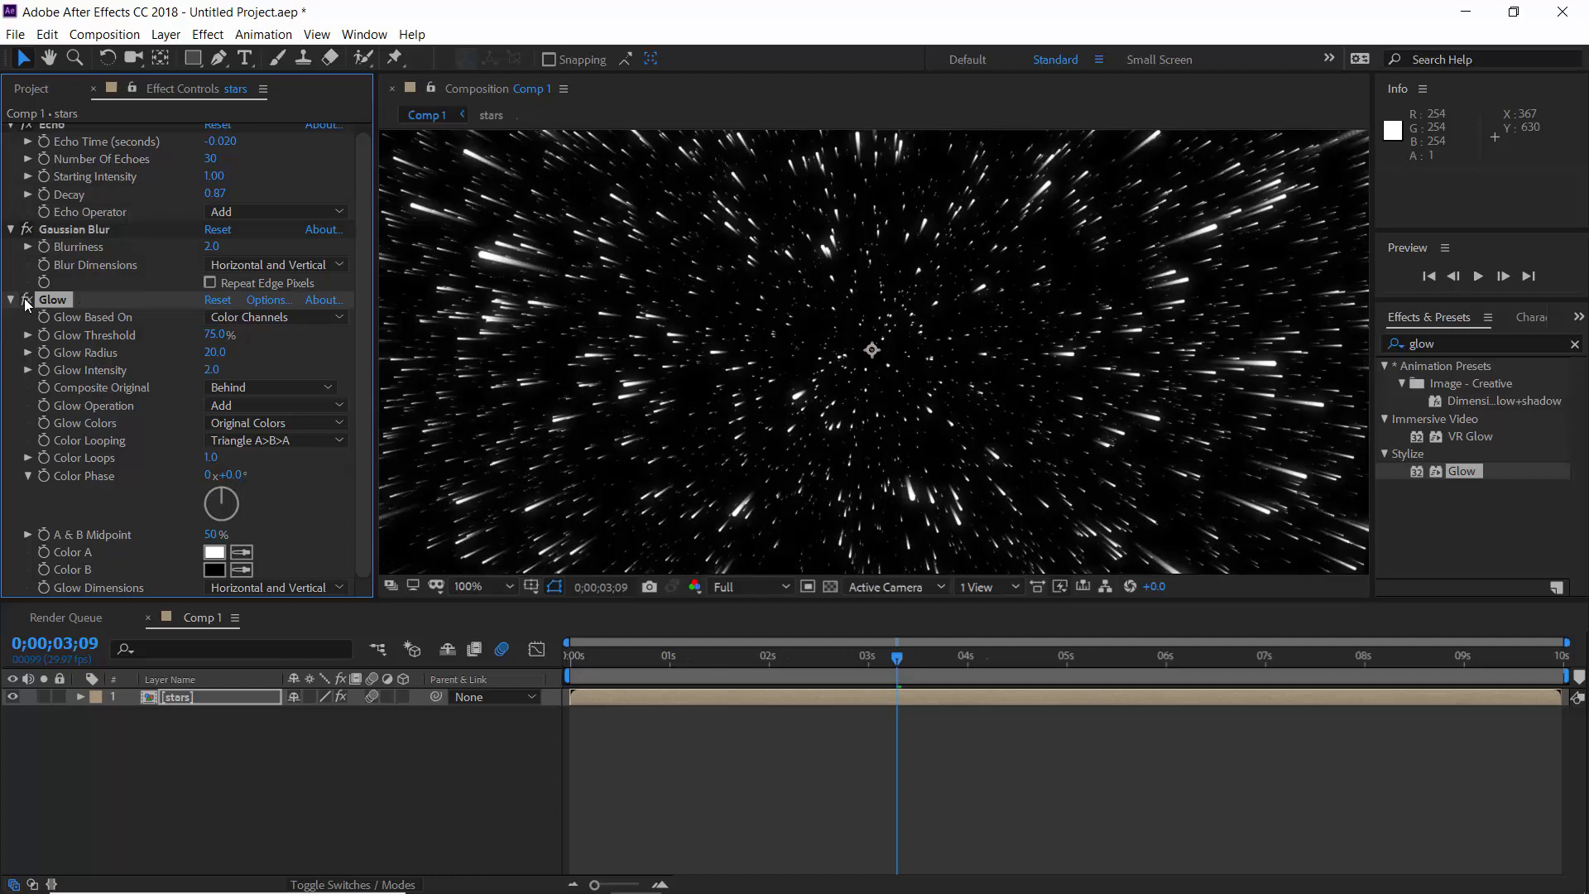
left_click(468, 586)
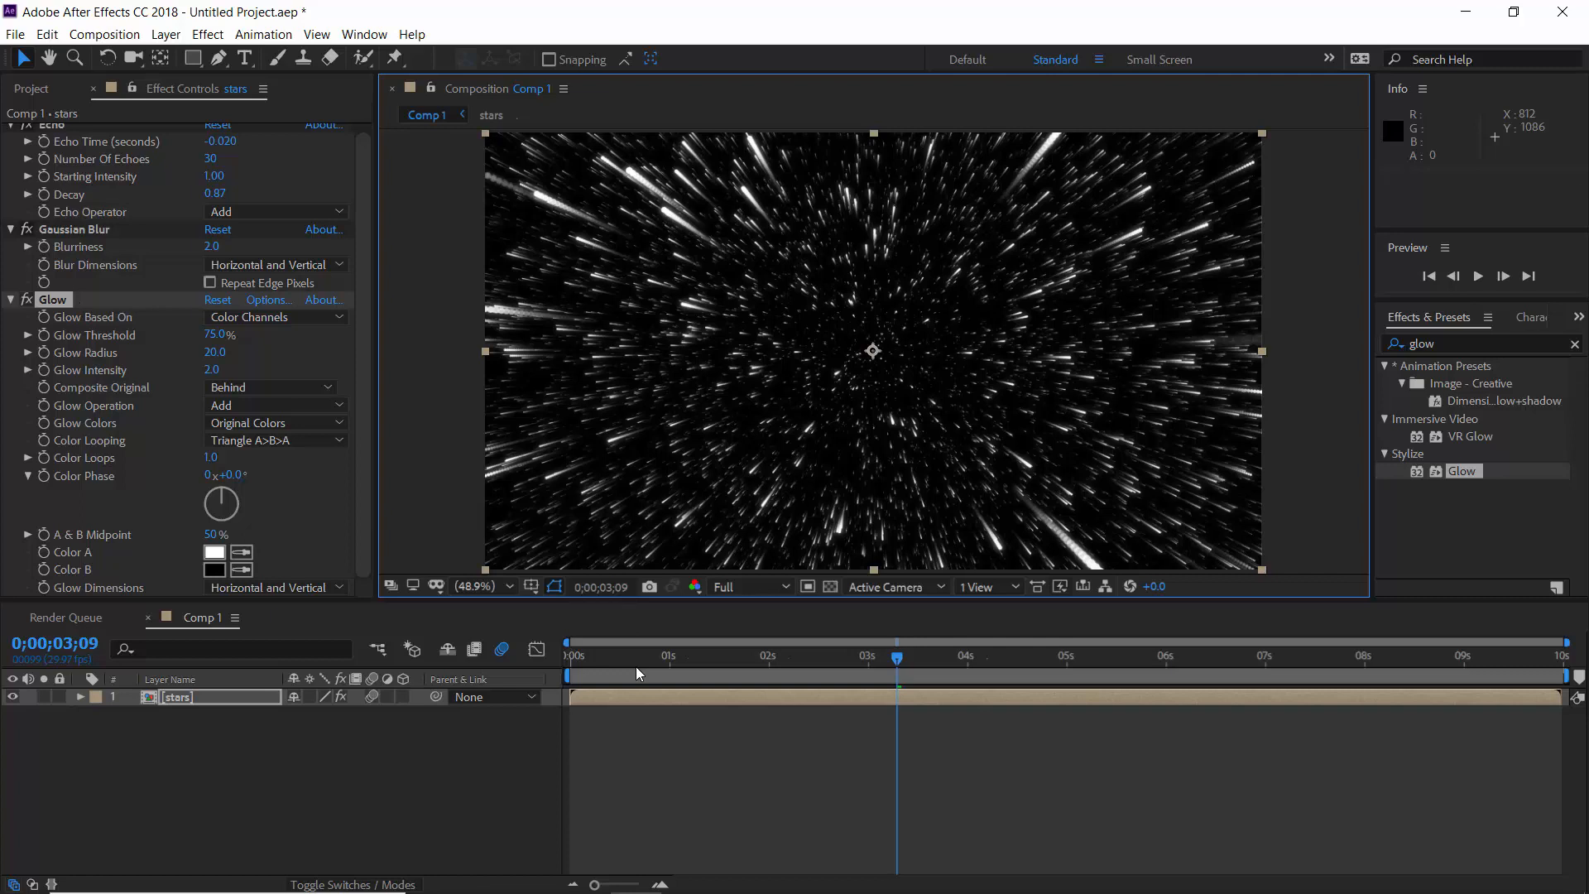
mouse_move(639, 674)
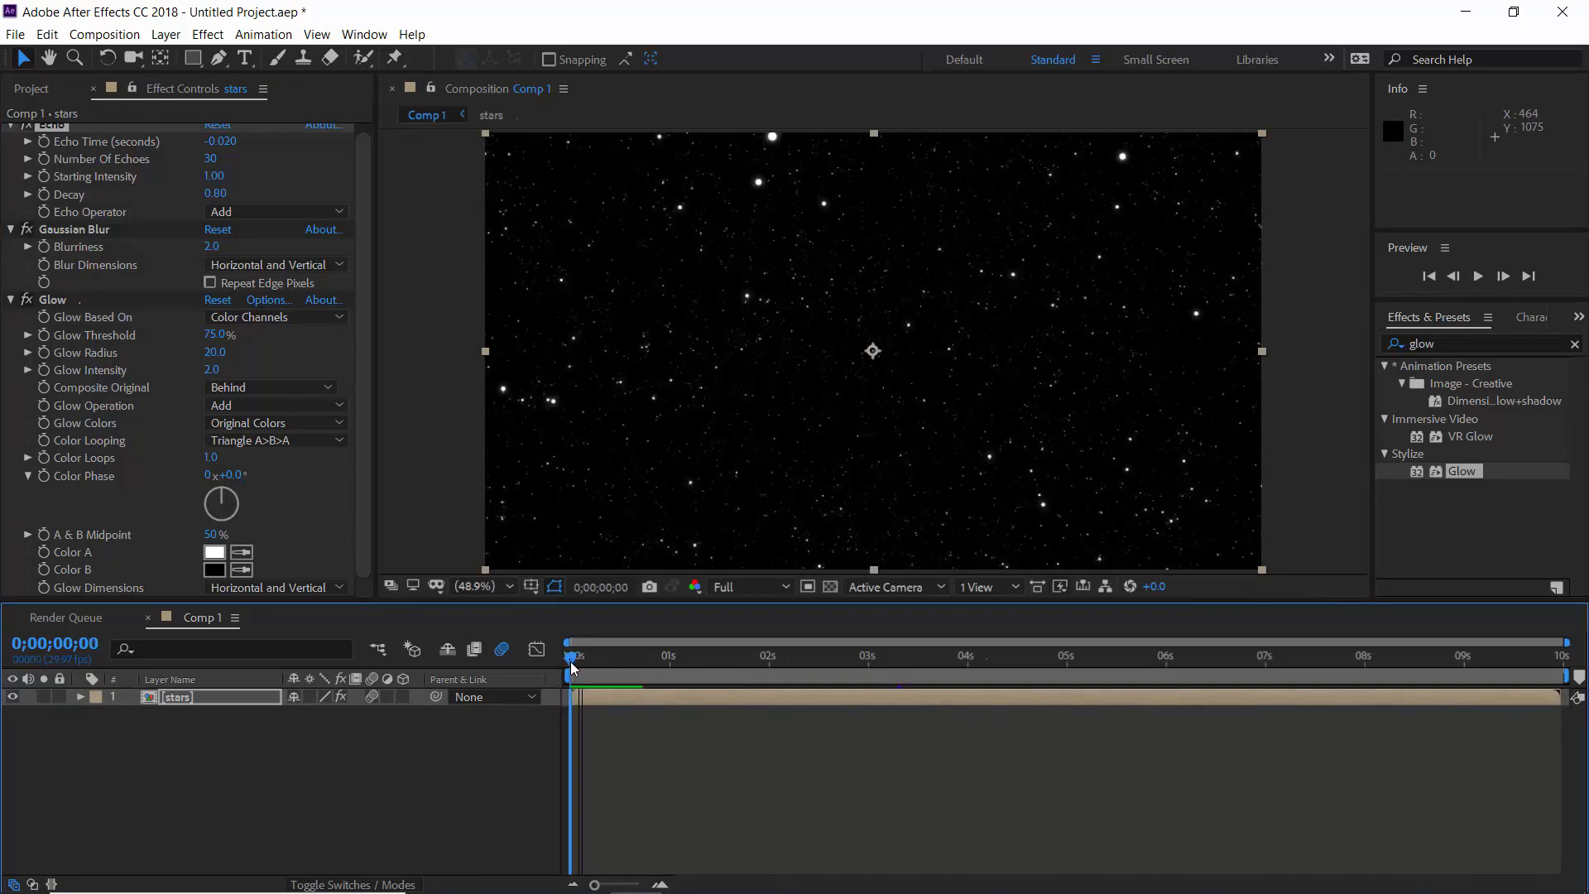
- Replay the opening second with the 0.80 Echo decay, then collapse the Echo and Glow groups
left_click_drag(573, 667, 630, 667)
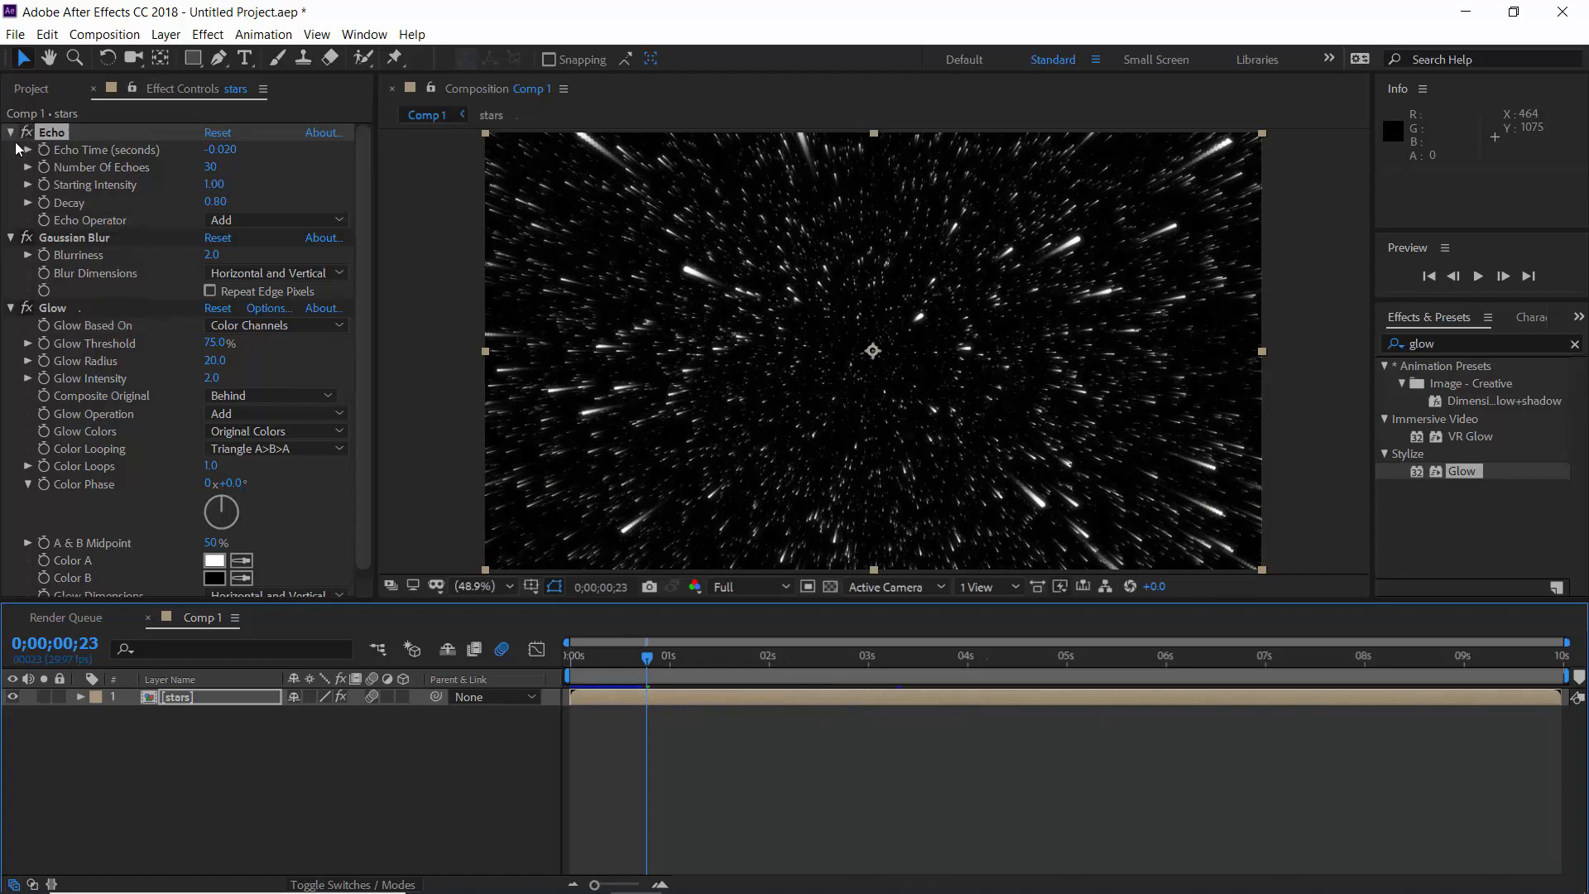
left_click(12, 150)
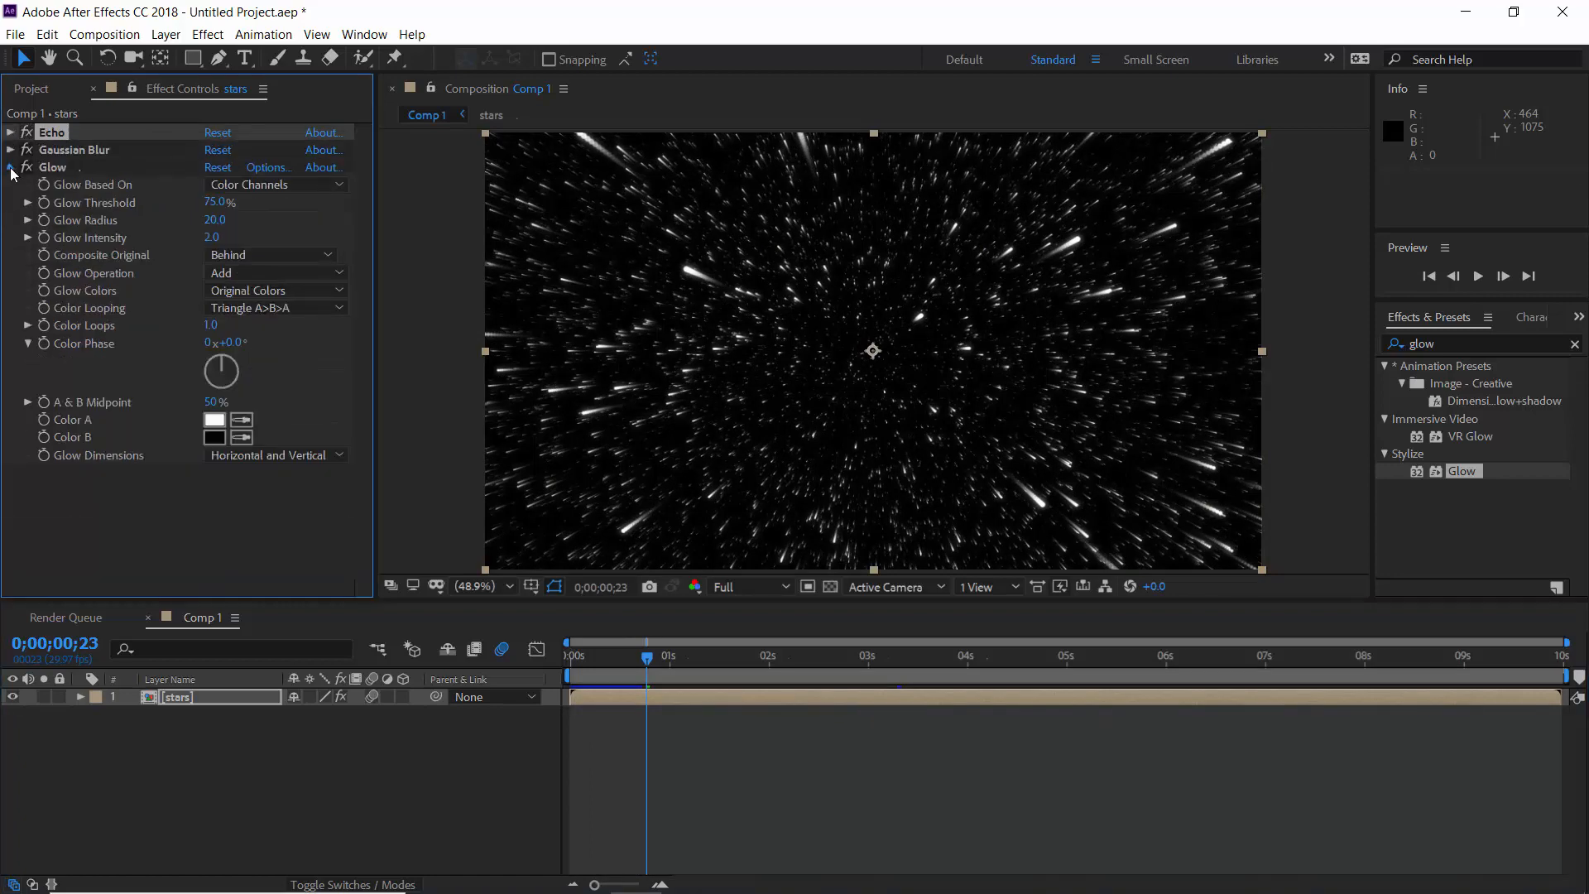
left_click(11, 169)
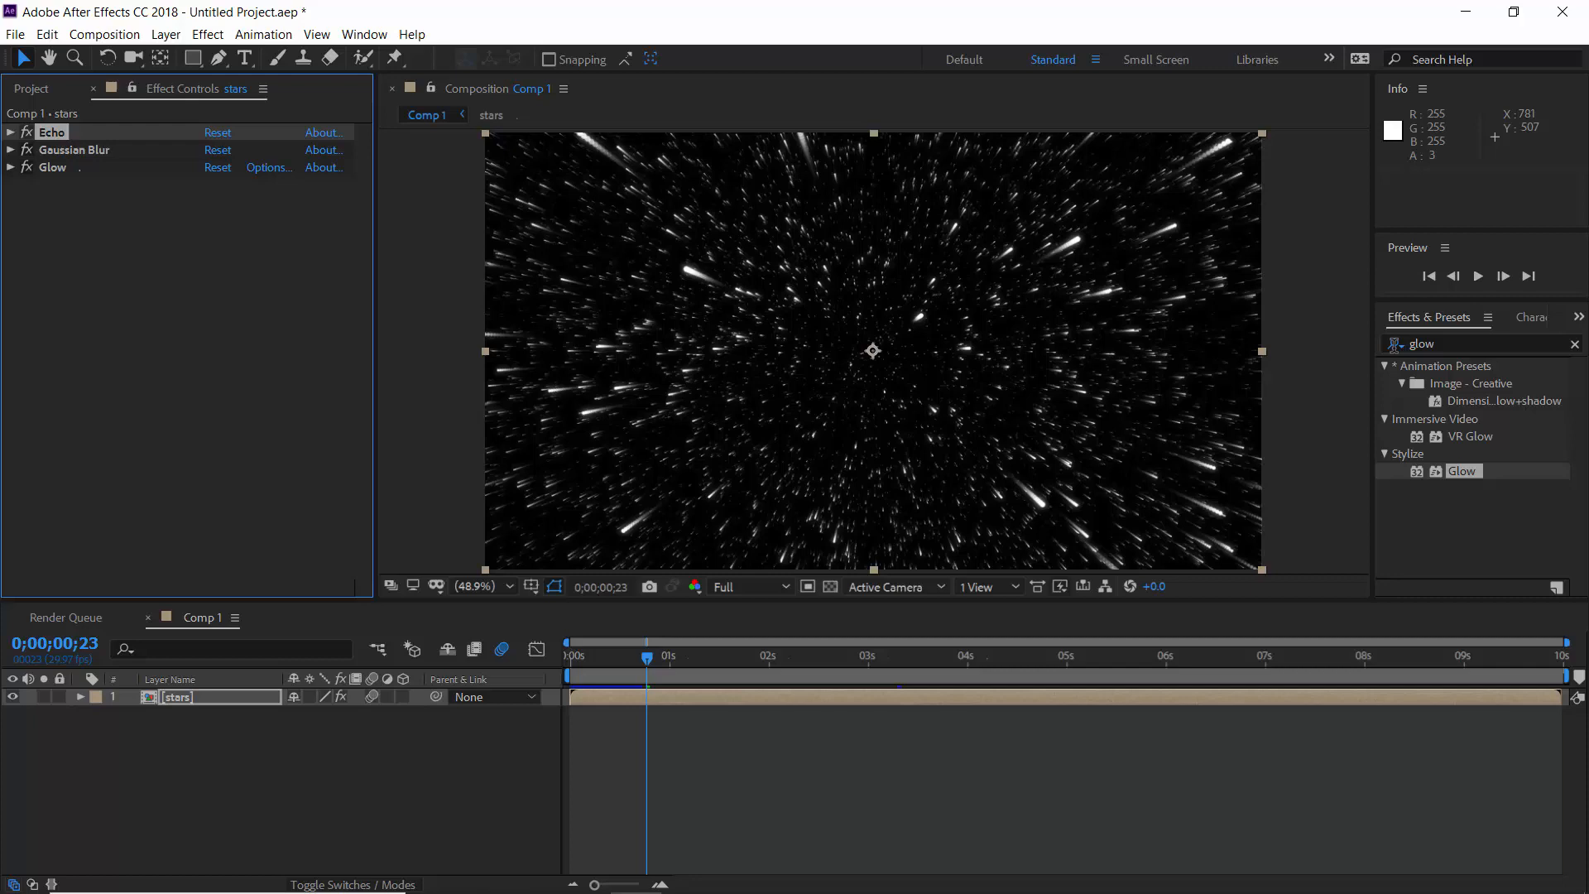
- Apply Optics Compensation (searched as 'optics') with reversed lens distortion for depth
left_click(1470, 343)
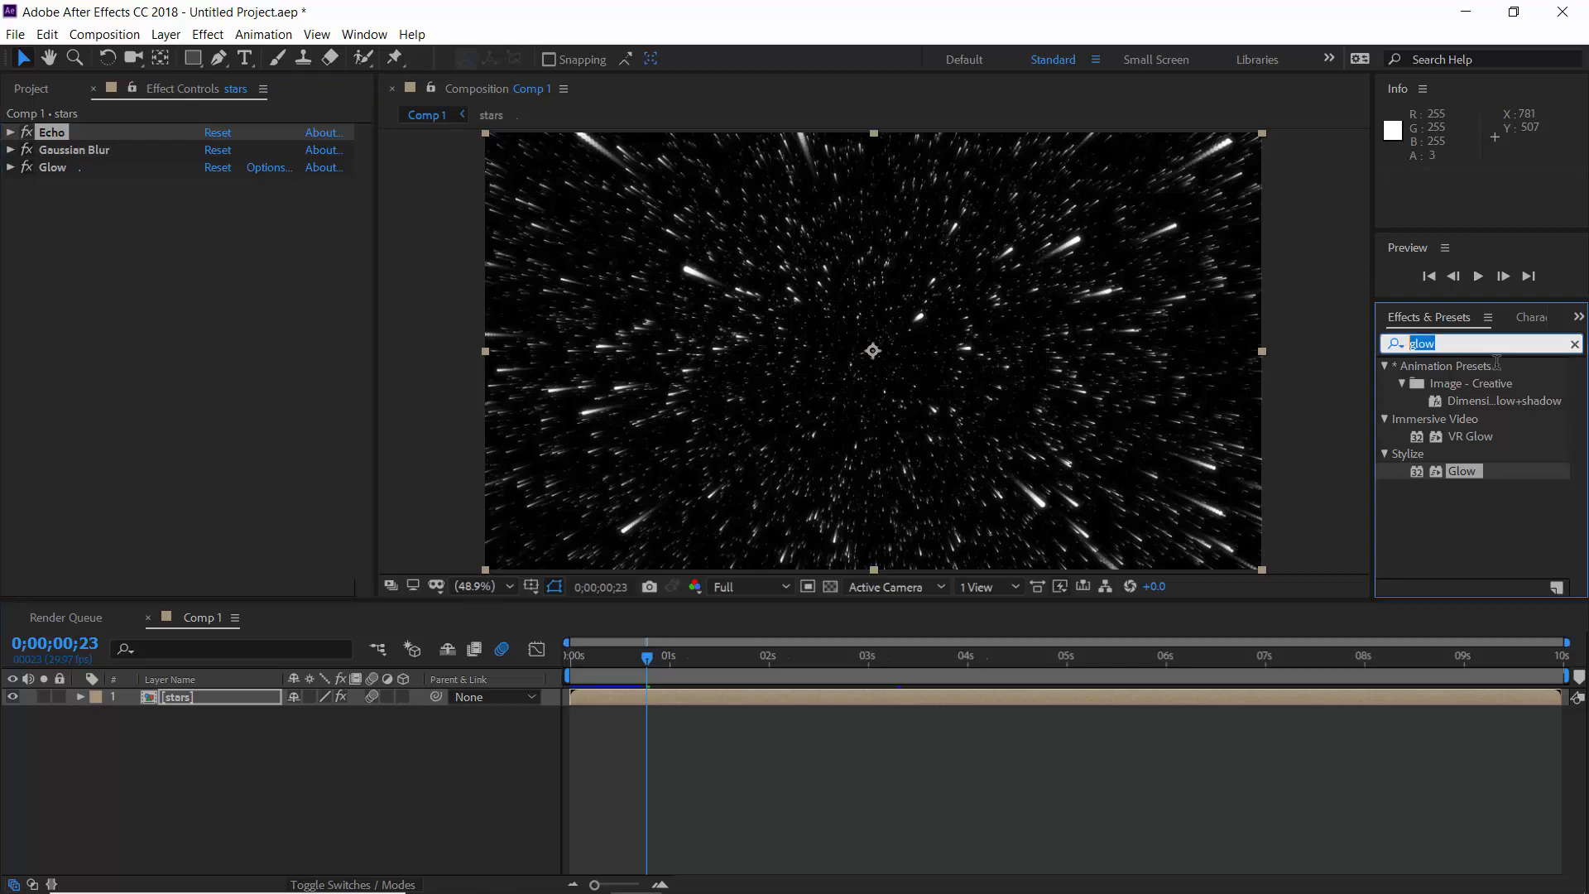
type("optics")
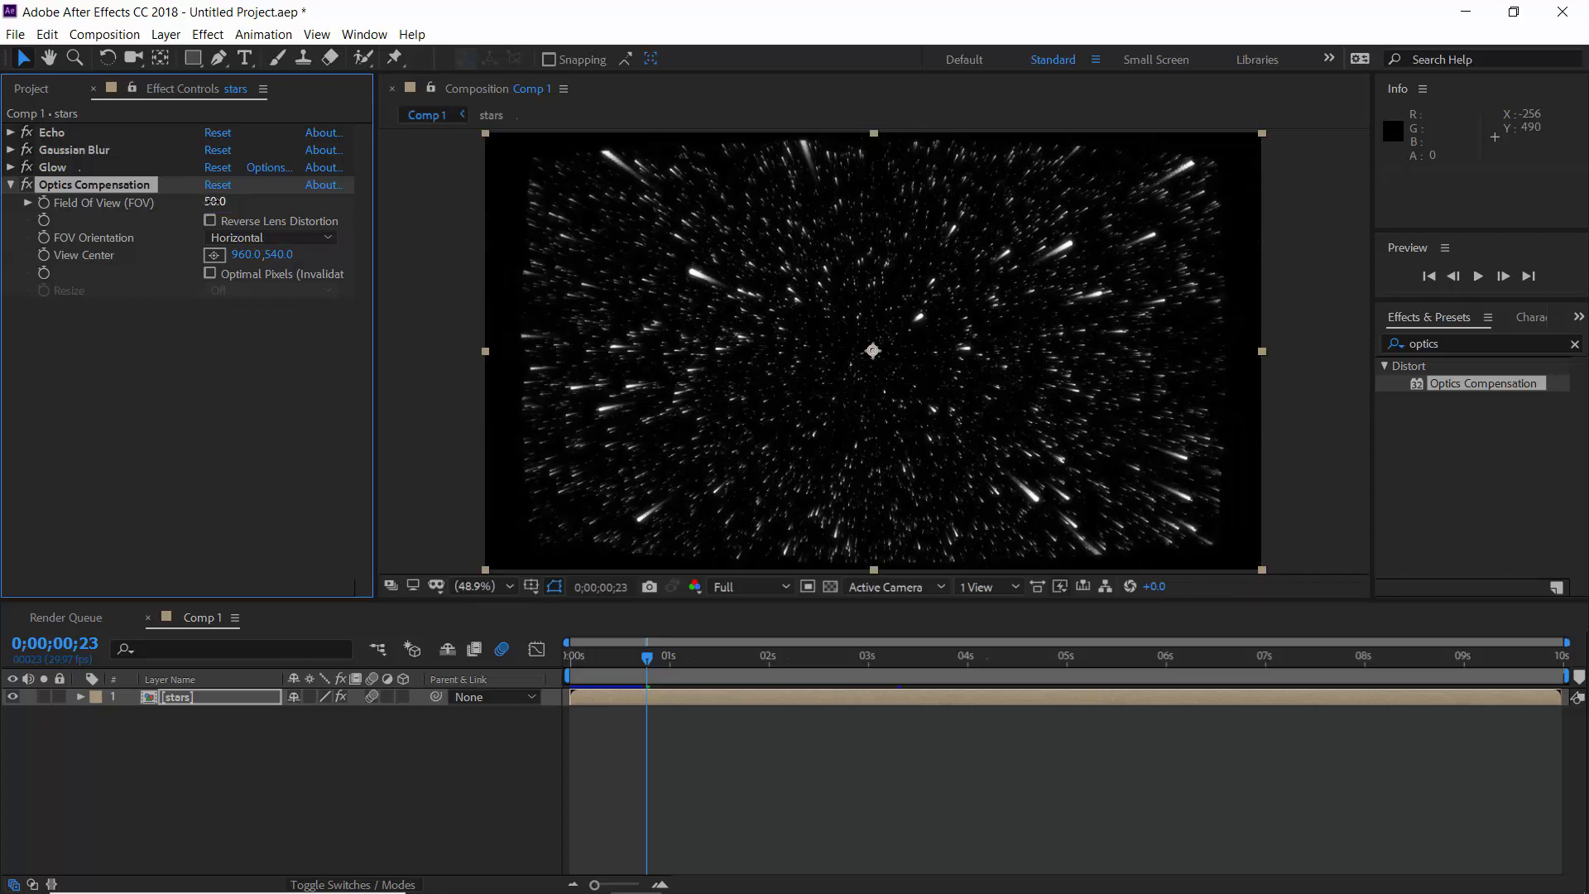
left_click(208, 220)
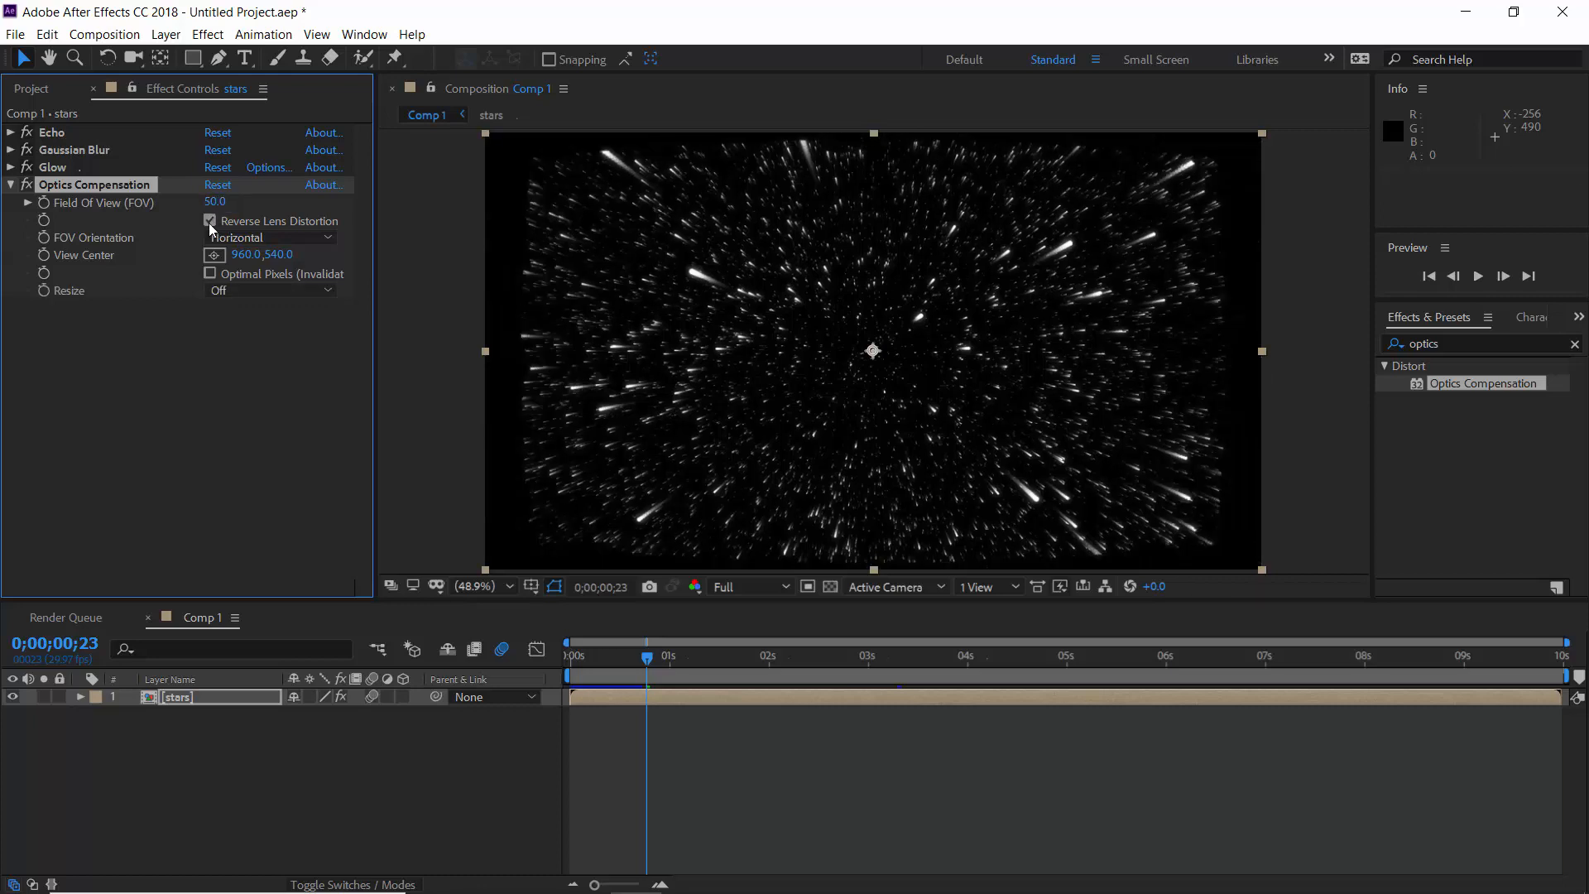